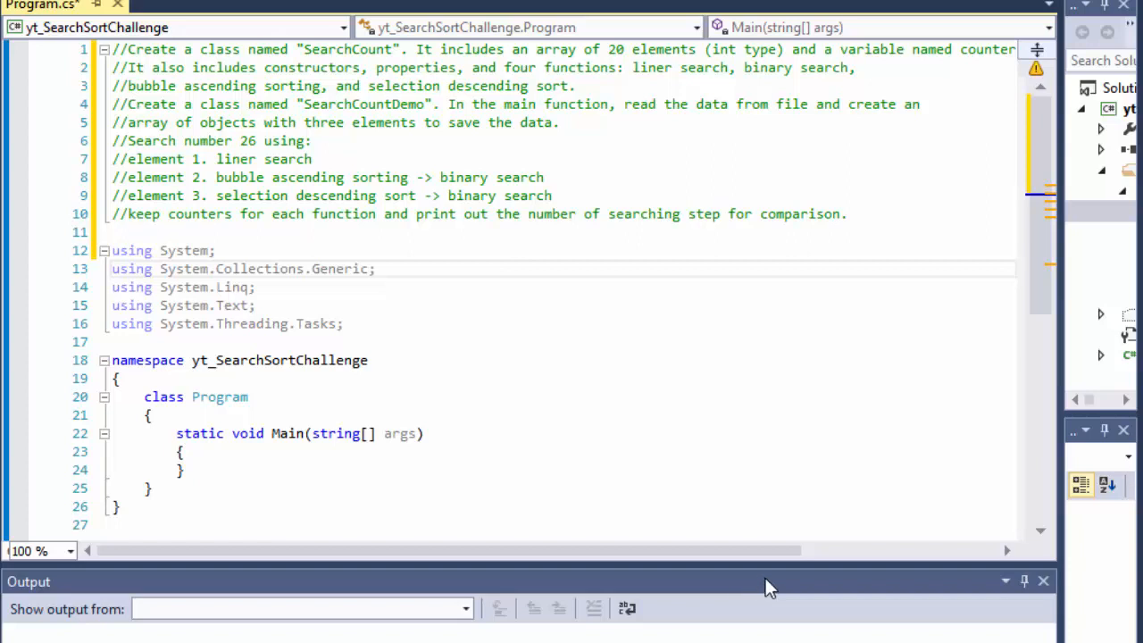
mouse_move(750, 568)
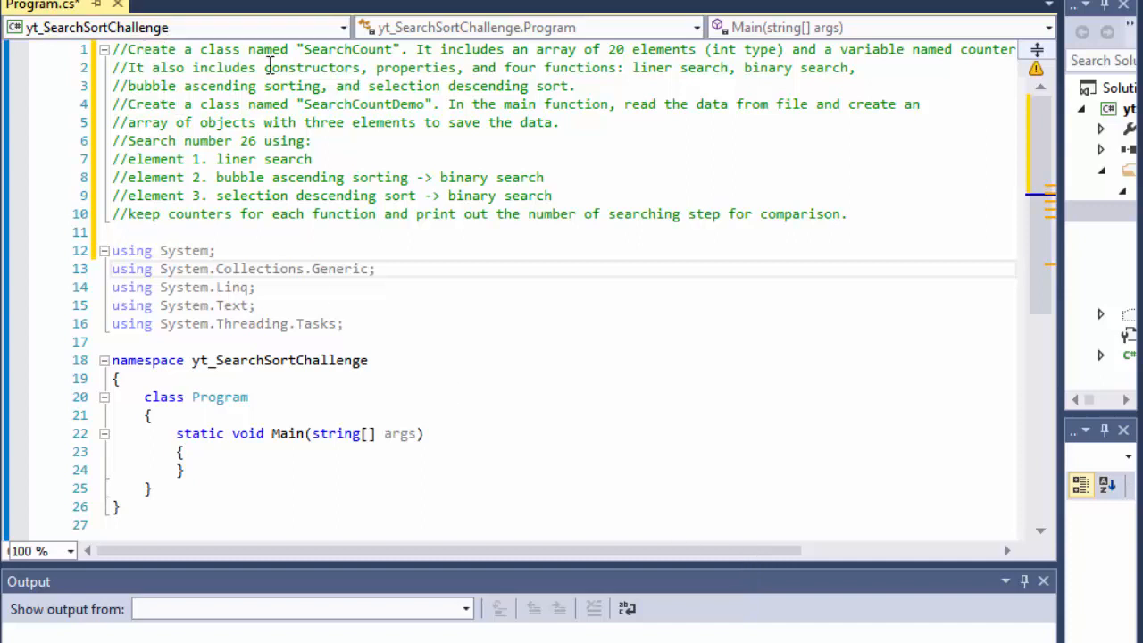
mouse_move(443, 57)
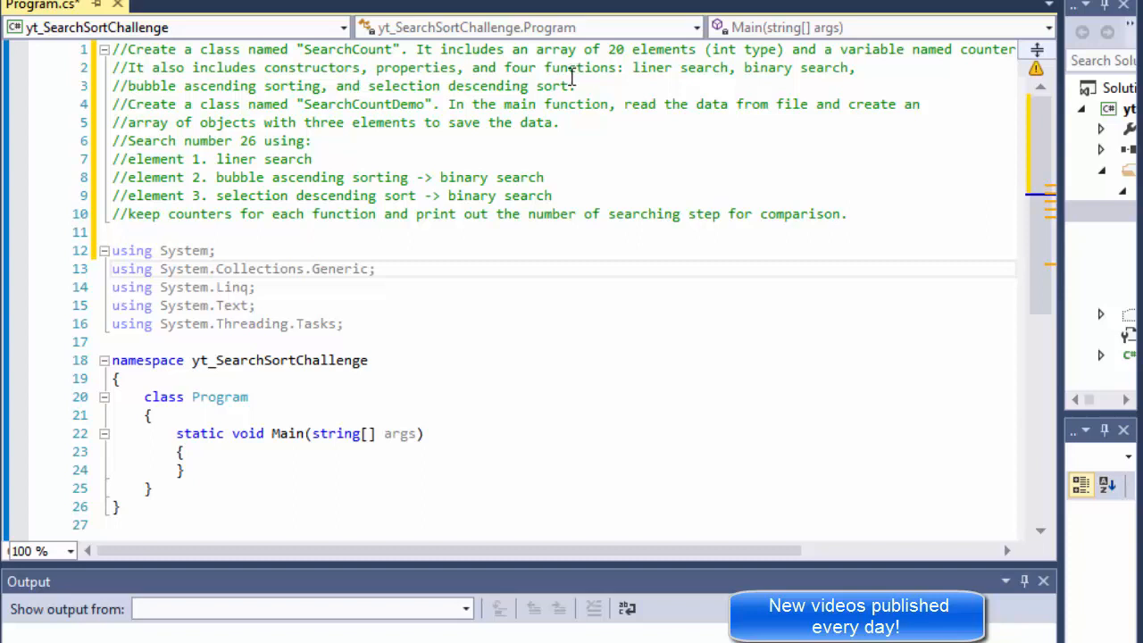
- Review the task comments, highlighting the SearchCountDemo class and selection descending sort requirements
double_click(652, 68)
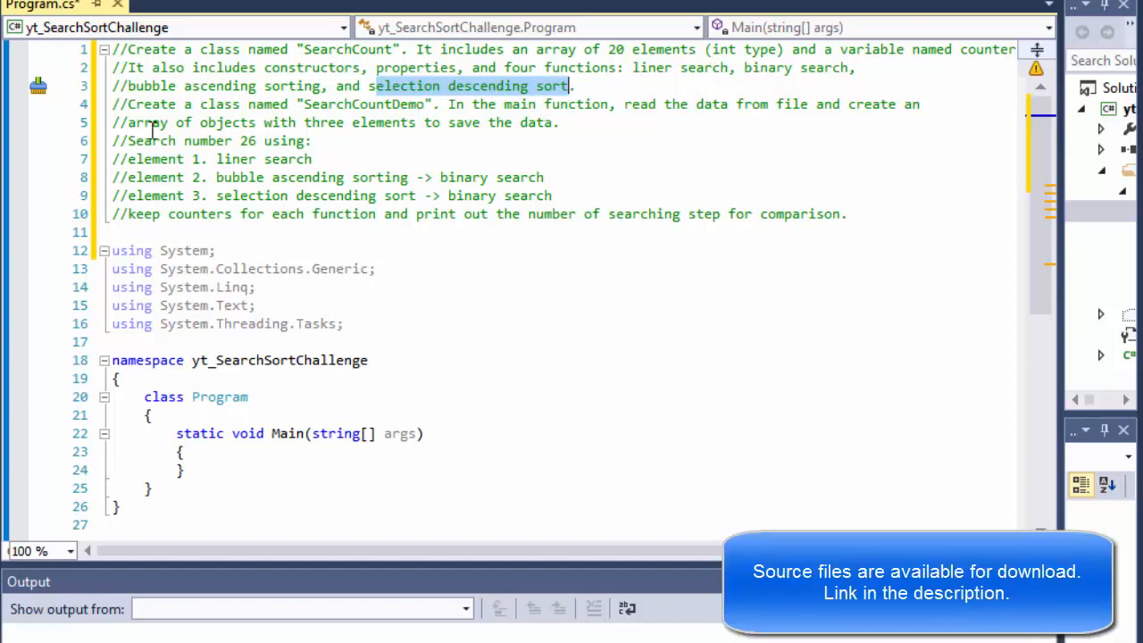
mouse_move(129, 104)
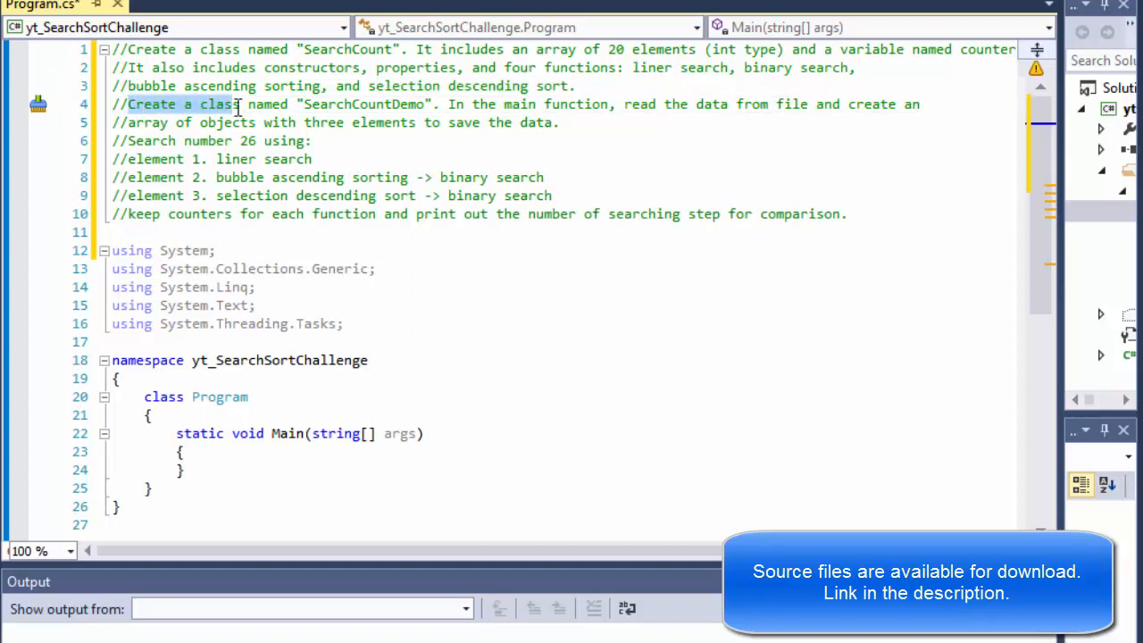
left_click_drag(241, 104, 432, 104)
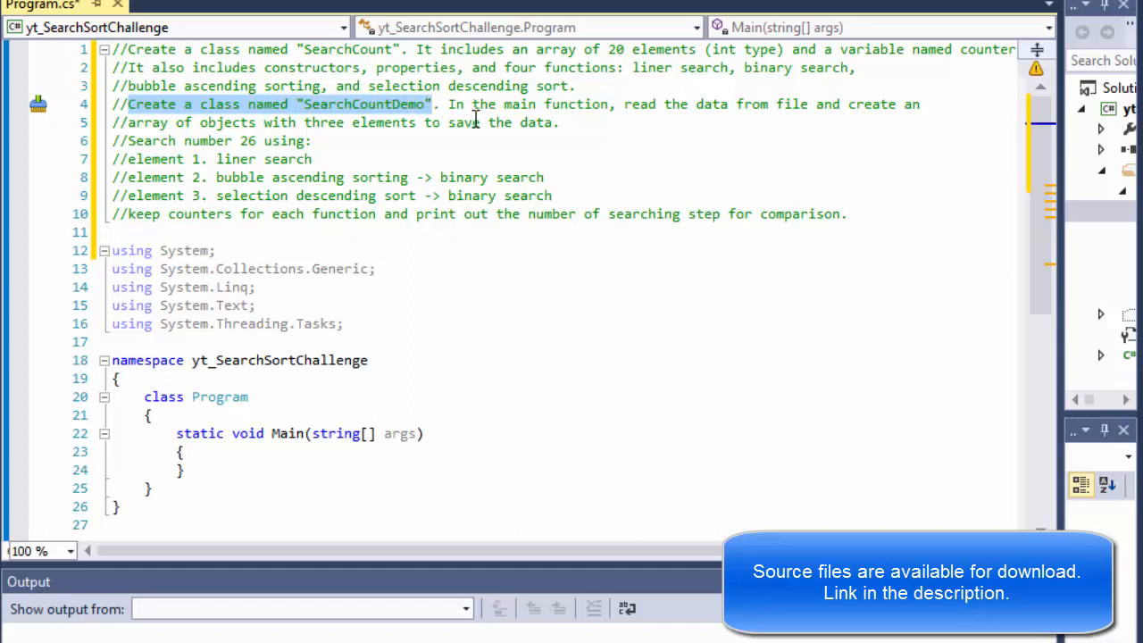
mouse_move(721, 122)
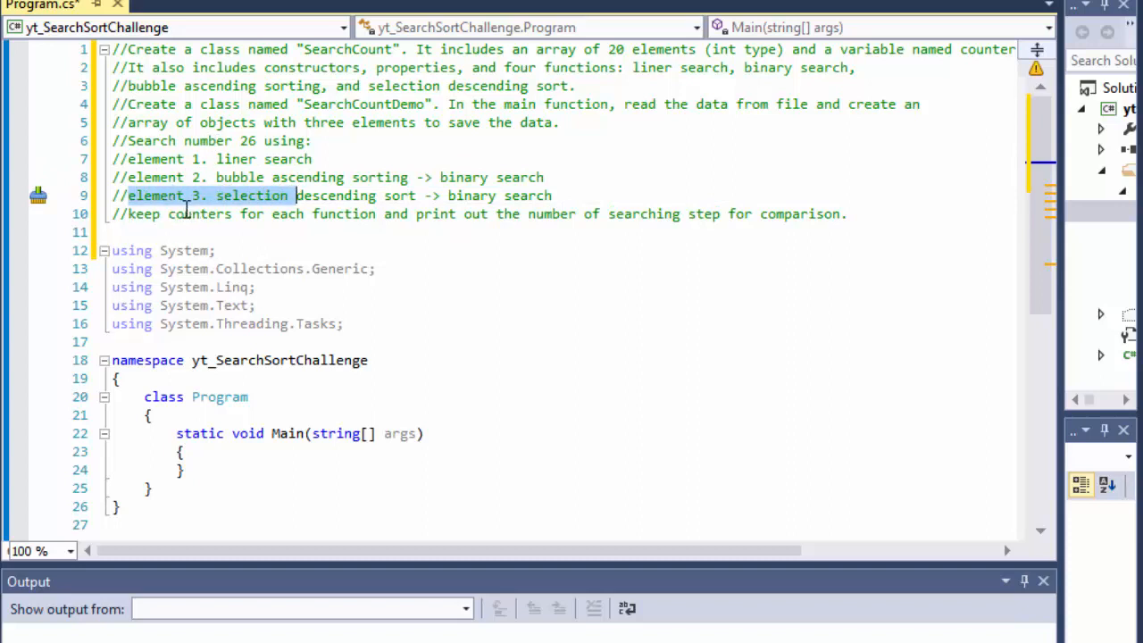
left_click(216, 195)
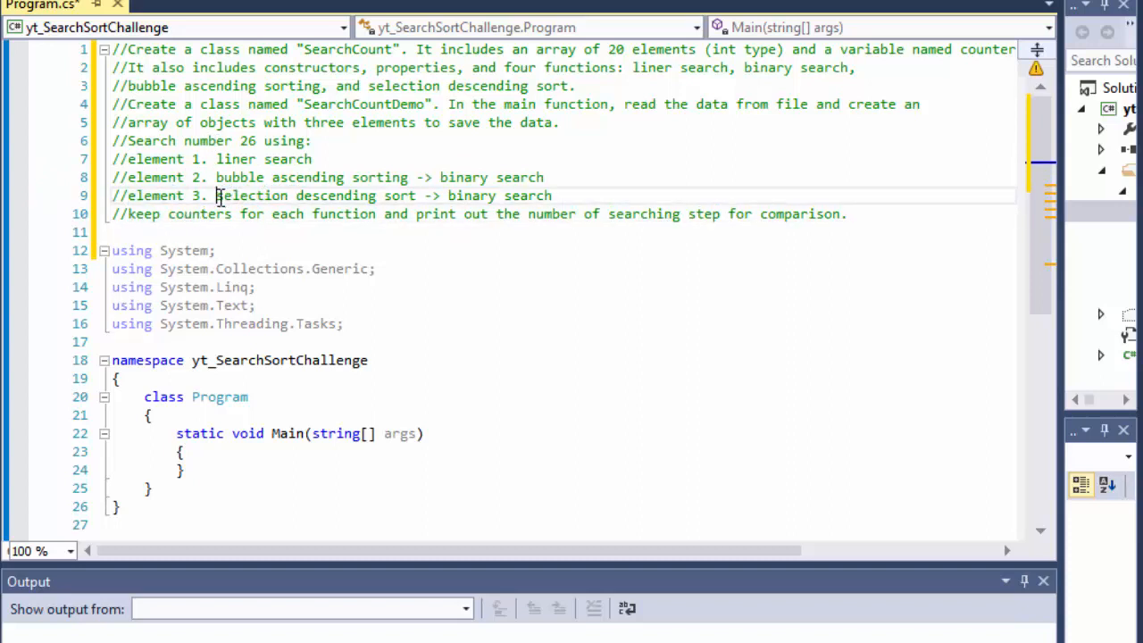
left_click_drag(216, 195, 461, 195)
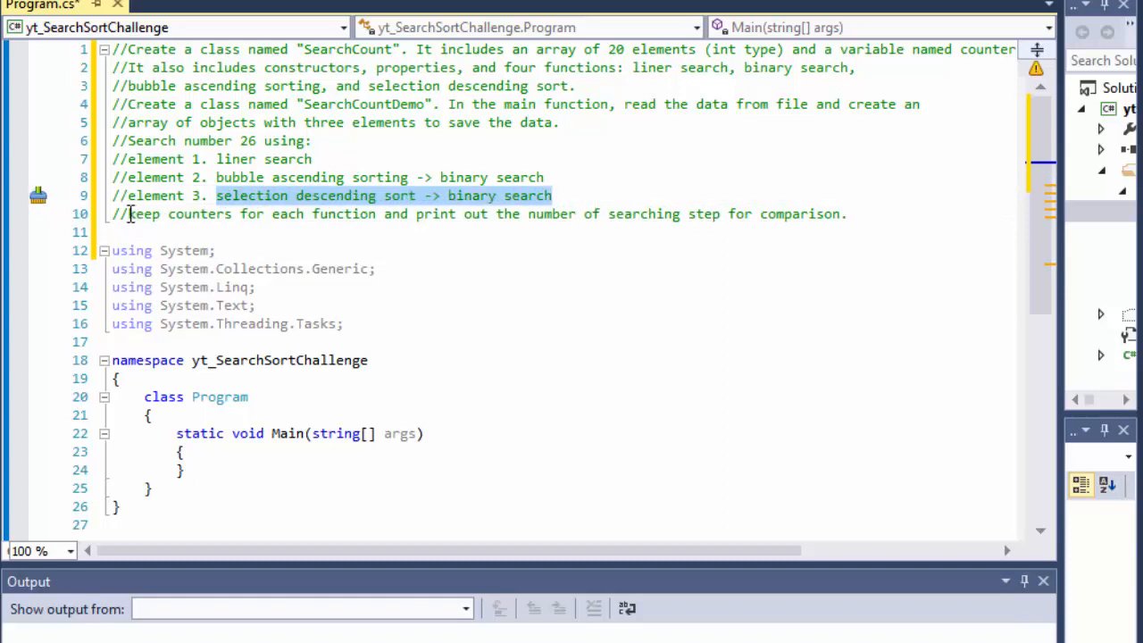
left_click(840, 214)
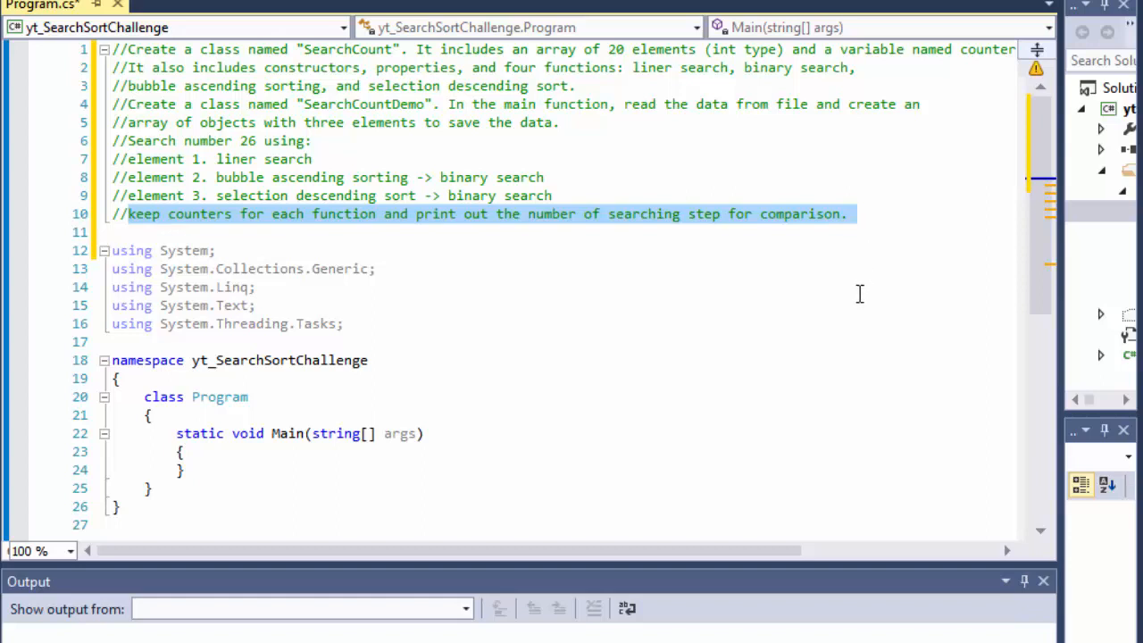
left_click(544, 176)
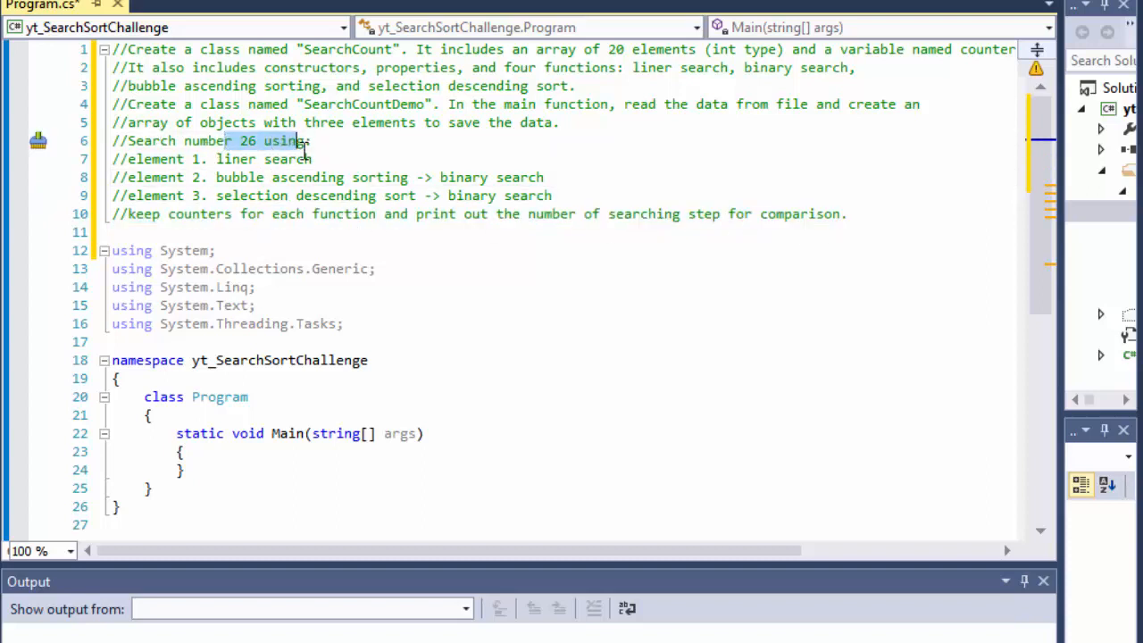
mouse_move(986, 268)
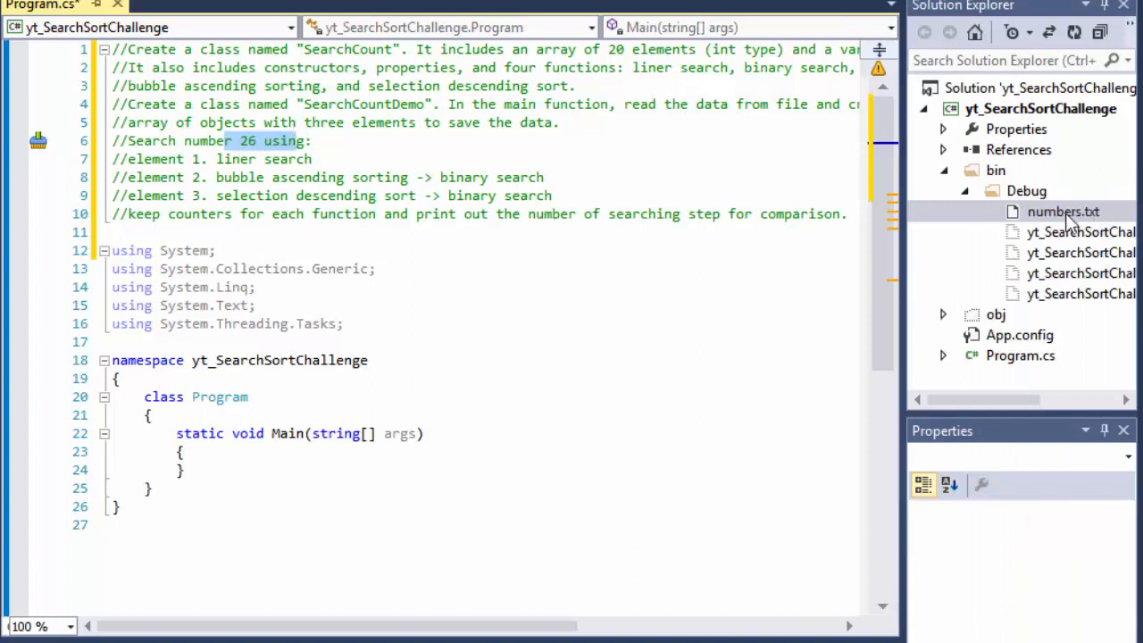
mouse_move(1017, 195)
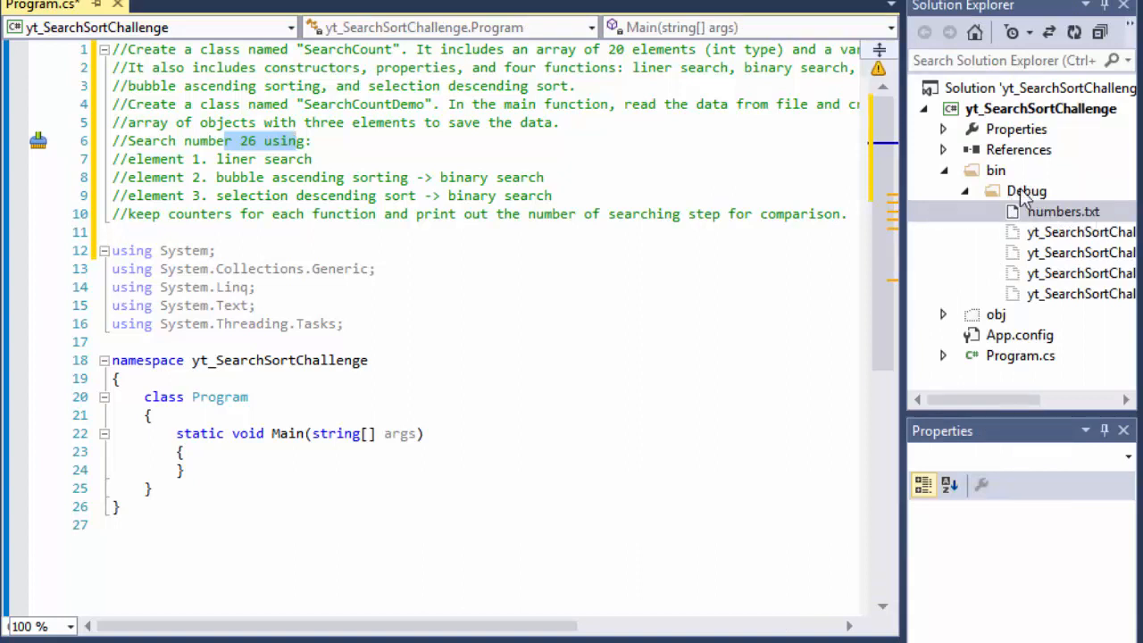
- View numbers.txt from the bin > Debug folder, then go back to Program.cs
left_click(1062, 211)
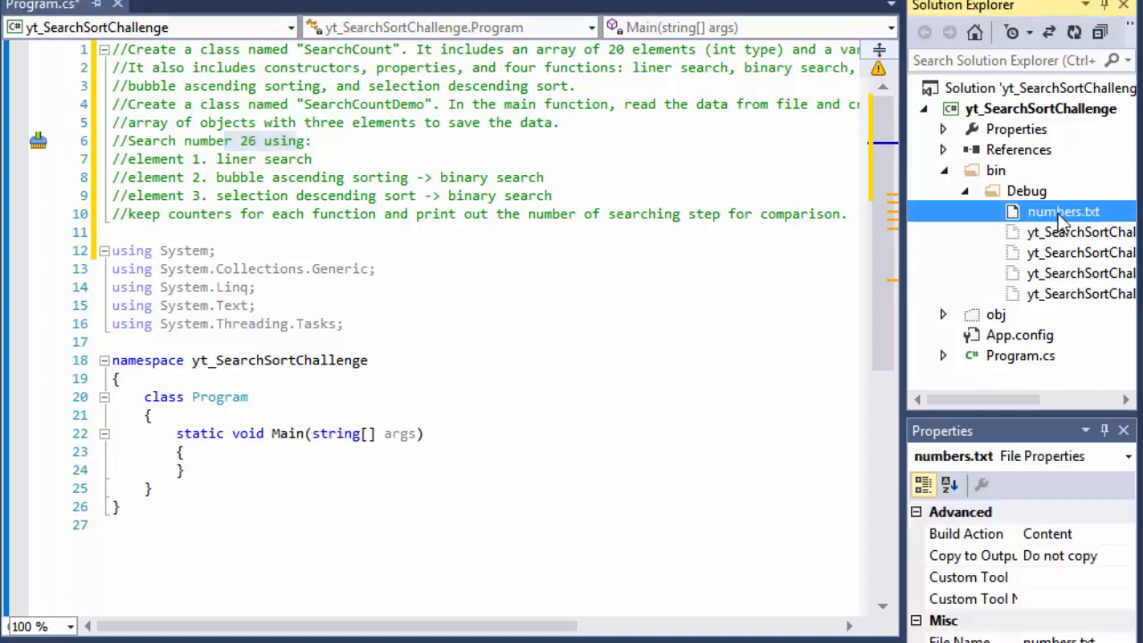
double_click(1064, 211)
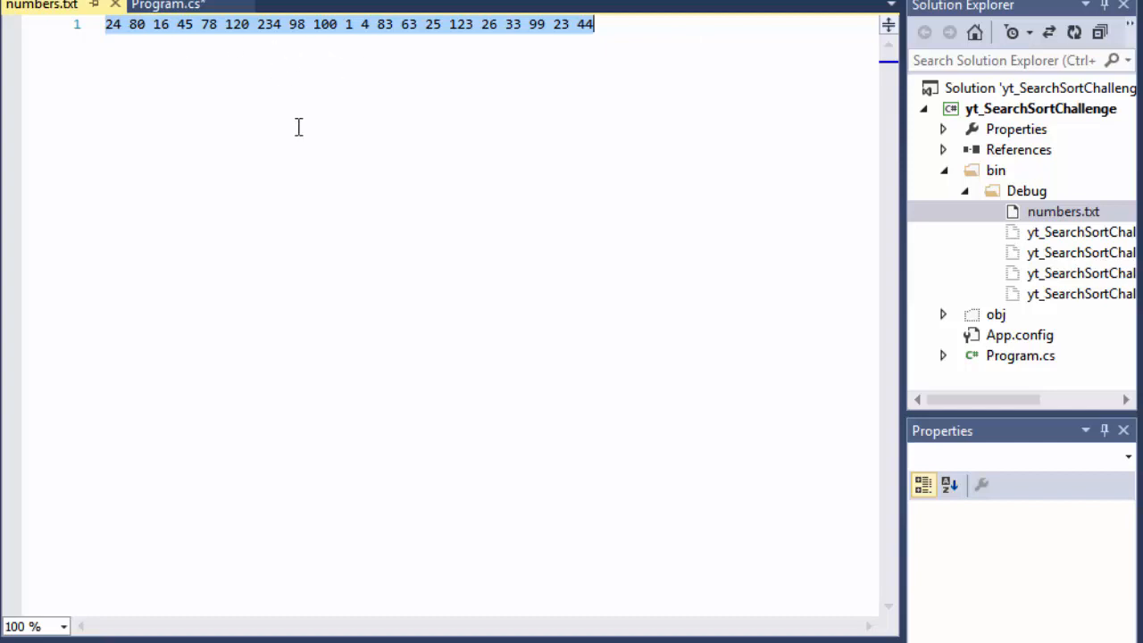
left_click(296, 25)
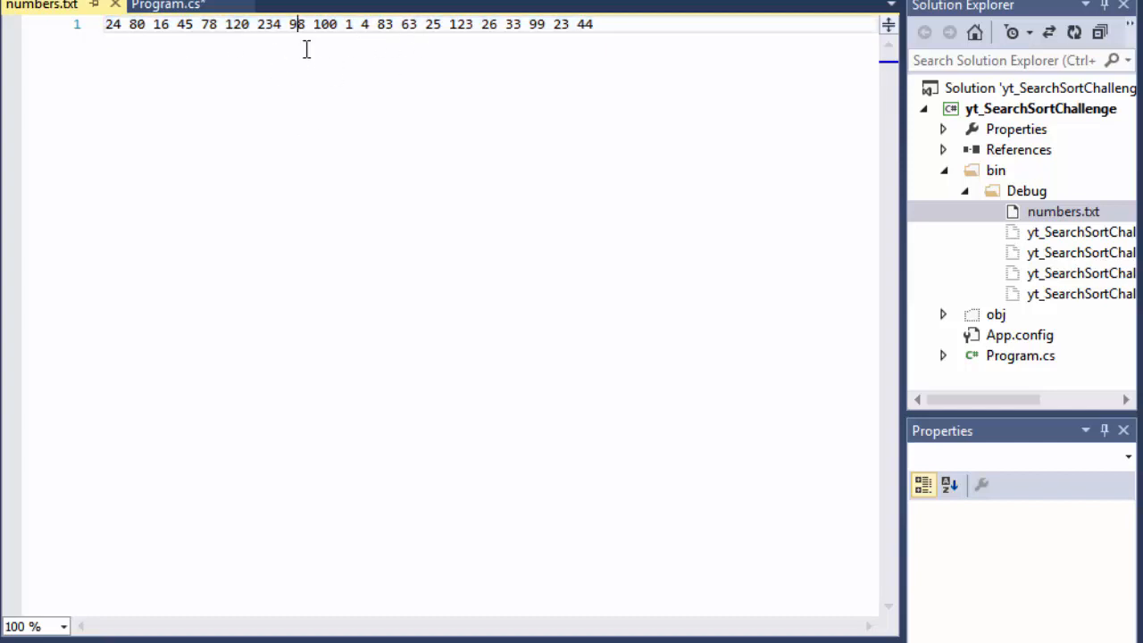
mouse_move(254, 75)
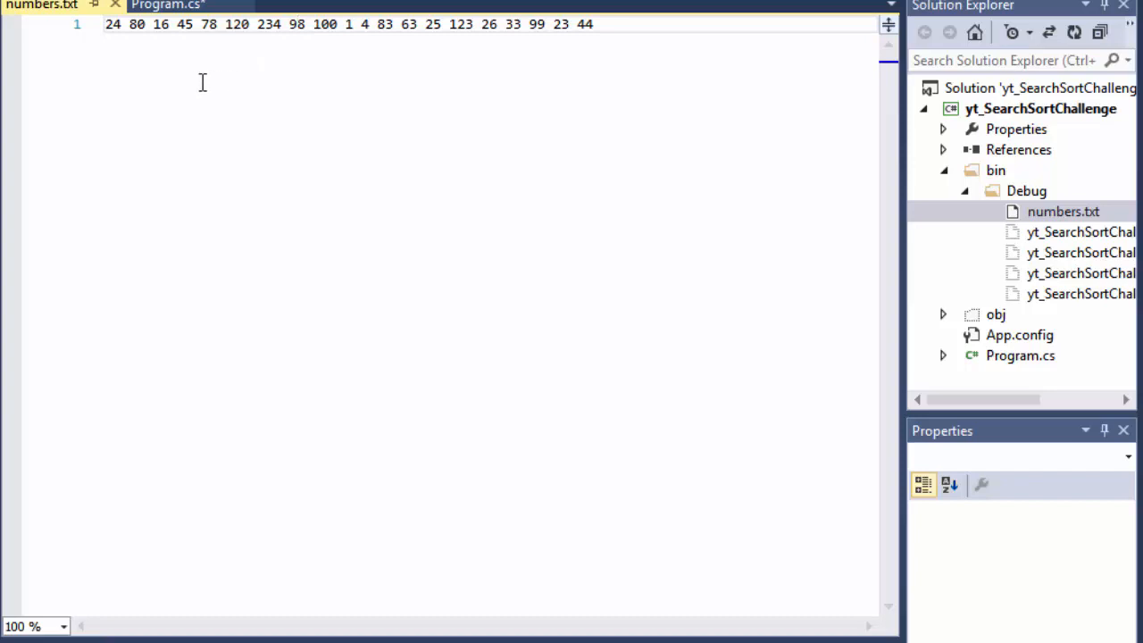
mouse_move(189, 50)
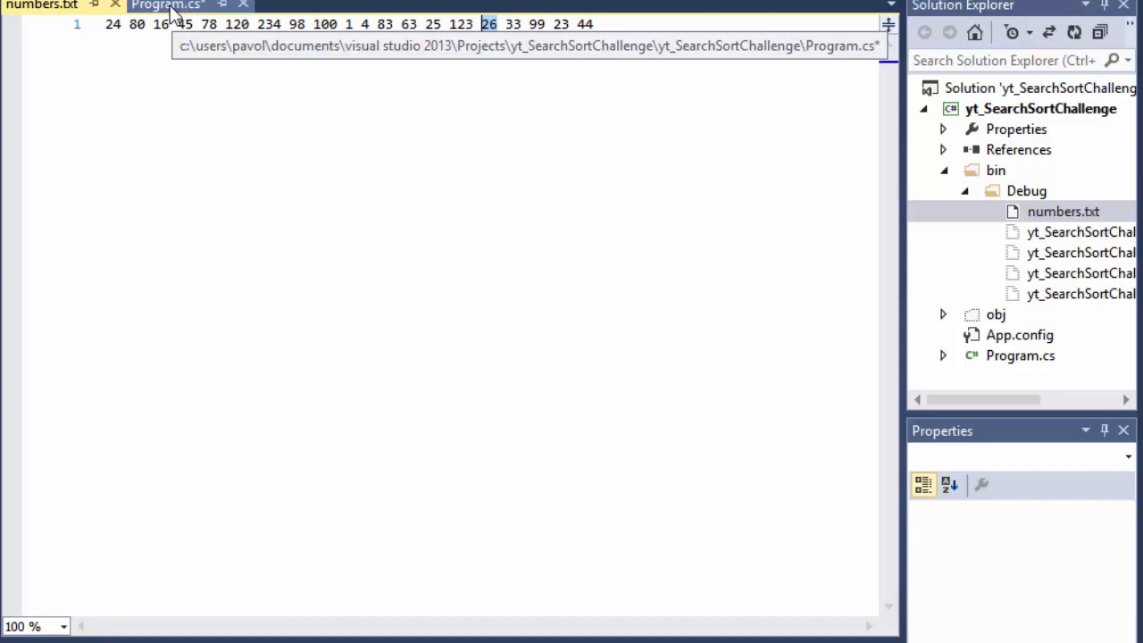
left_click(167, 7)
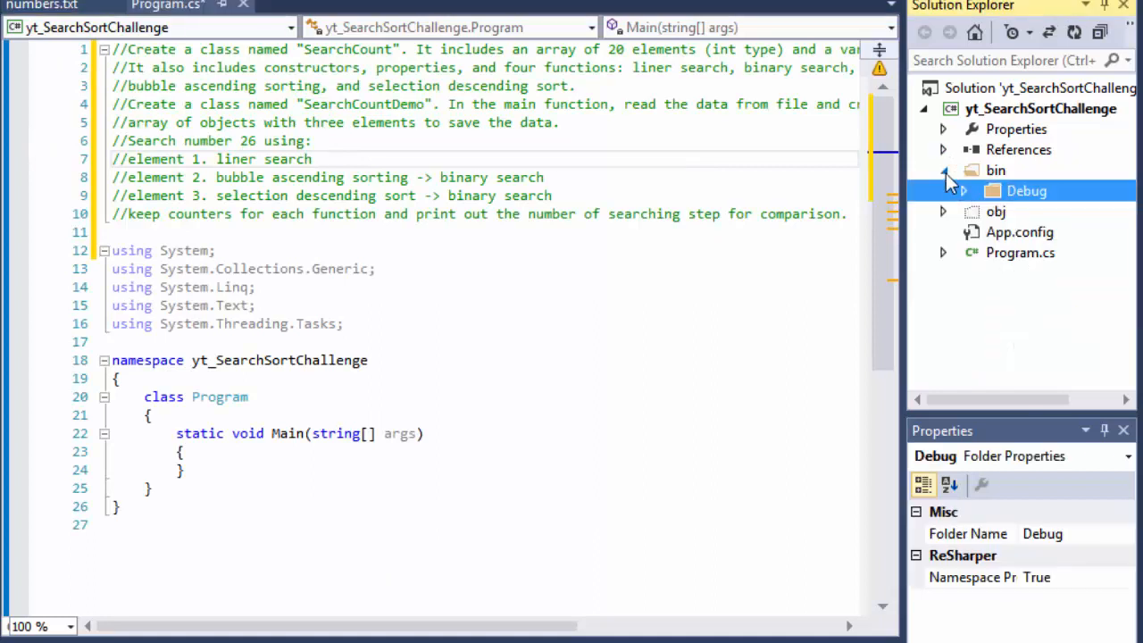
- Add a new SearchCount class to the project and make it public, then return to Program.cs
left_click(943, 170)
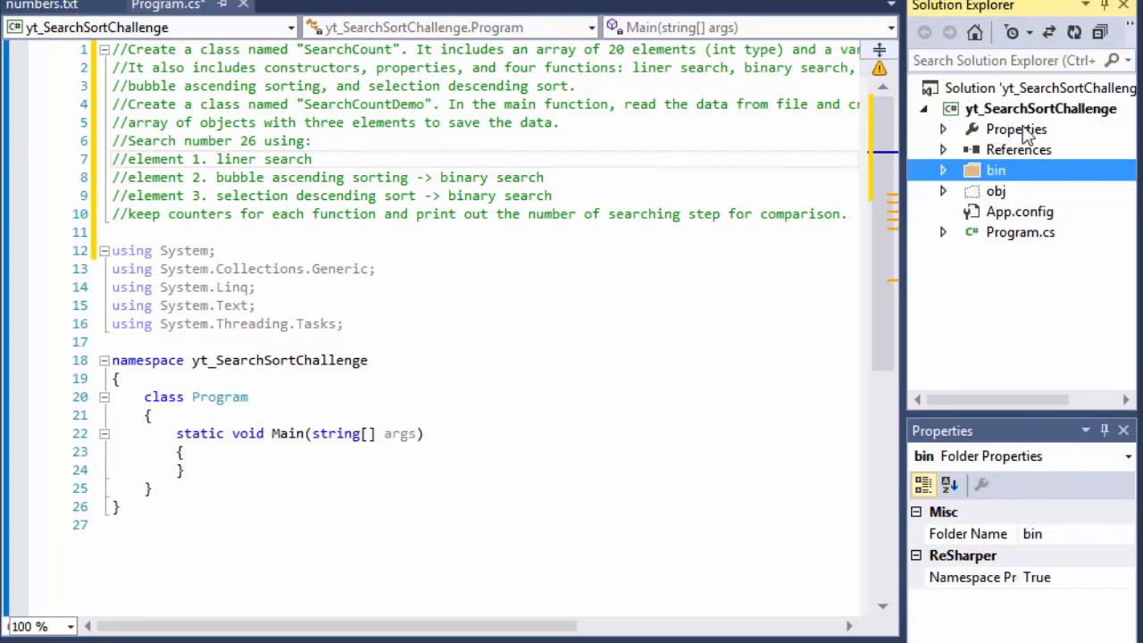
right_click(1039, 109)
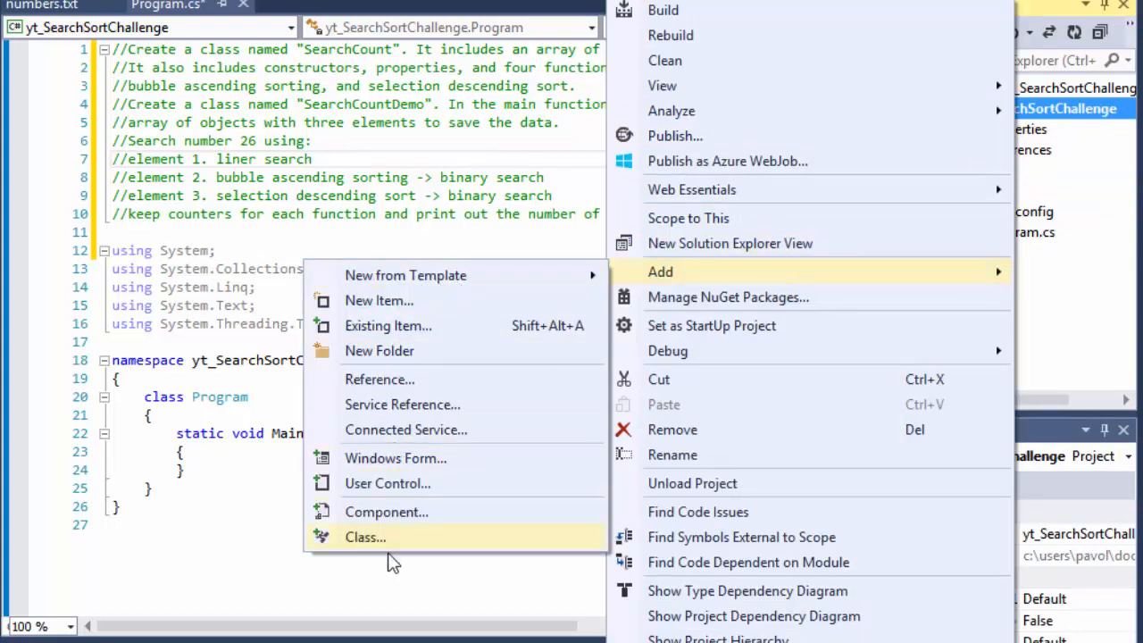
left_click(364, 536)
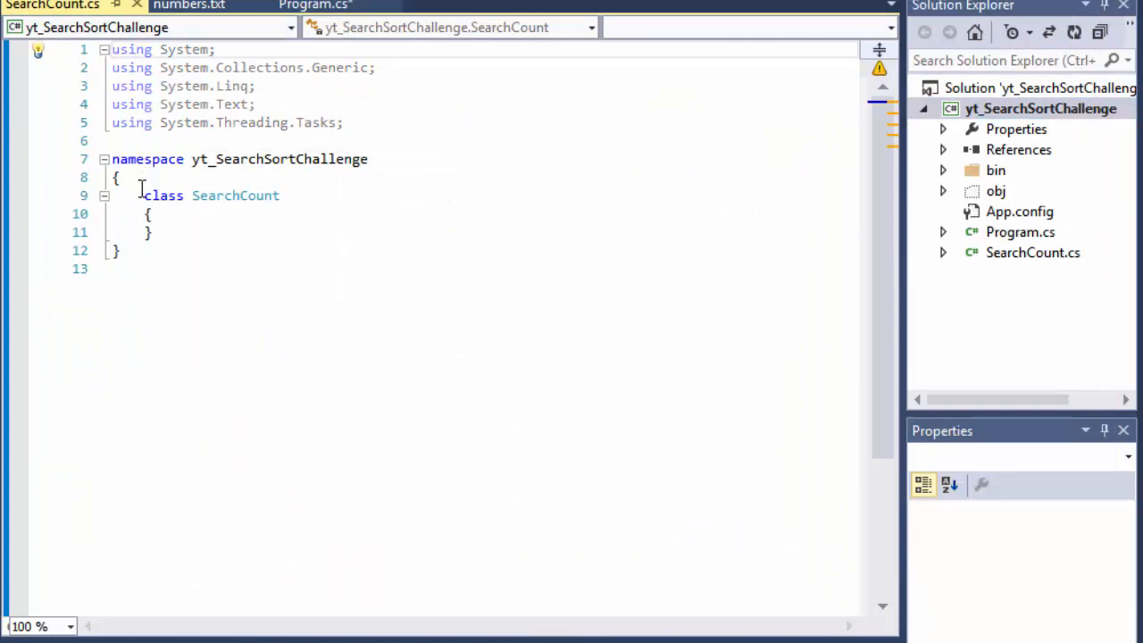
type("public")
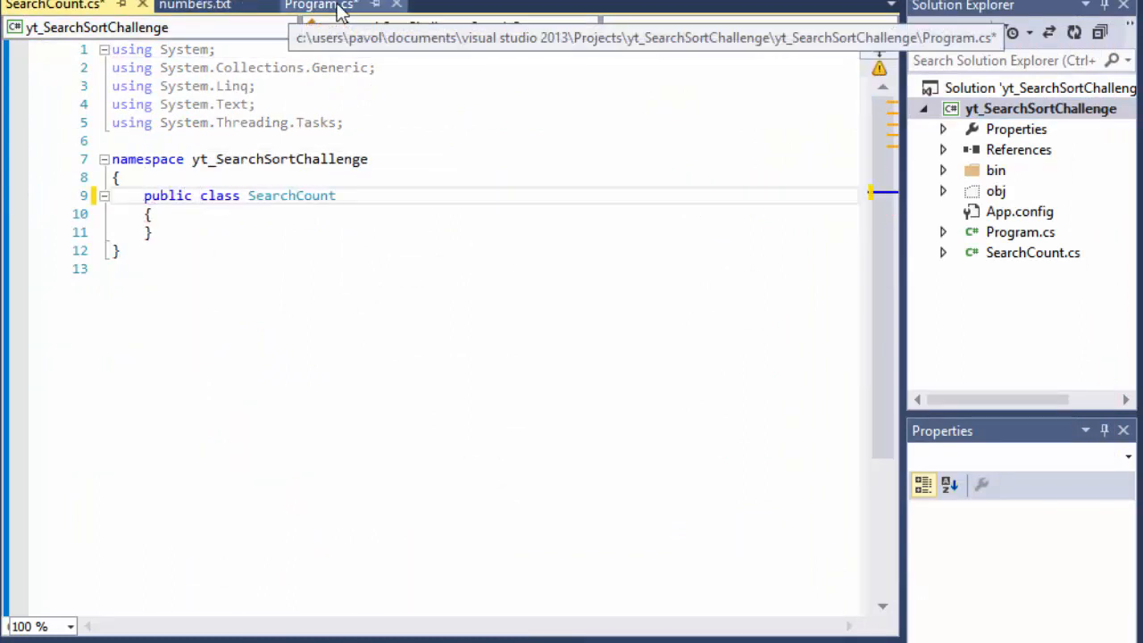
left_click(318, 5)
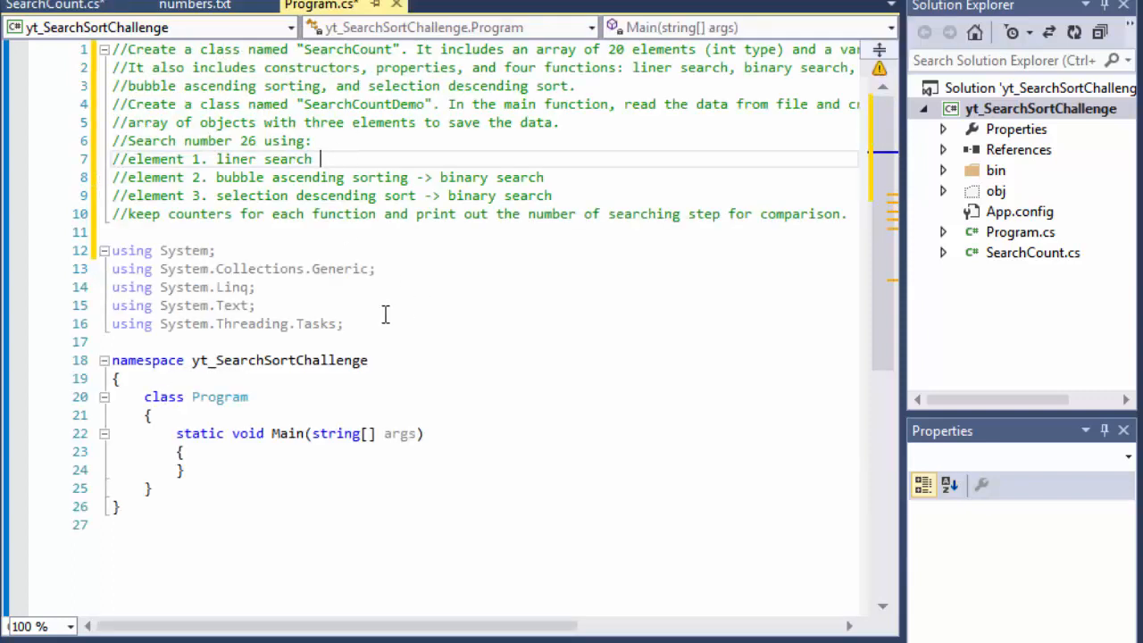
mouse_move(322, 9)
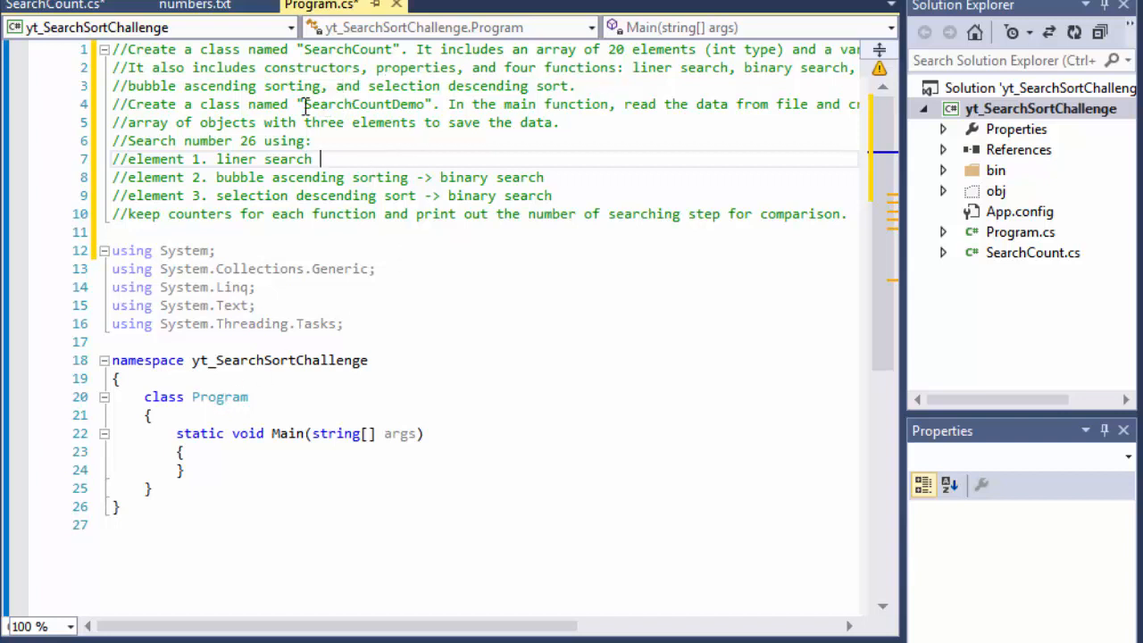
- Rename Program.cs to SearchCountDemo.cs, updating the class and all references
double_click(339, 103)
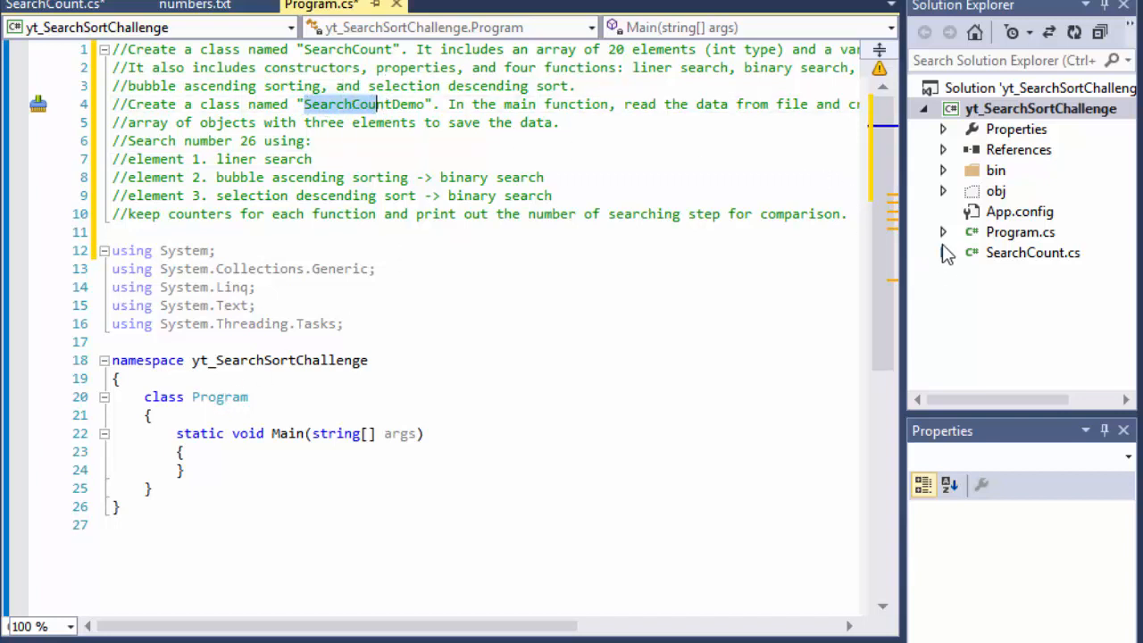
right_click(1020, 232)
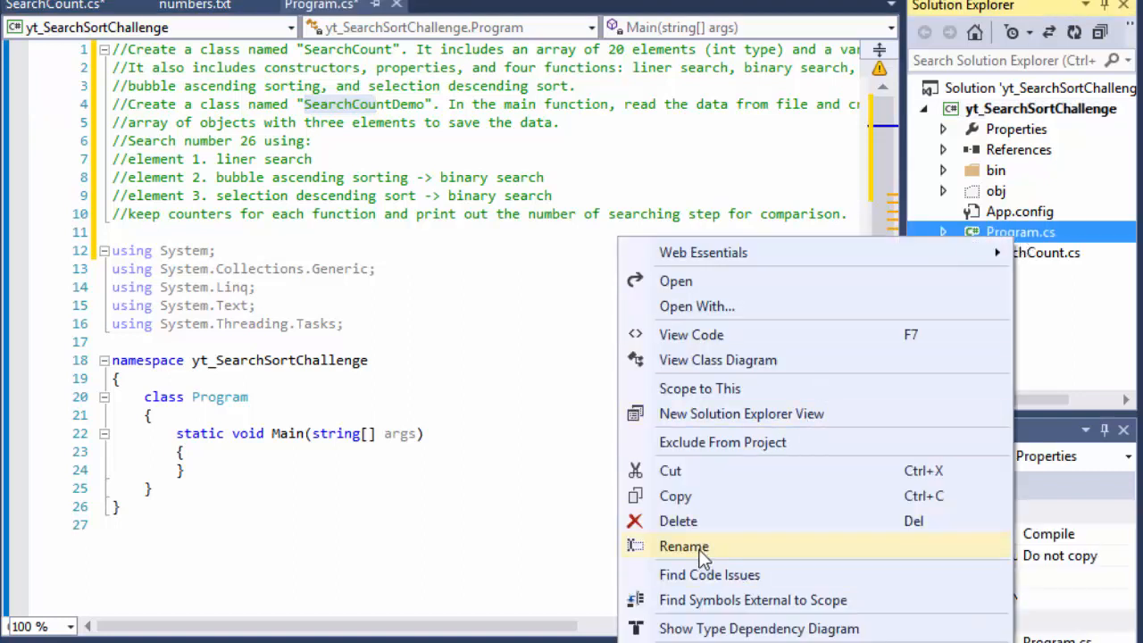
left_click(682, 547)
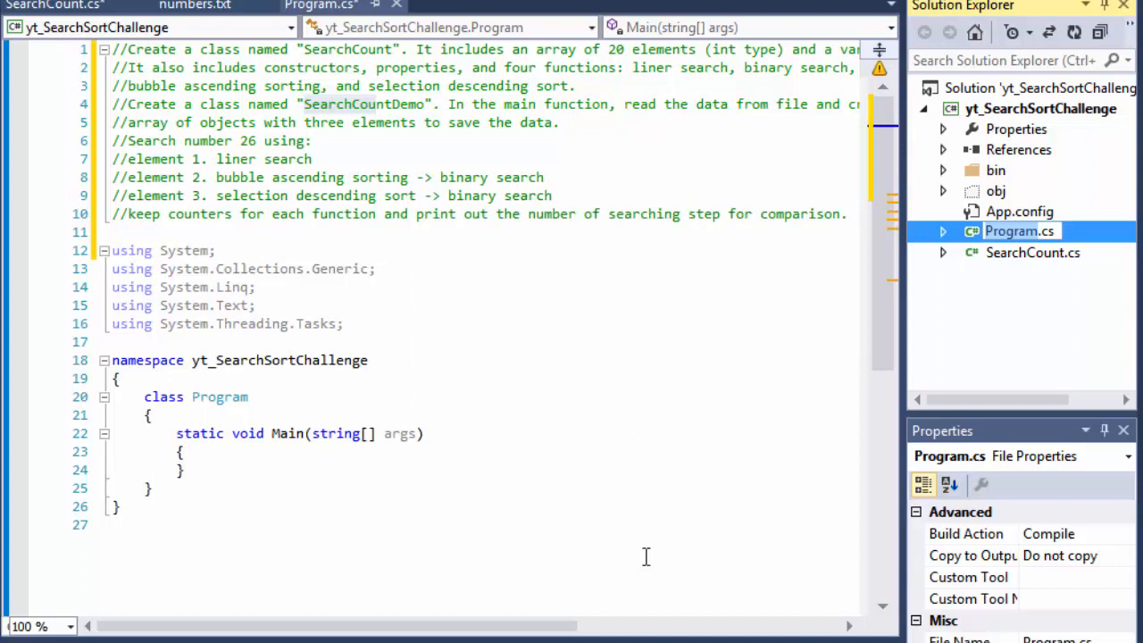
mouse_move(176, 273)
type("SearchCountDemo")
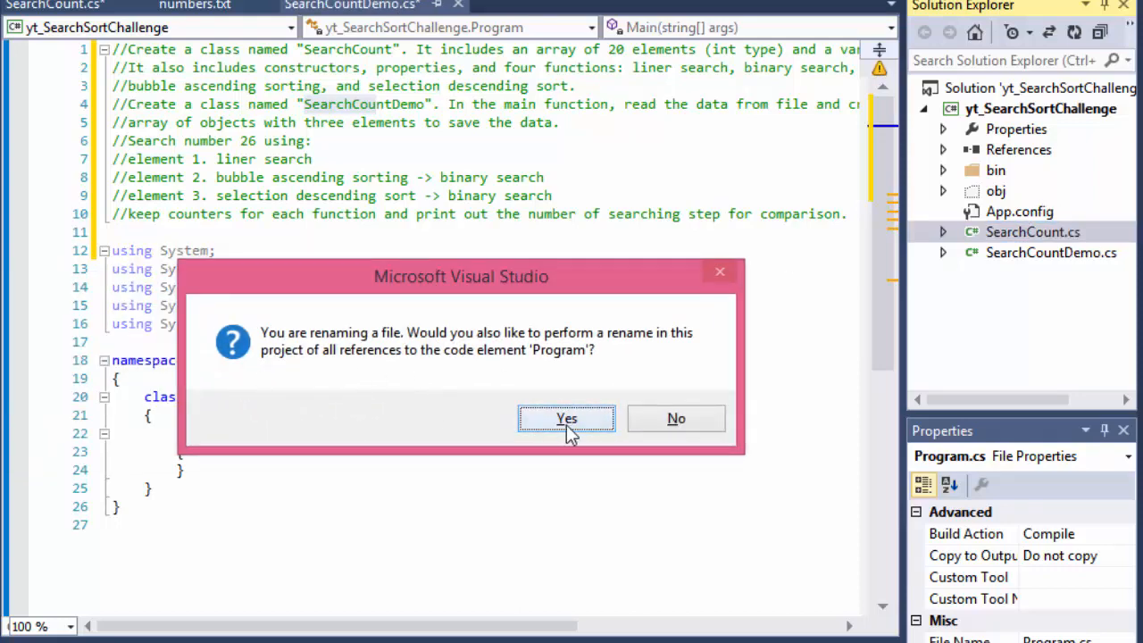
left_click(566, 418)
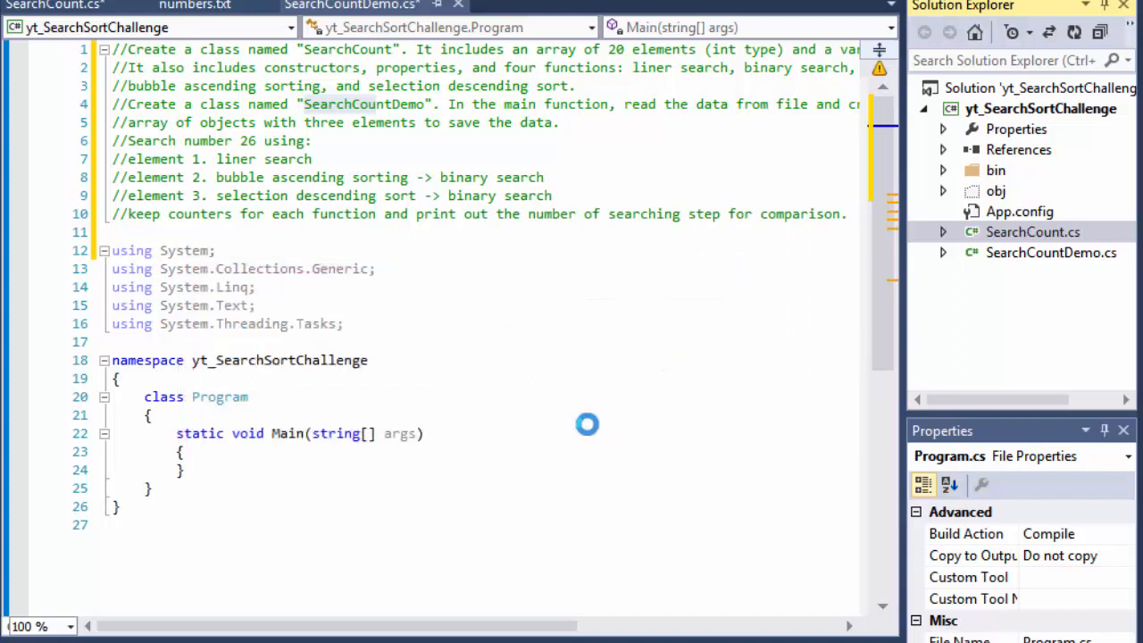
left_click(1050, 252)
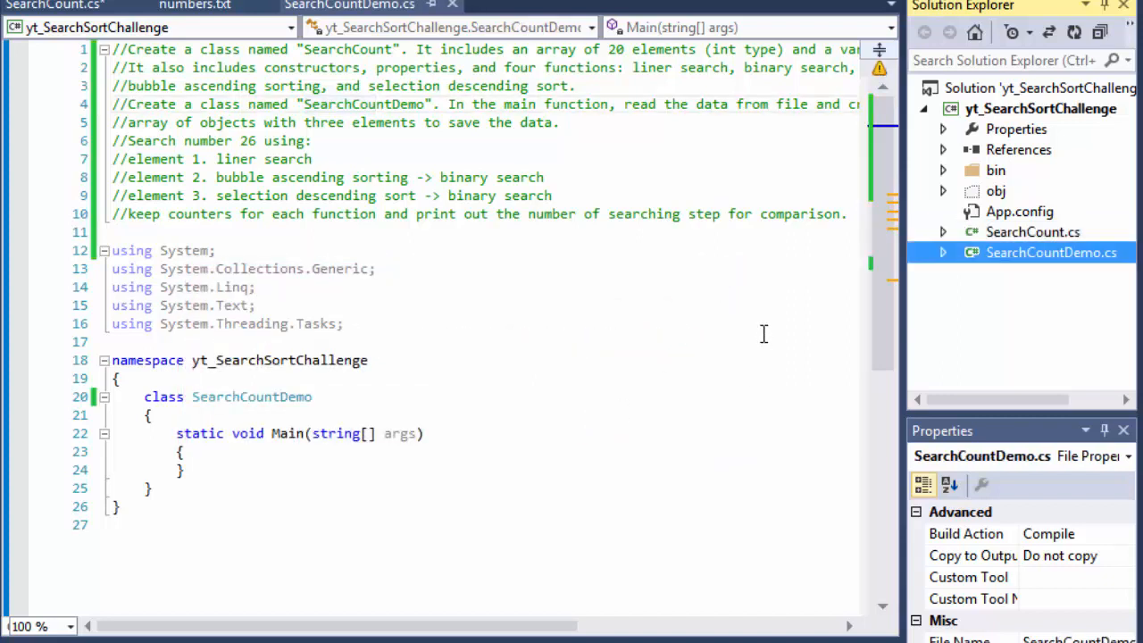
double_click(250, 396)
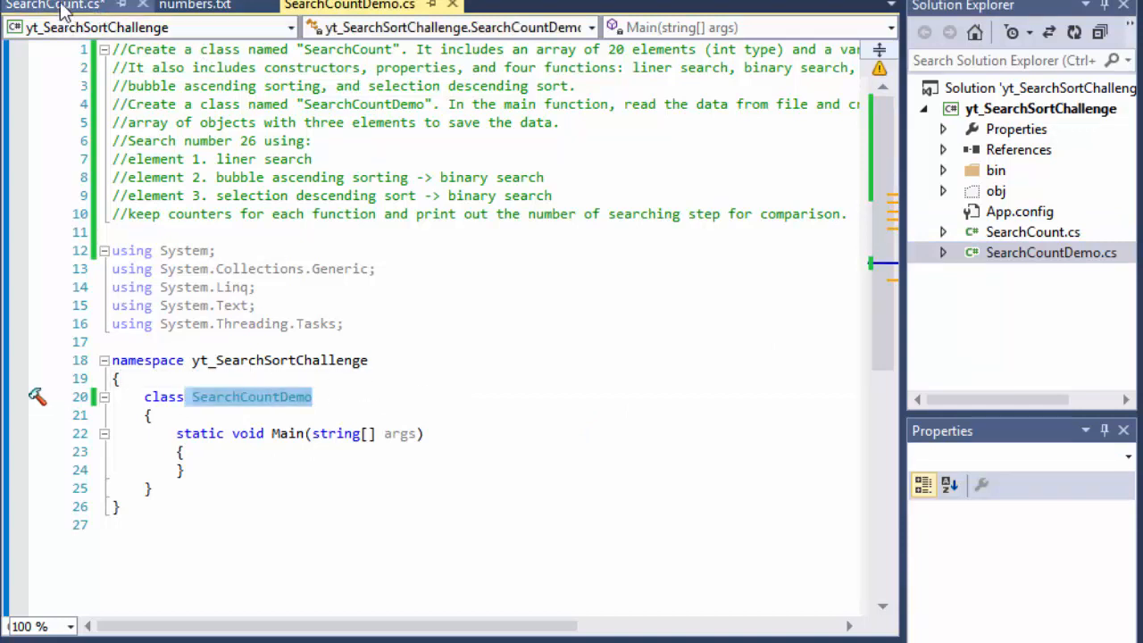
- Declare public void BinarySearch(int searchedValue) in SearchCount.cs
left_click(54, 6)
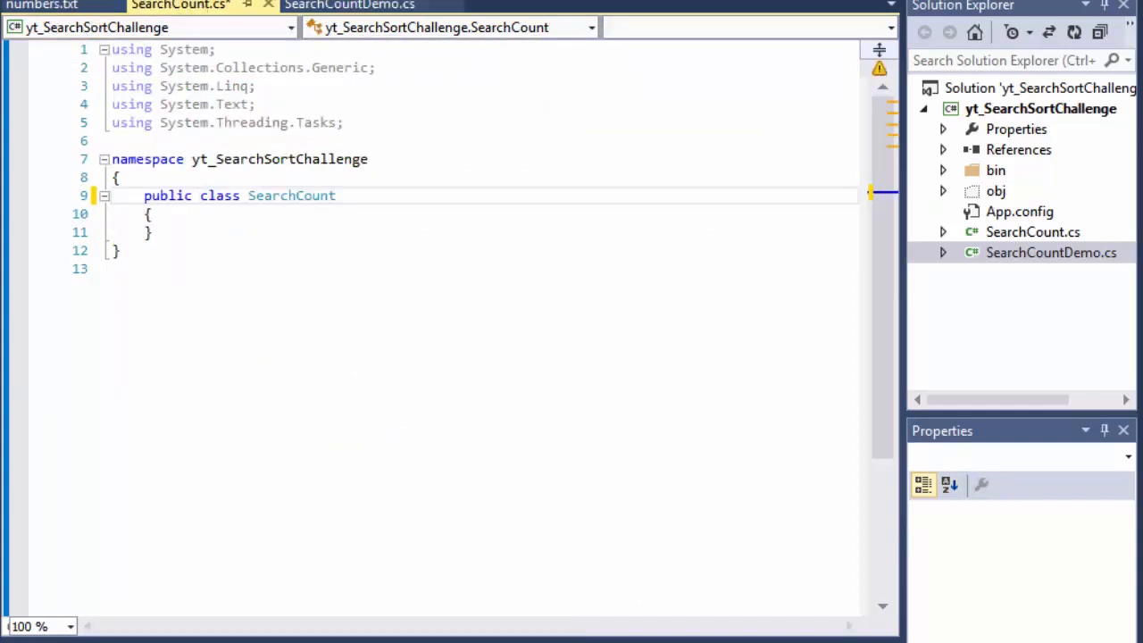
mouse_move(40, 96)
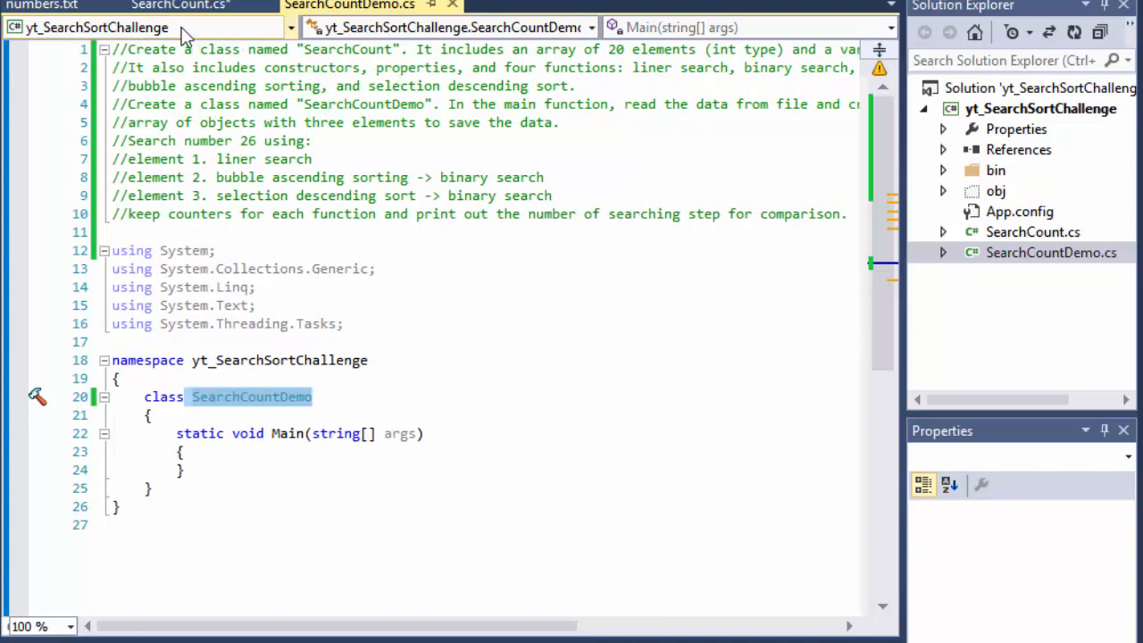
left_click(179, 5)
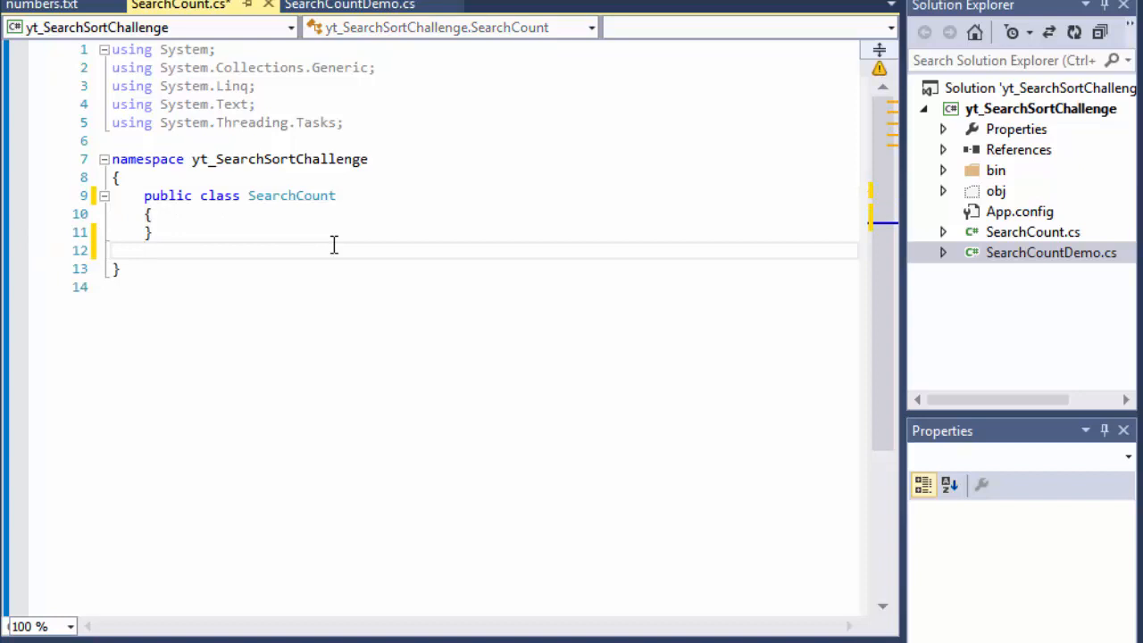
type("public v")
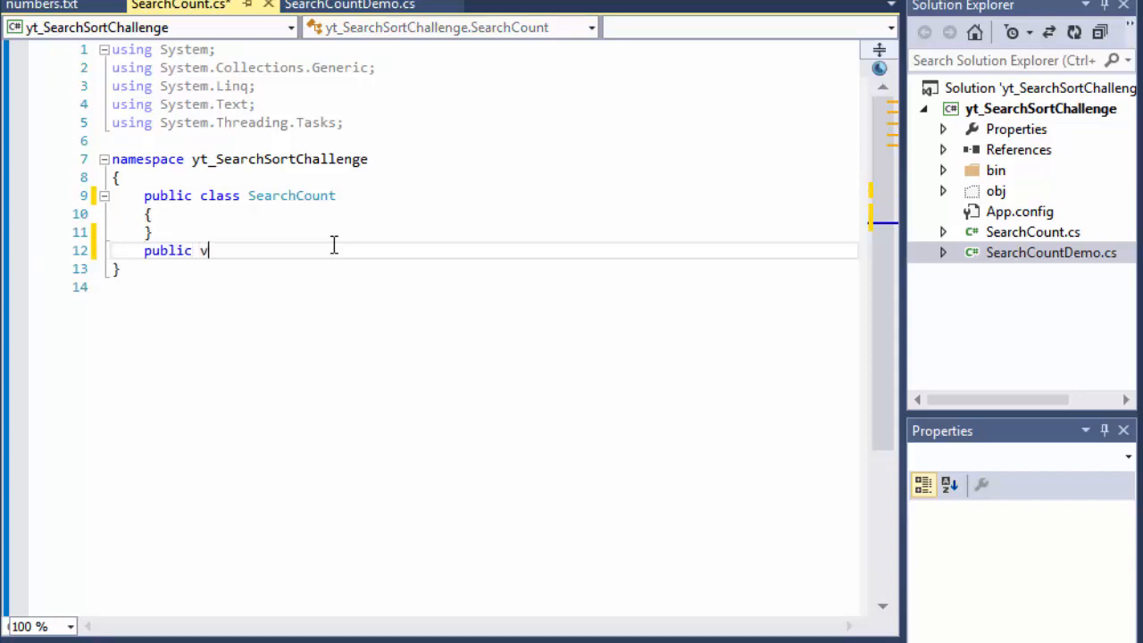
type("oid Binary")
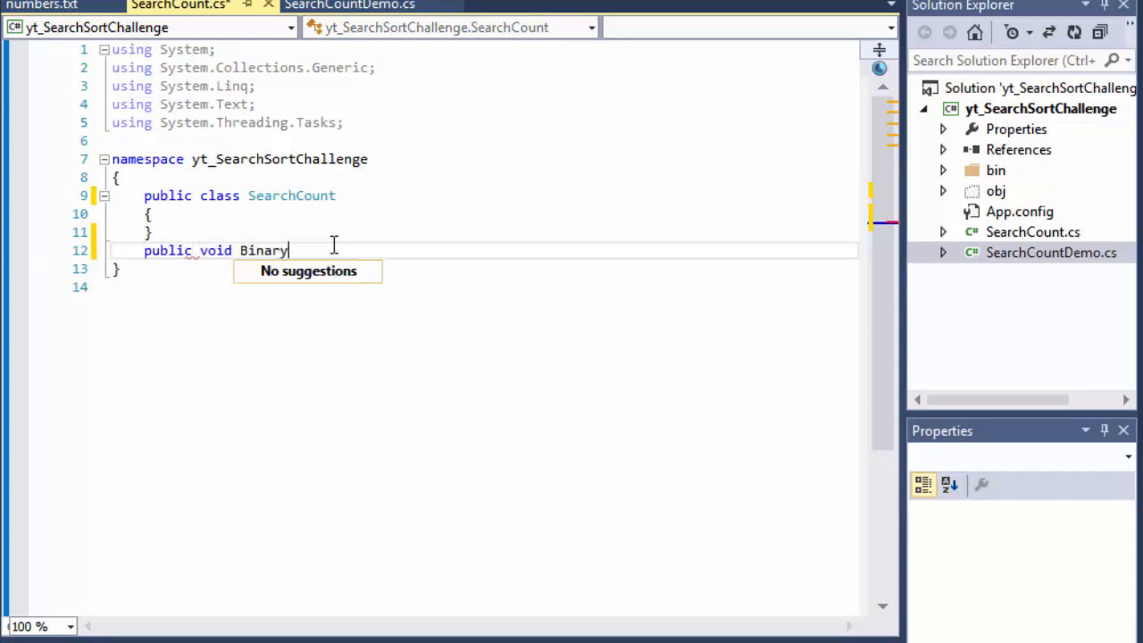
type("Search")
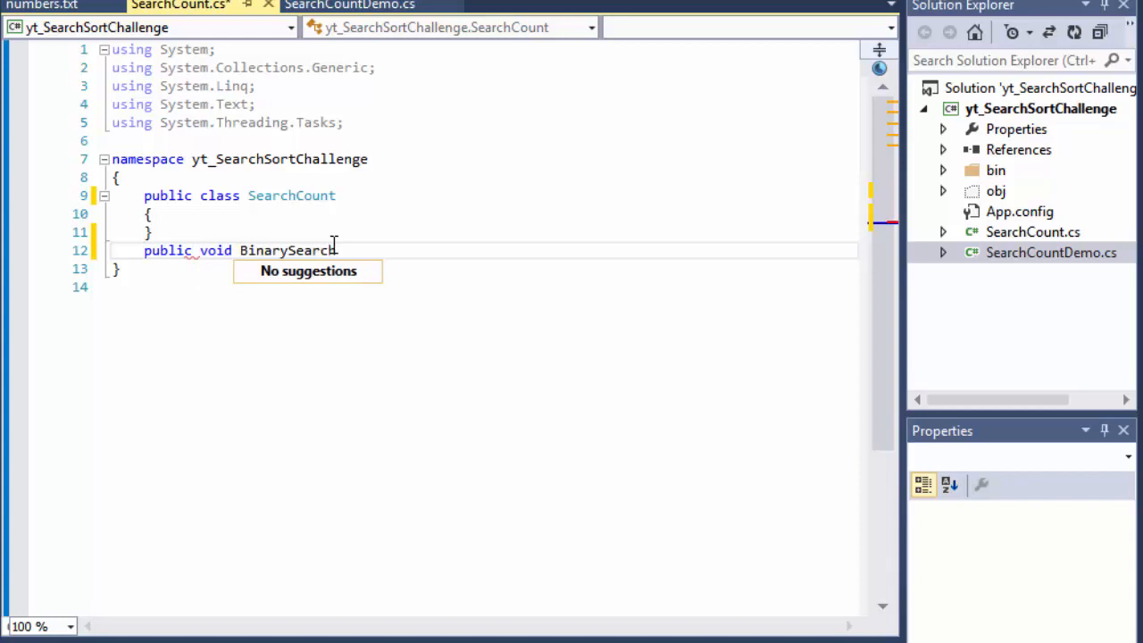
type("()")
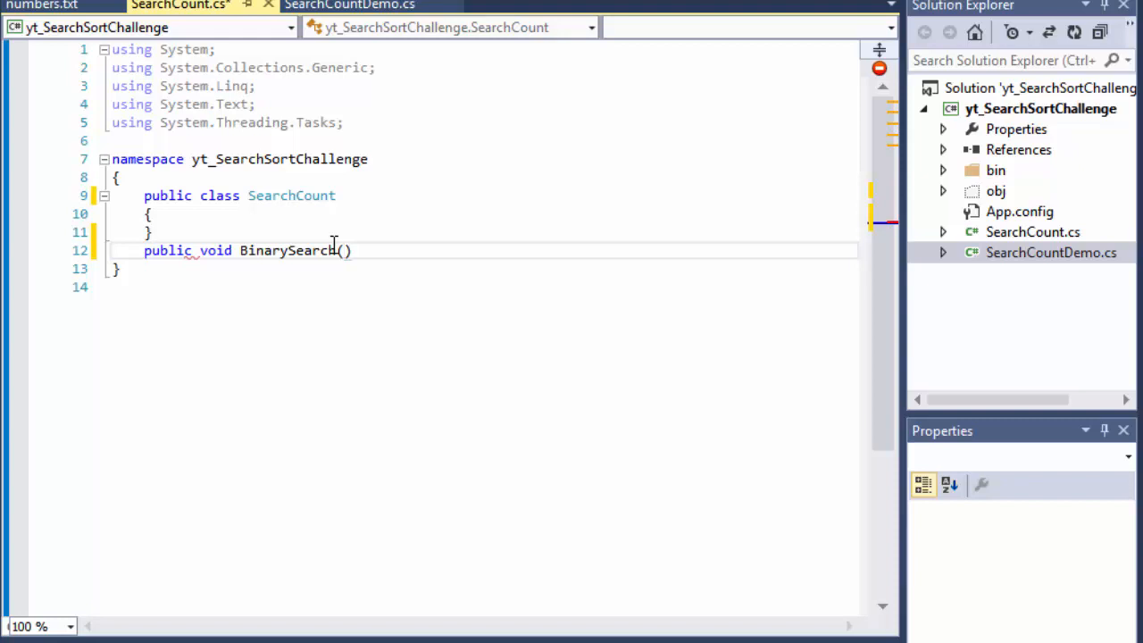
type("int s")
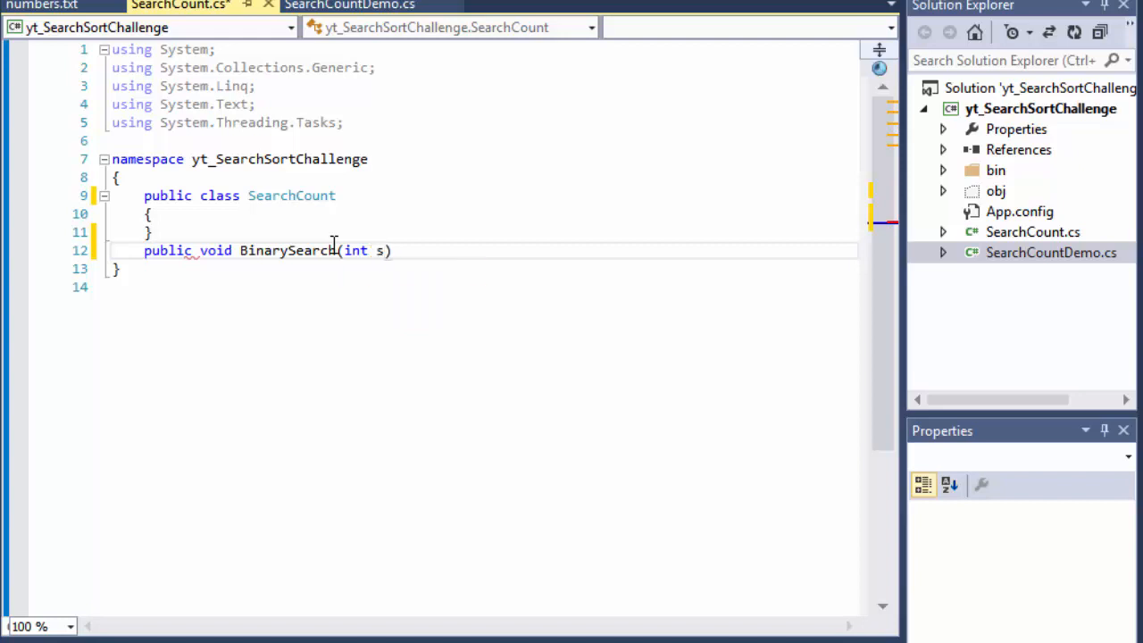
type("search")
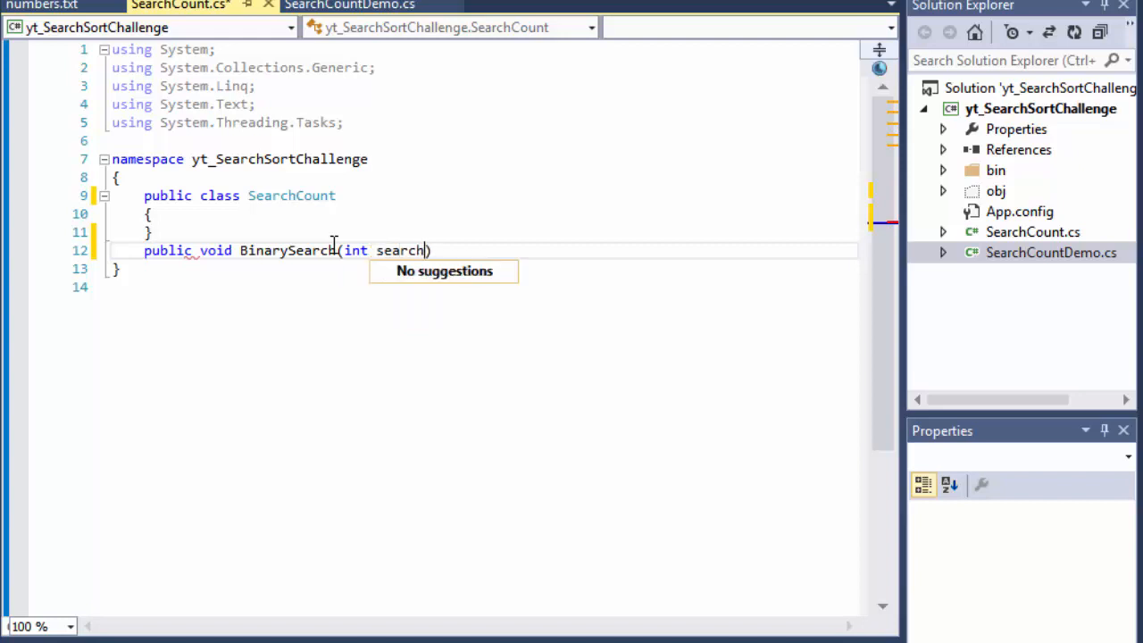
type("edValue")
type("}")
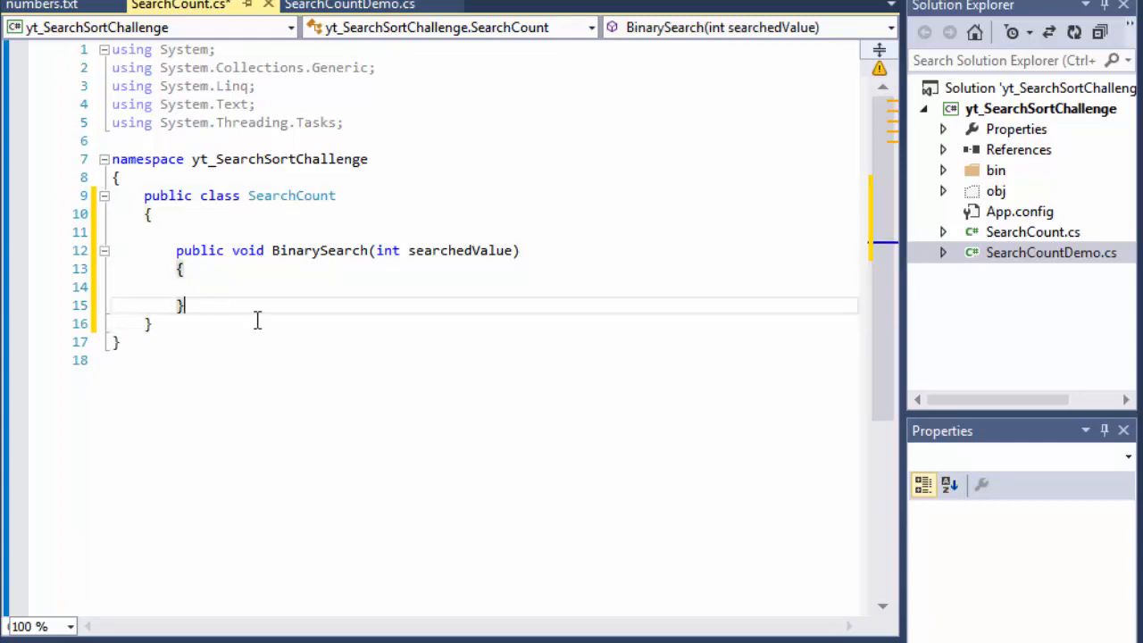
- Declare public void BubbleAscSort() with an empty body
type("public void")
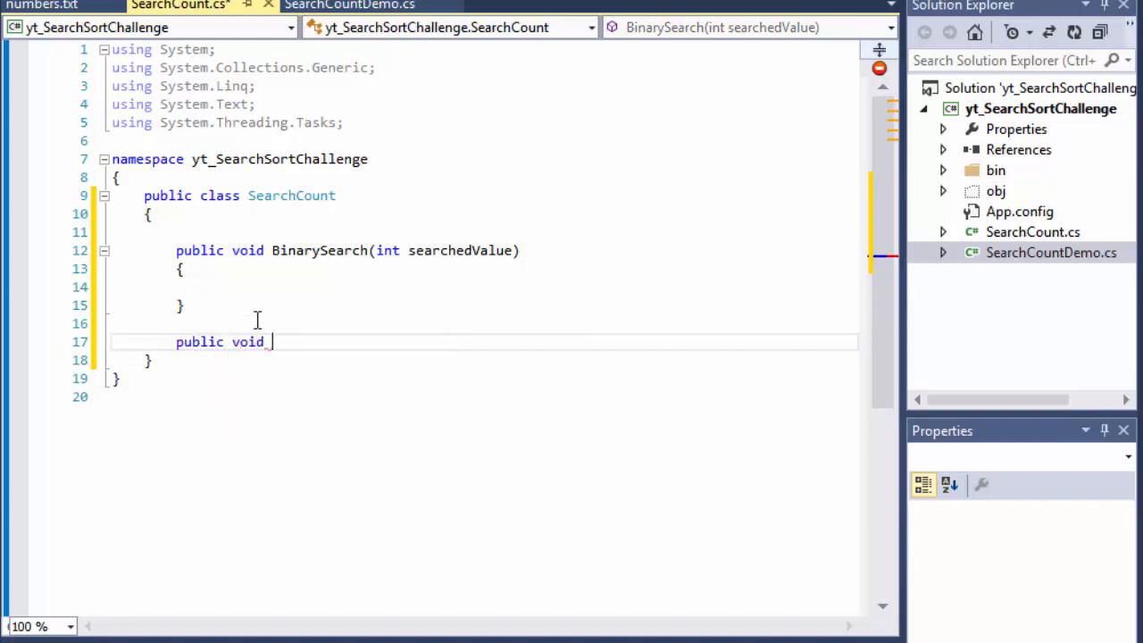
type("Bubble")
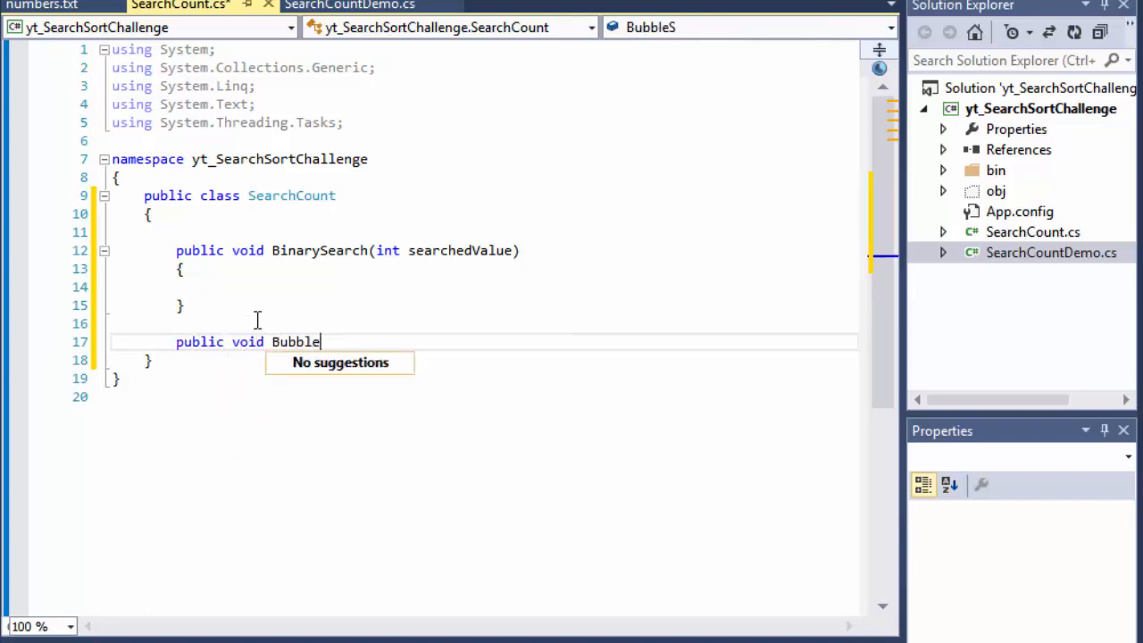
type("Asc")
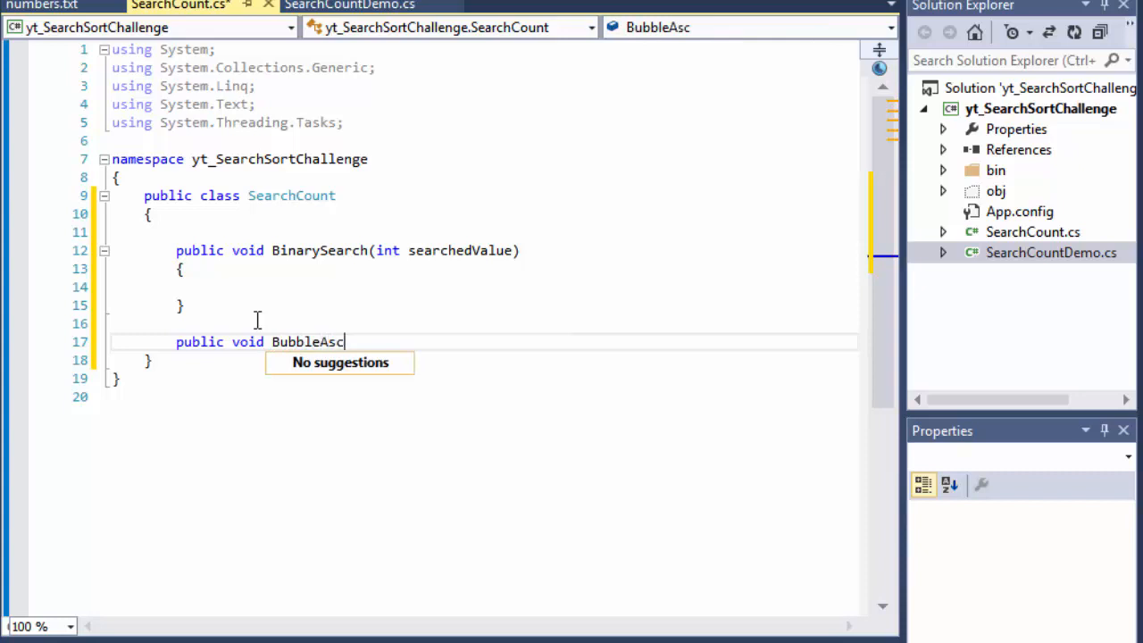
type("S")
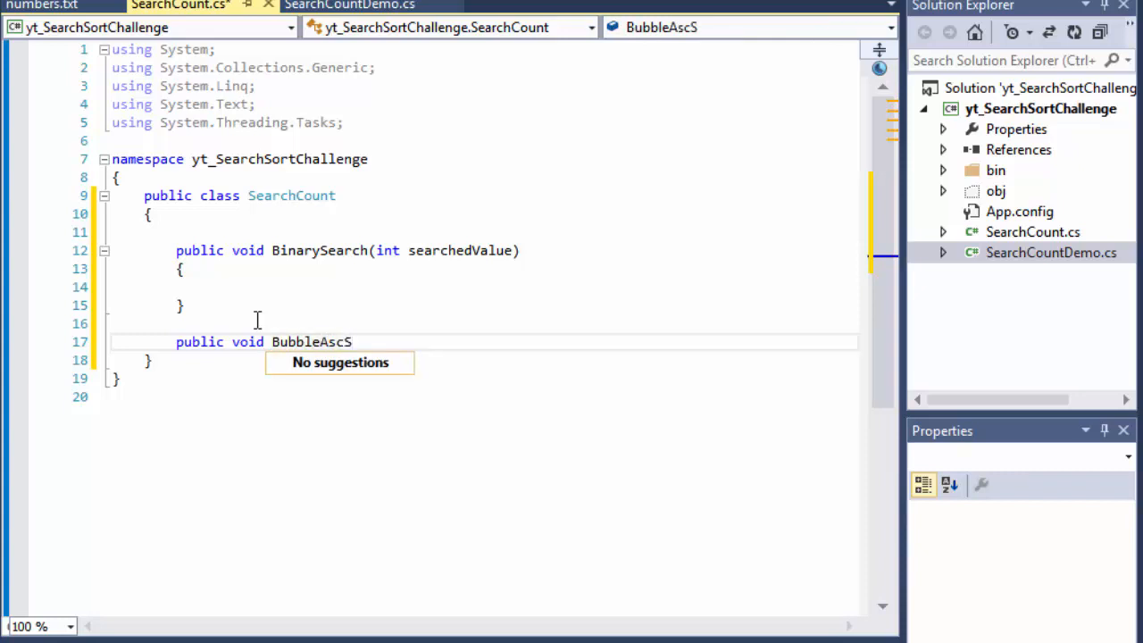
type("ort")
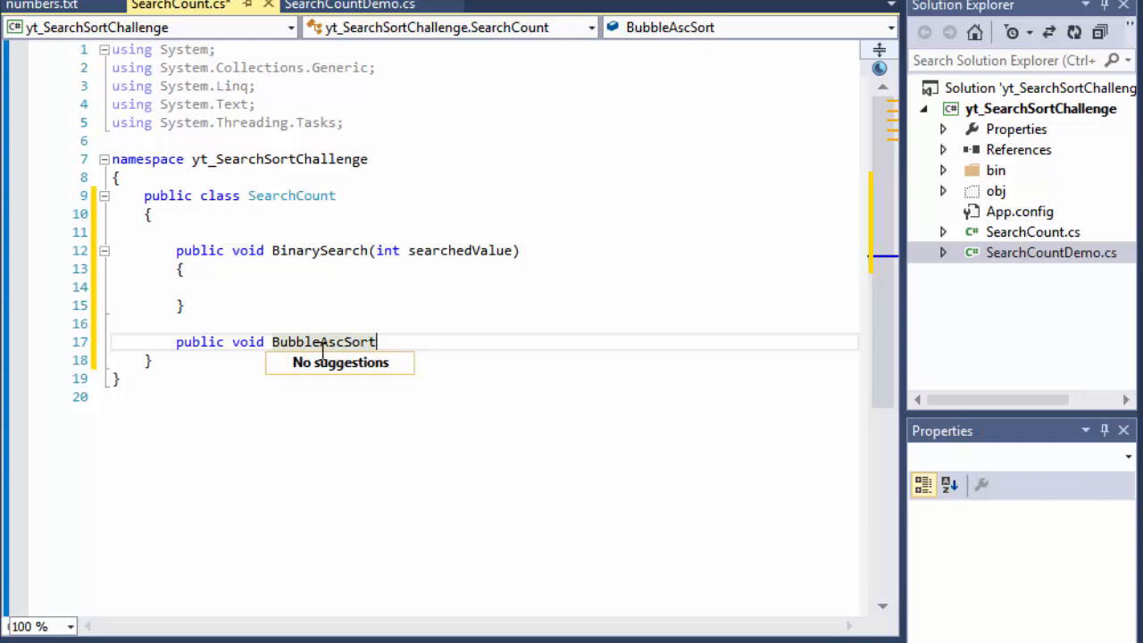
mouse_move(437, 287)
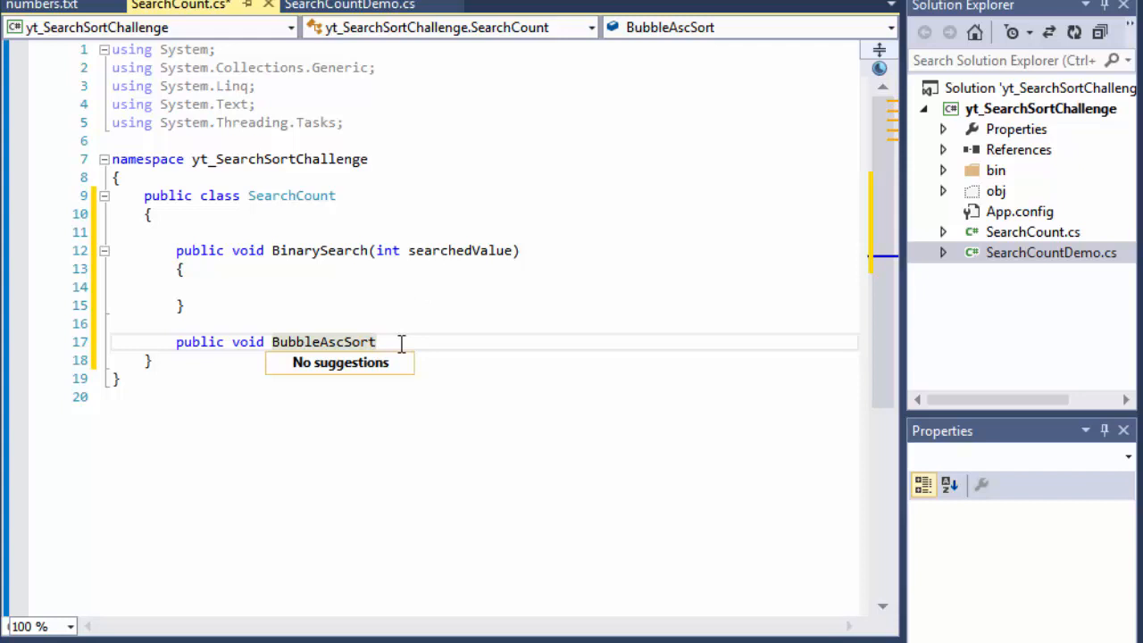
type("()")
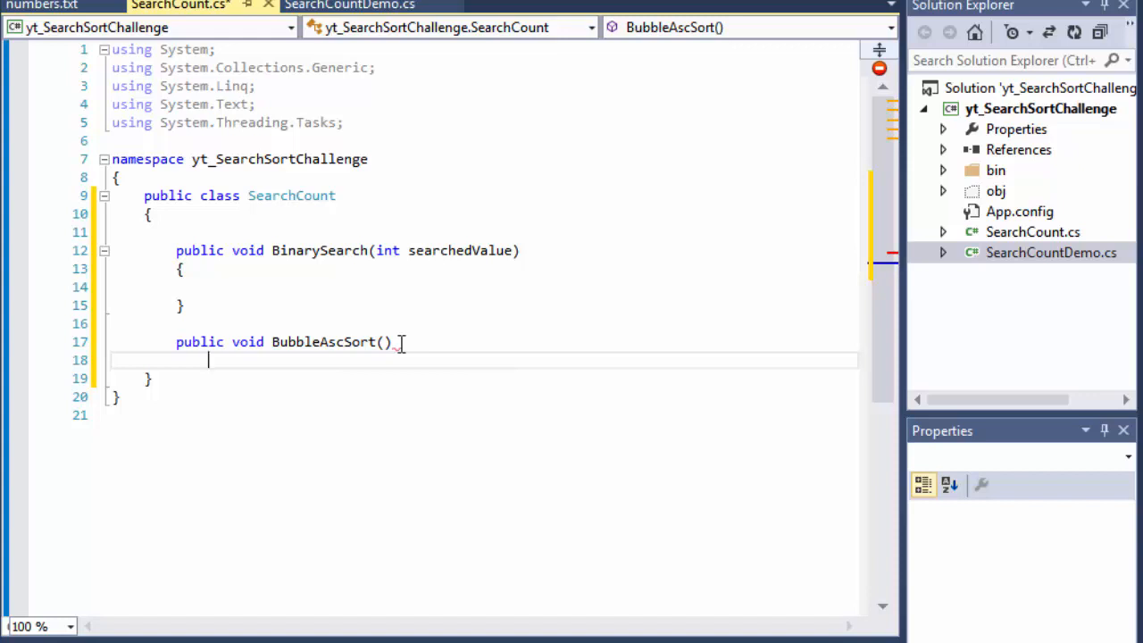
mouse_move(313, 369)
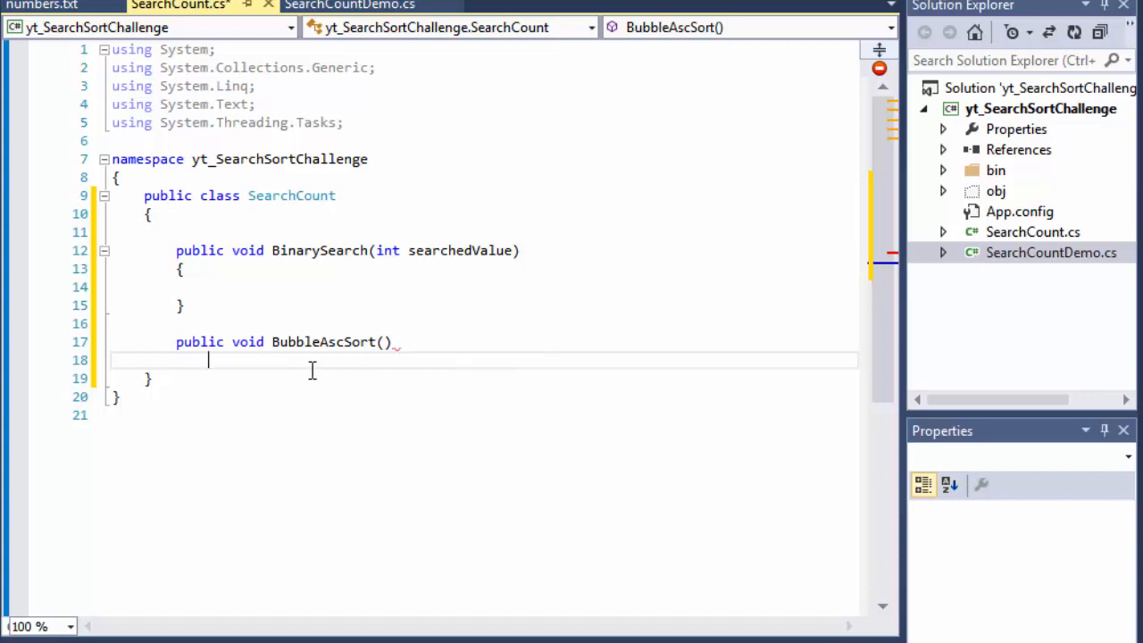
mouse_move(285, 375)
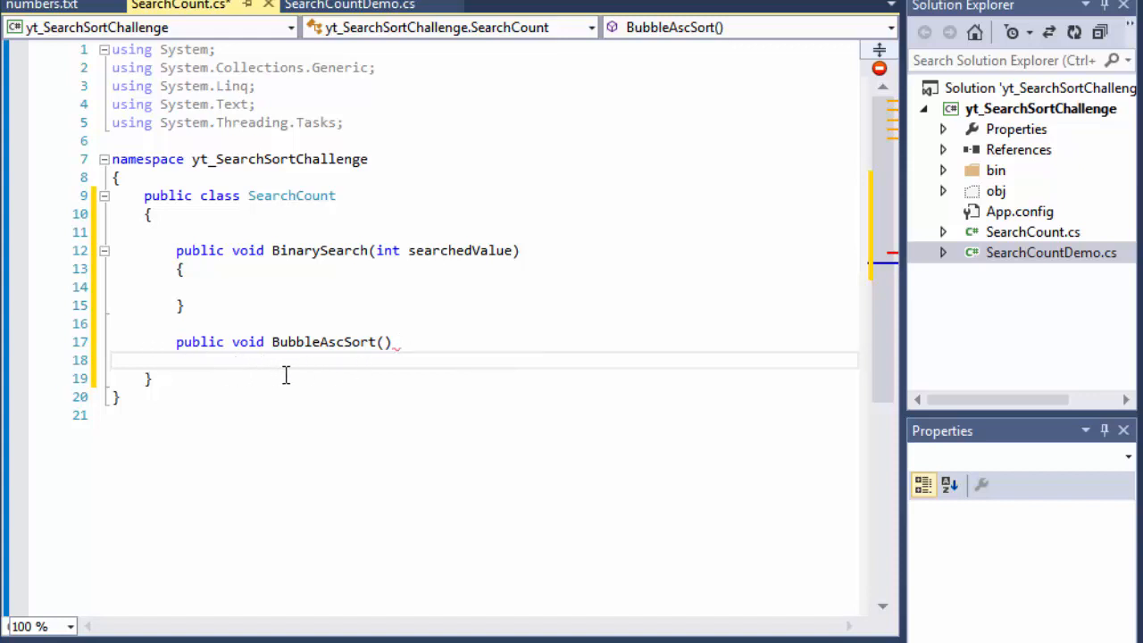
mouse_move(466, 396)
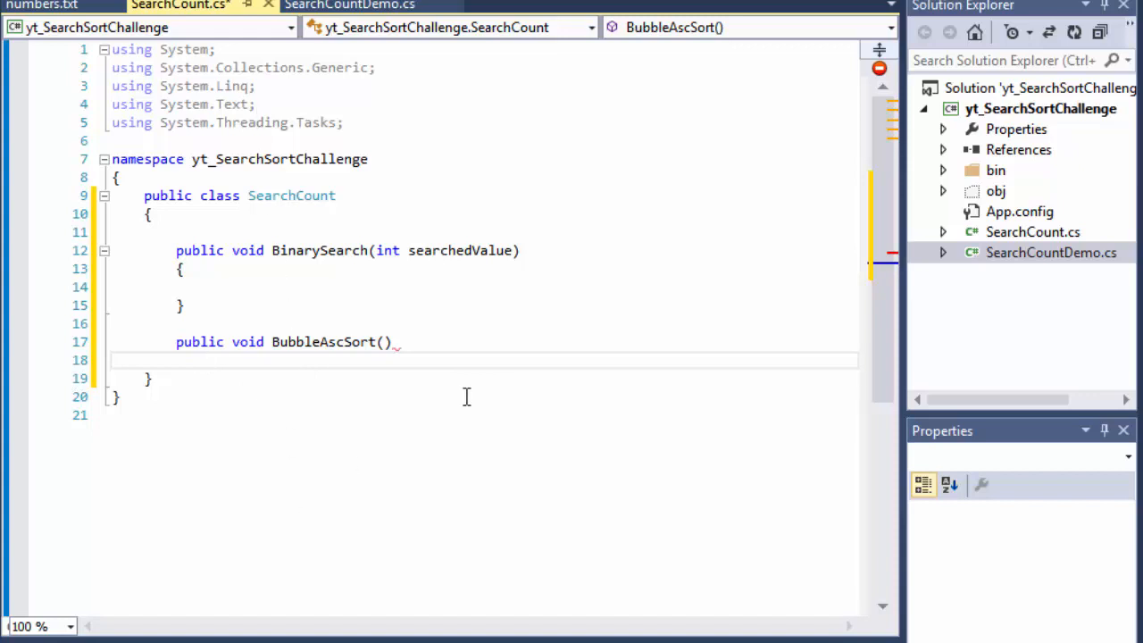
mouse_move(618, 462)
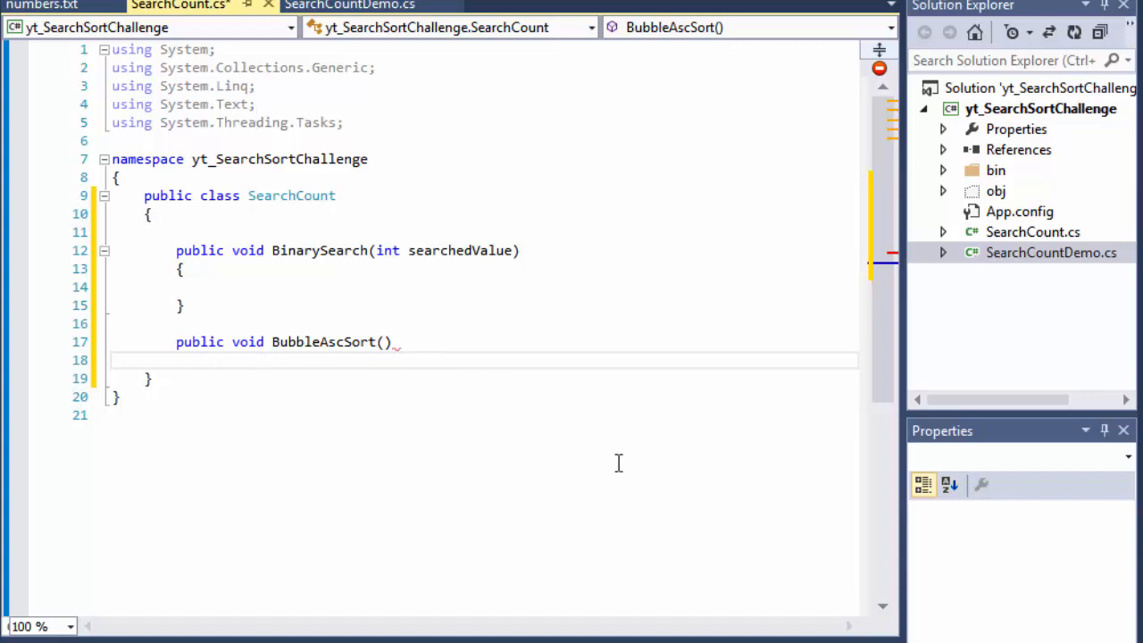
type("{")
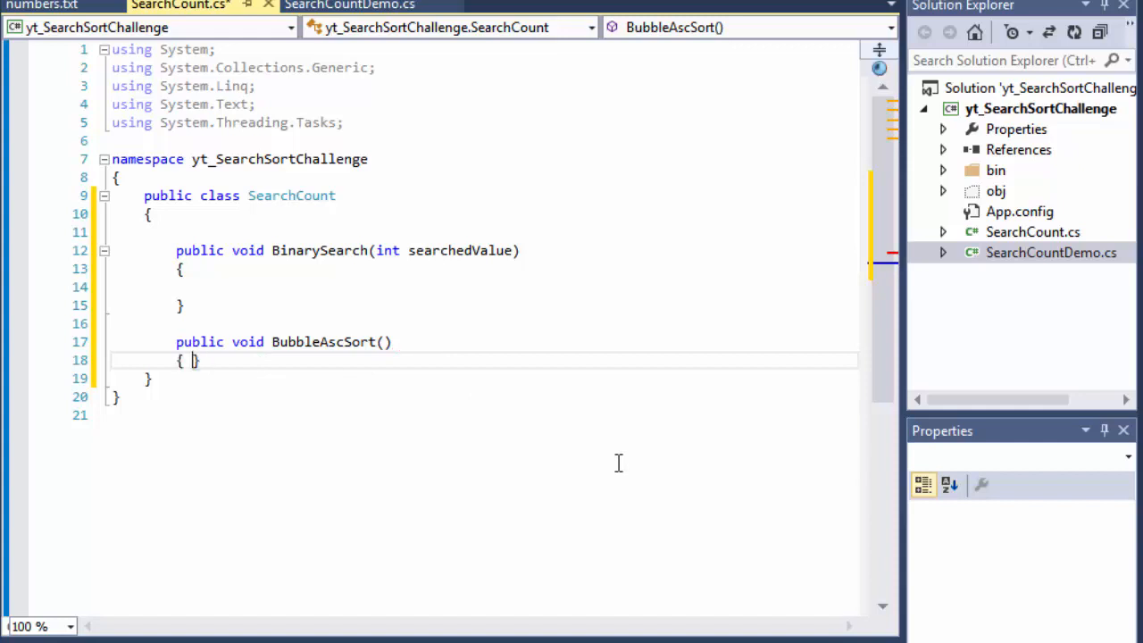
key("enter")
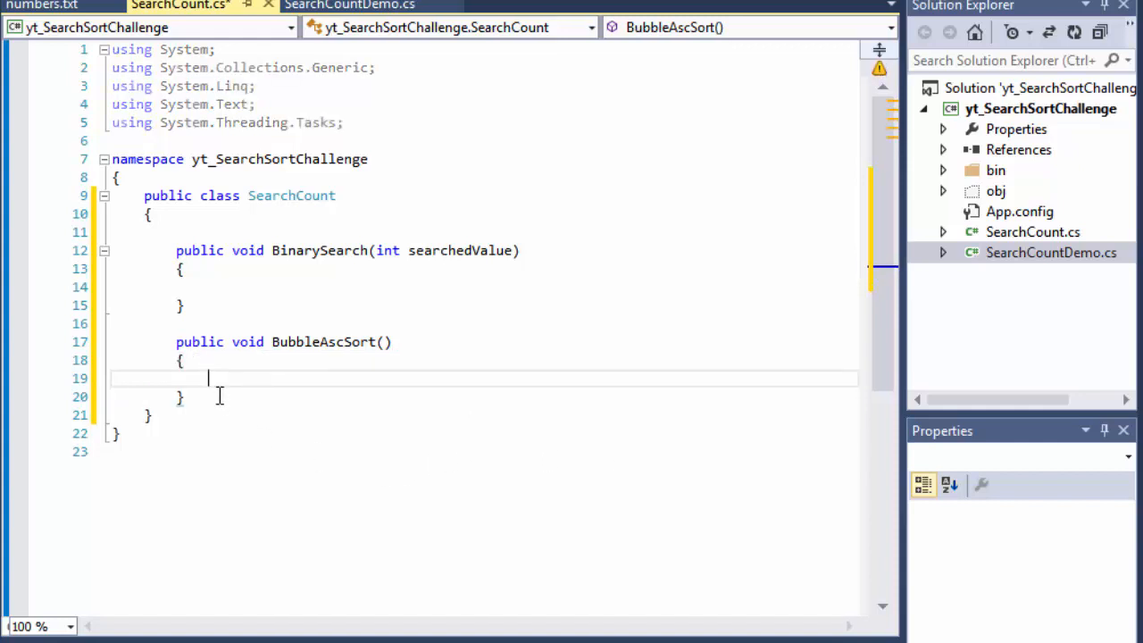
key("enter")
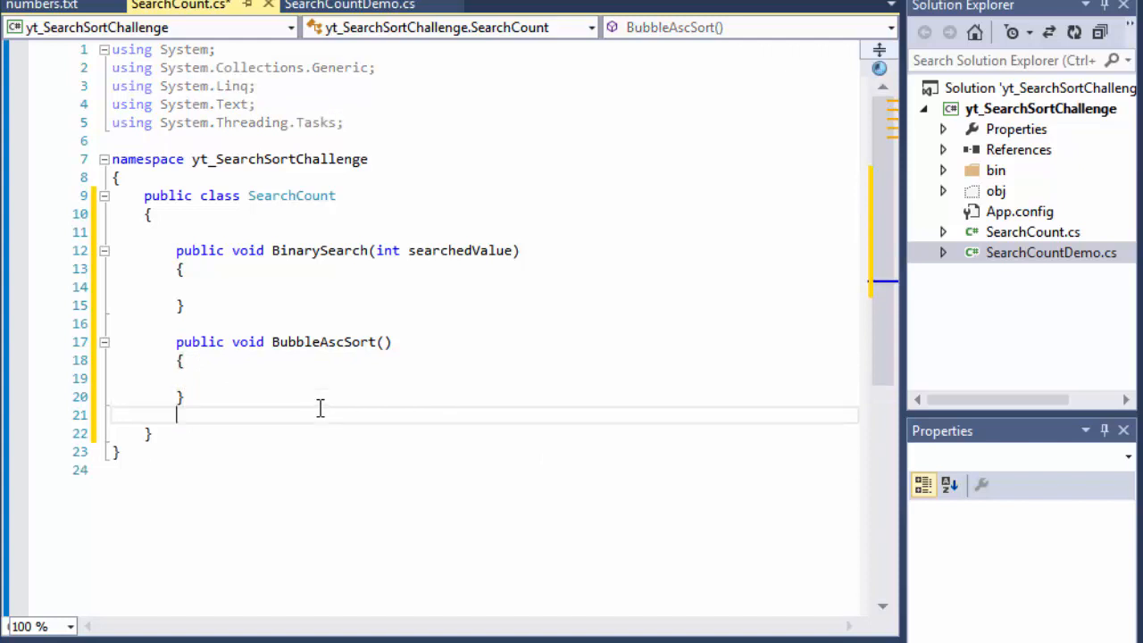
- Declare empty SelectionDescSort() and LinearSearch(int searchedValue) method stubs
type("public void Selec")
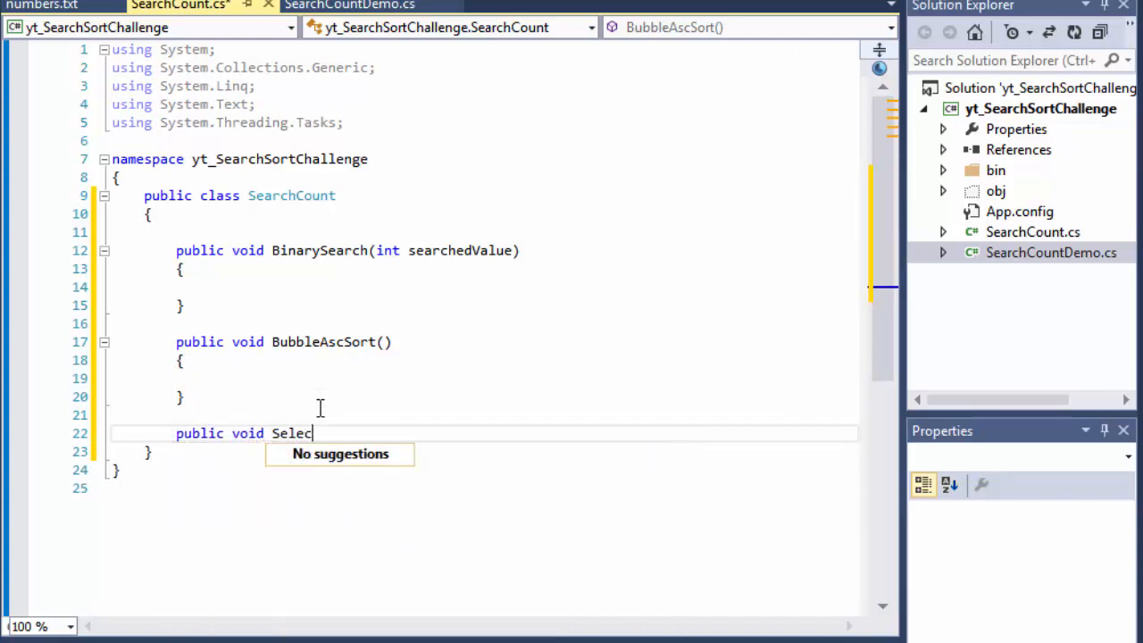
type("tionDesc")
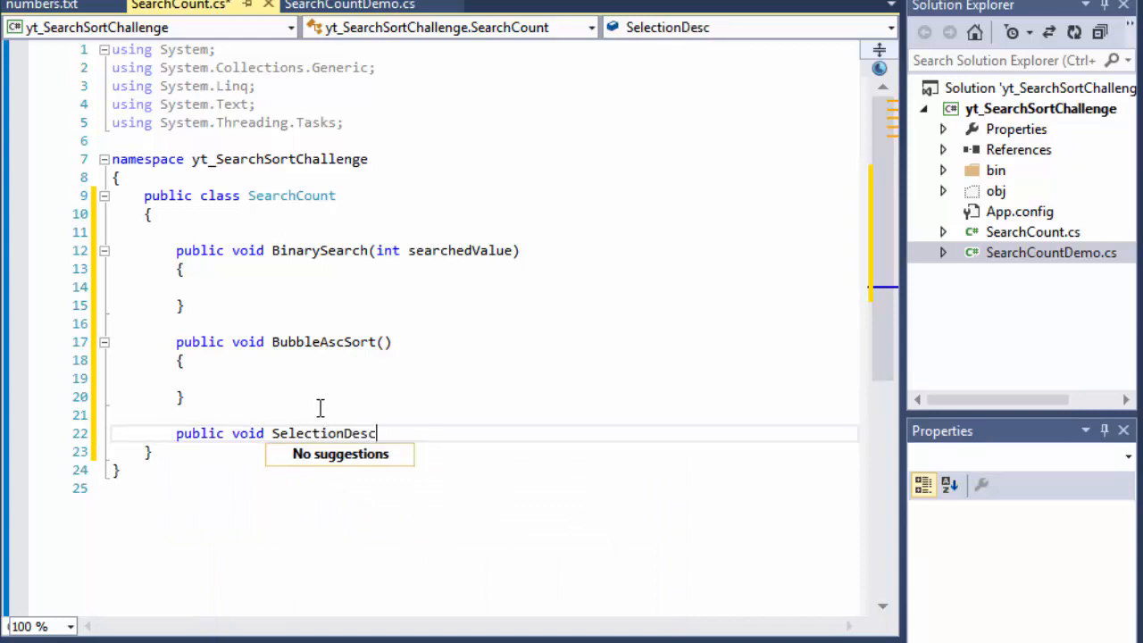
type("Sort(")
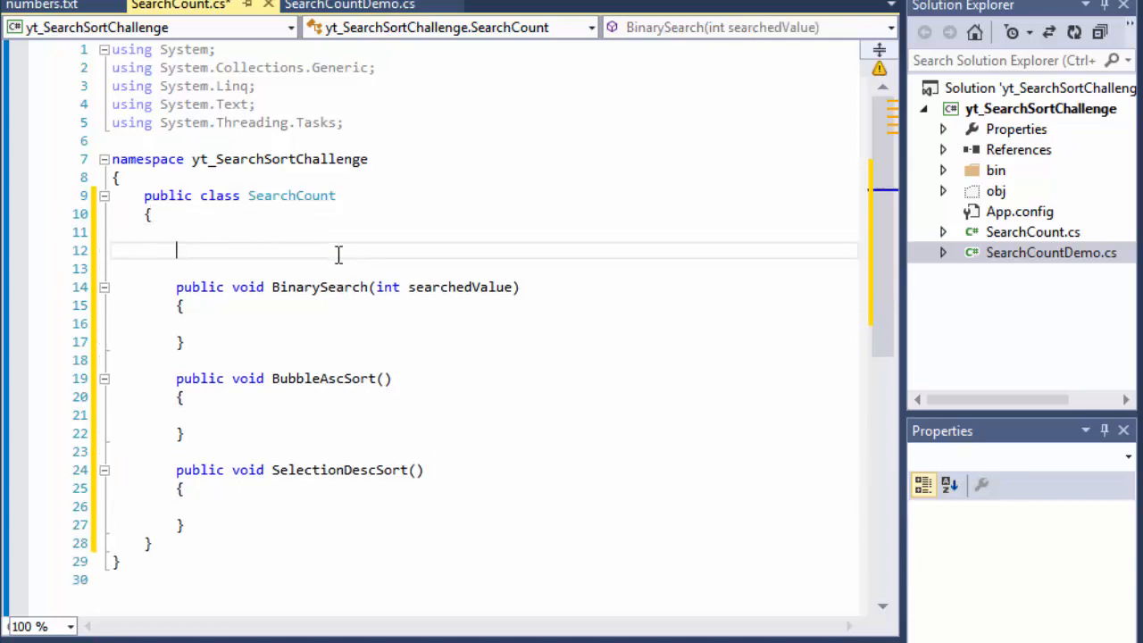
type("public void Linear")
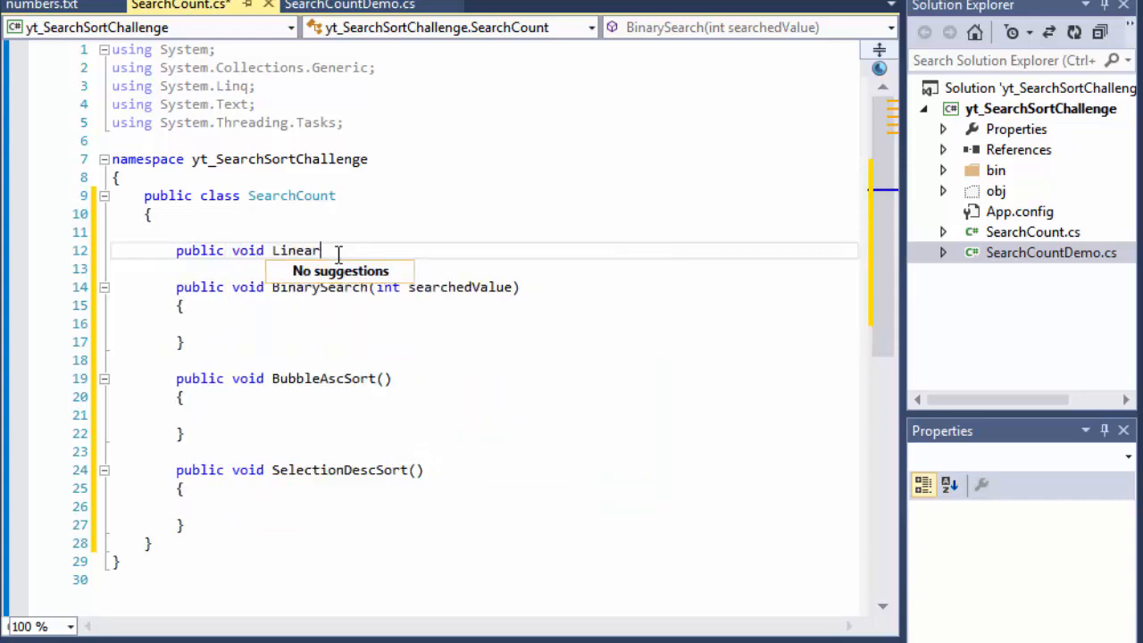
type("Search")
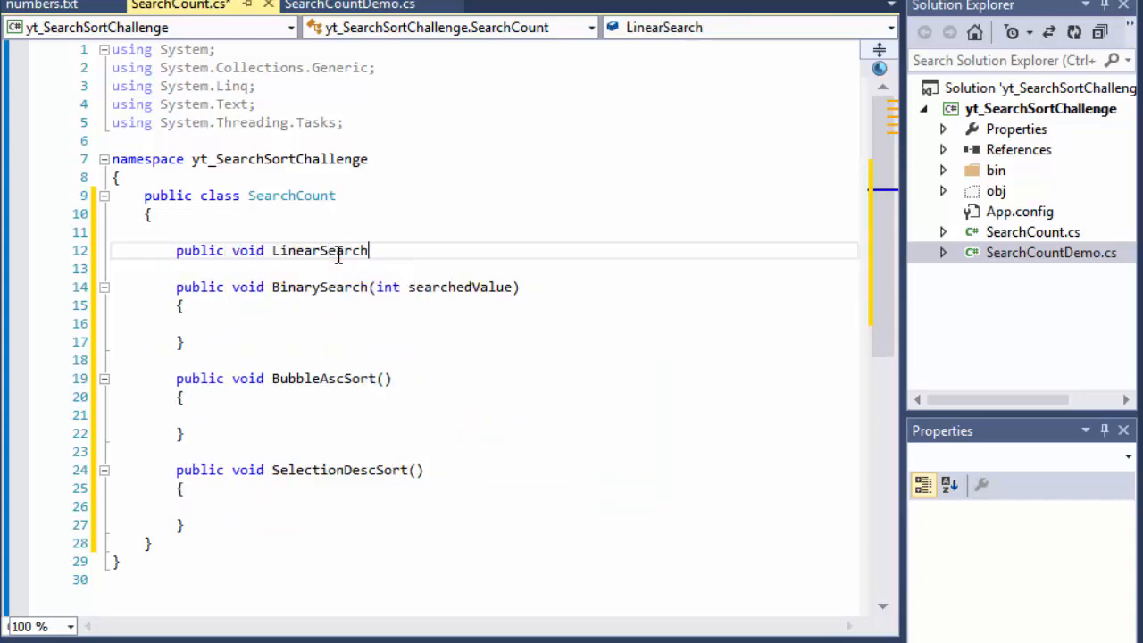
type("(int searchedV")
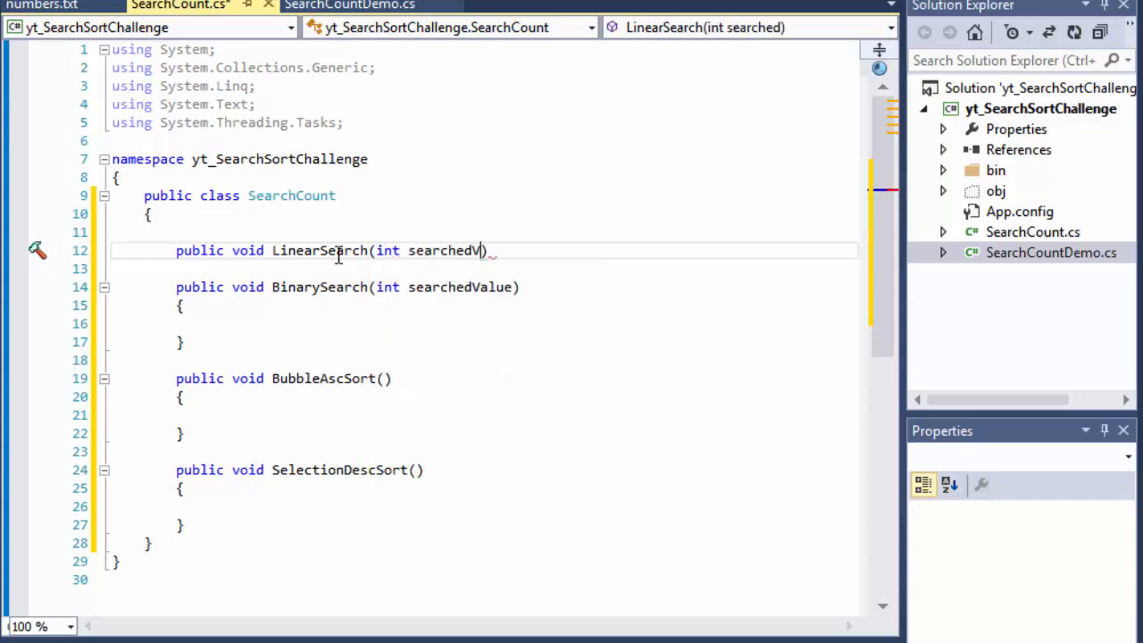
type("alues")
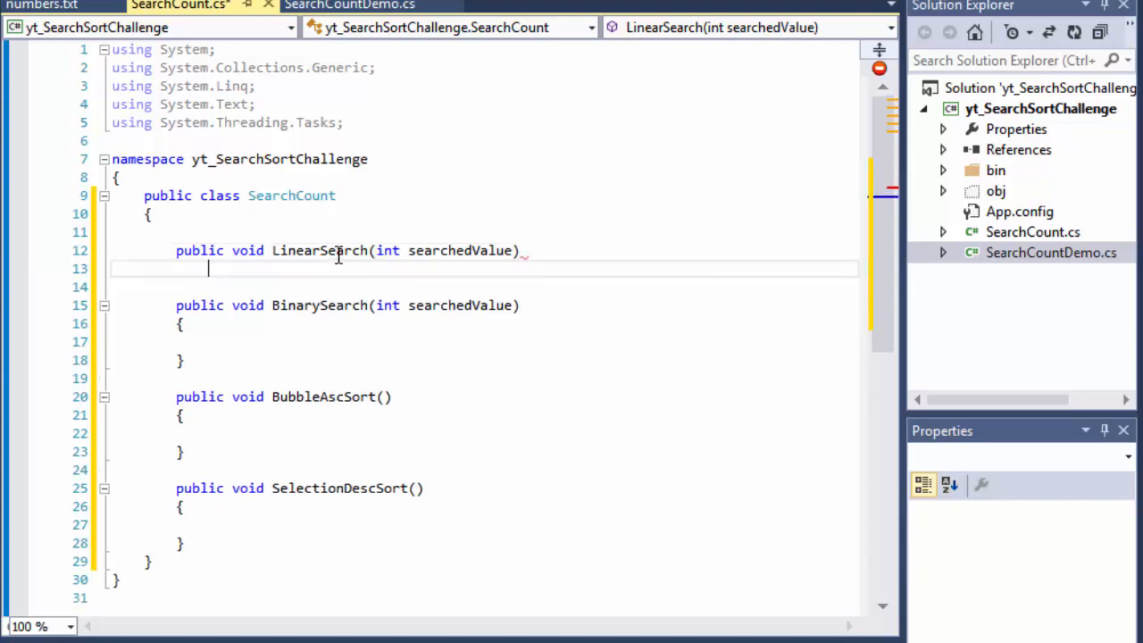
type("{")
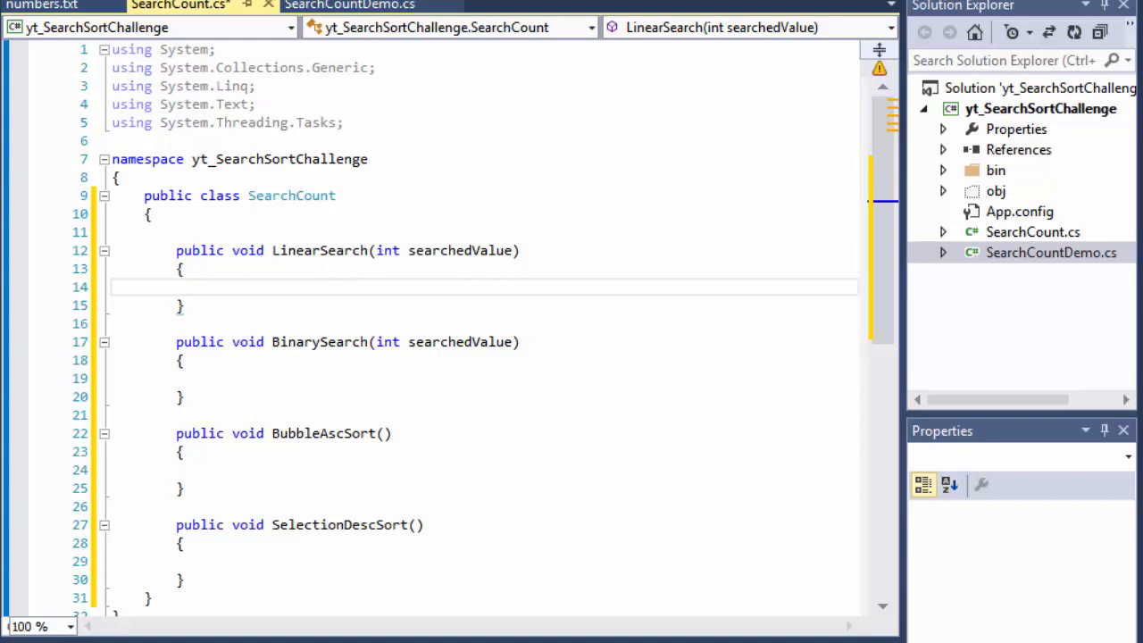
mouse_move(225, 211)
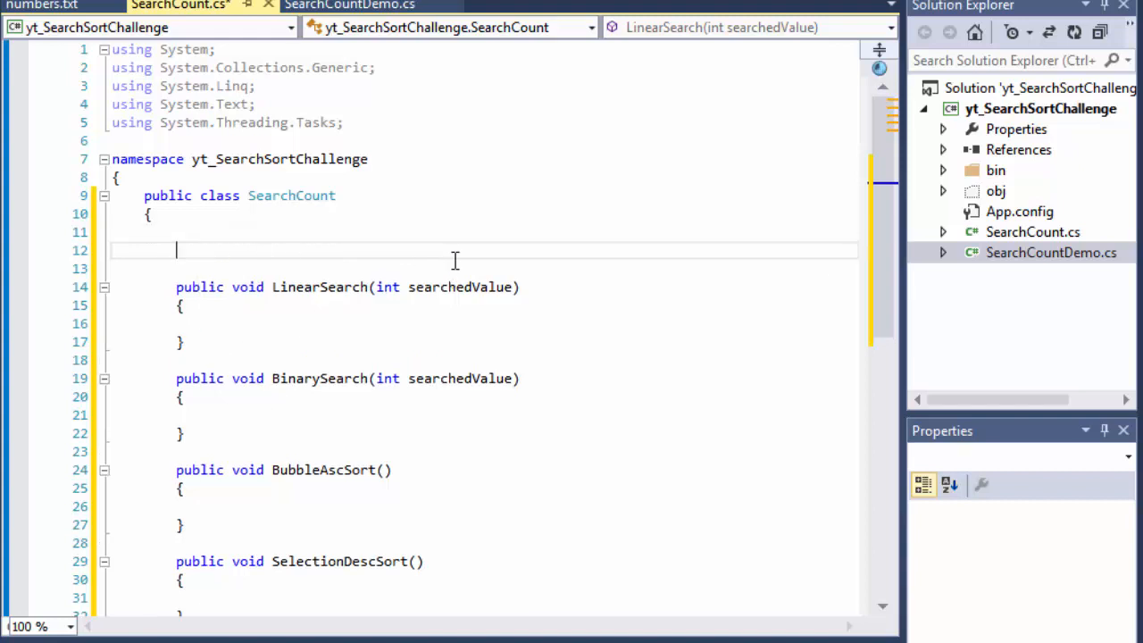
- Add auto-properties public int[] Numbers and public int Counter with get/set, then reopen SearchCountDemo.cs
type("public")
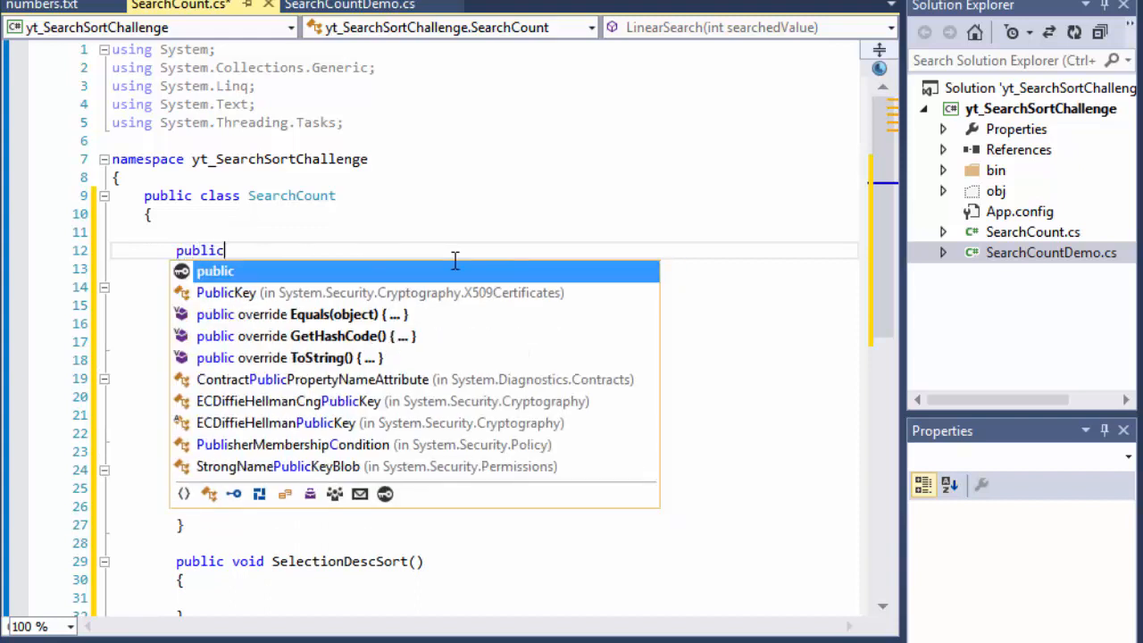
type("int[")
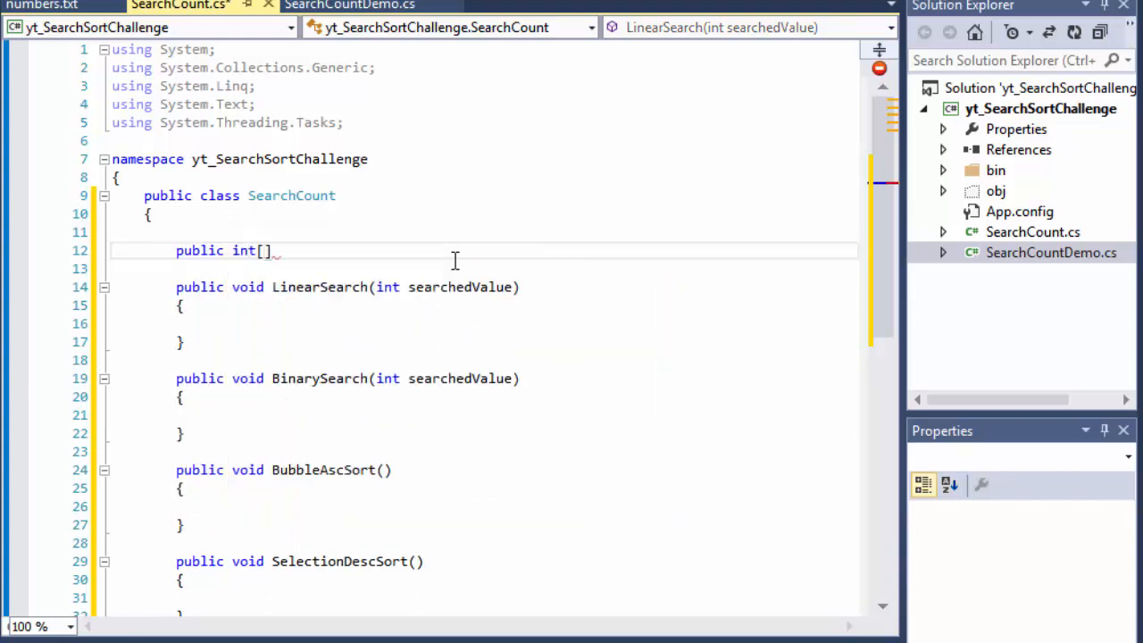
type("Numbers {")
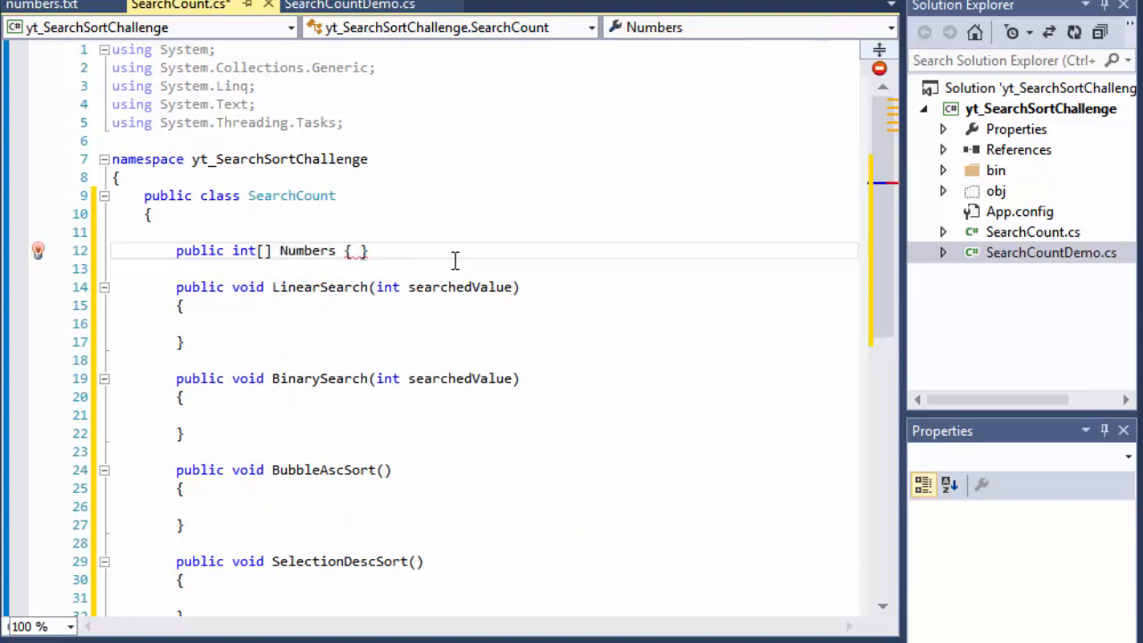
type("get;")
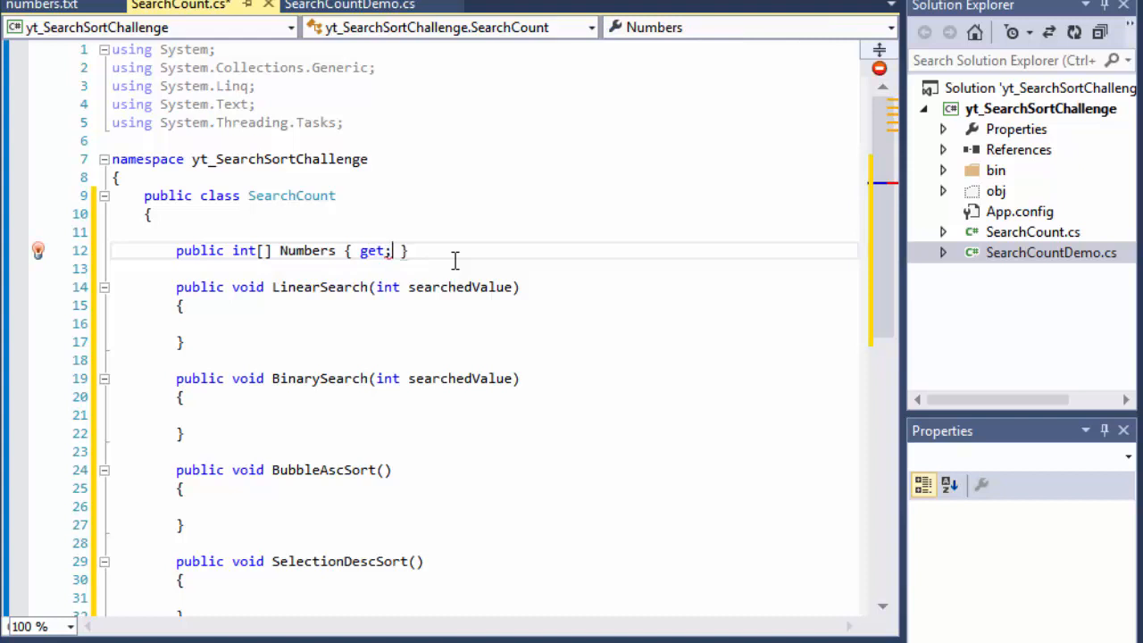
type("set;")
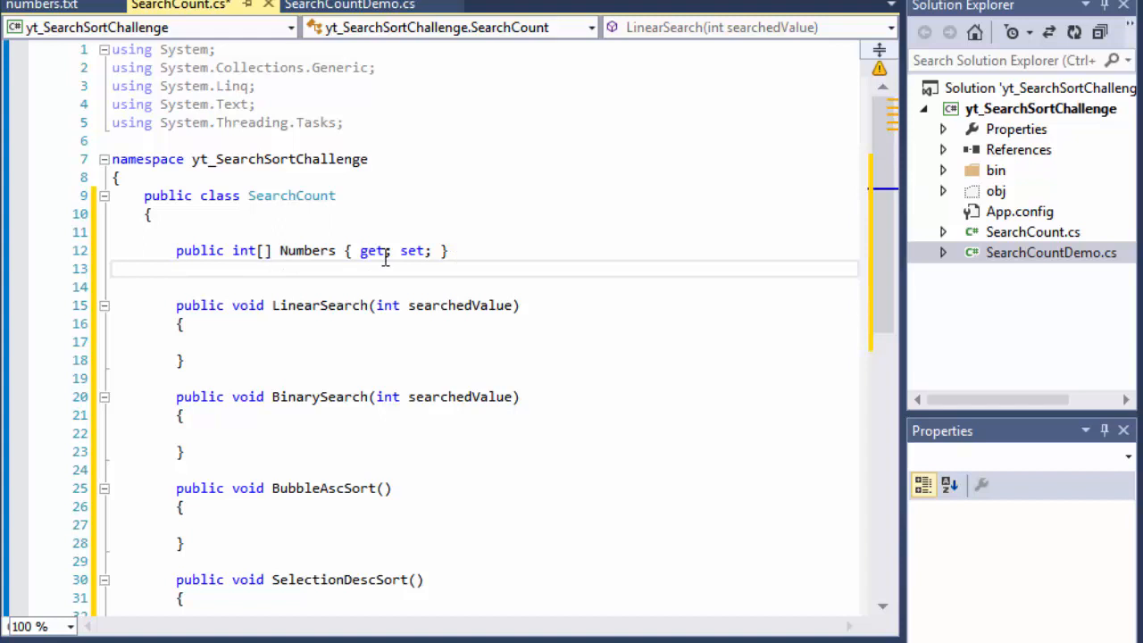
type("publ")
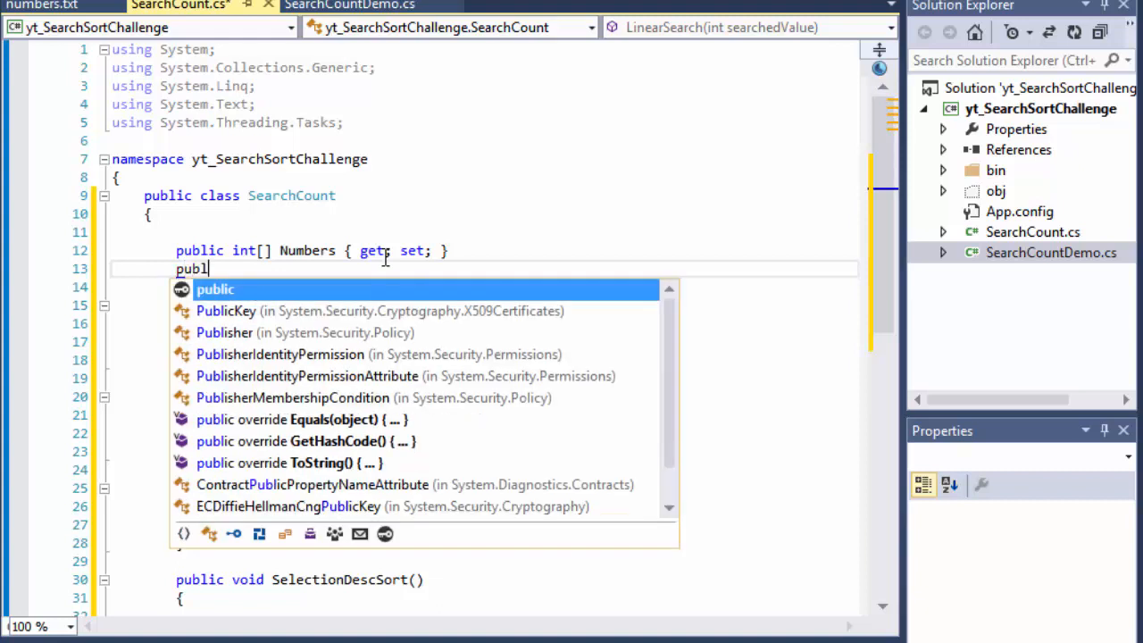
type("int")
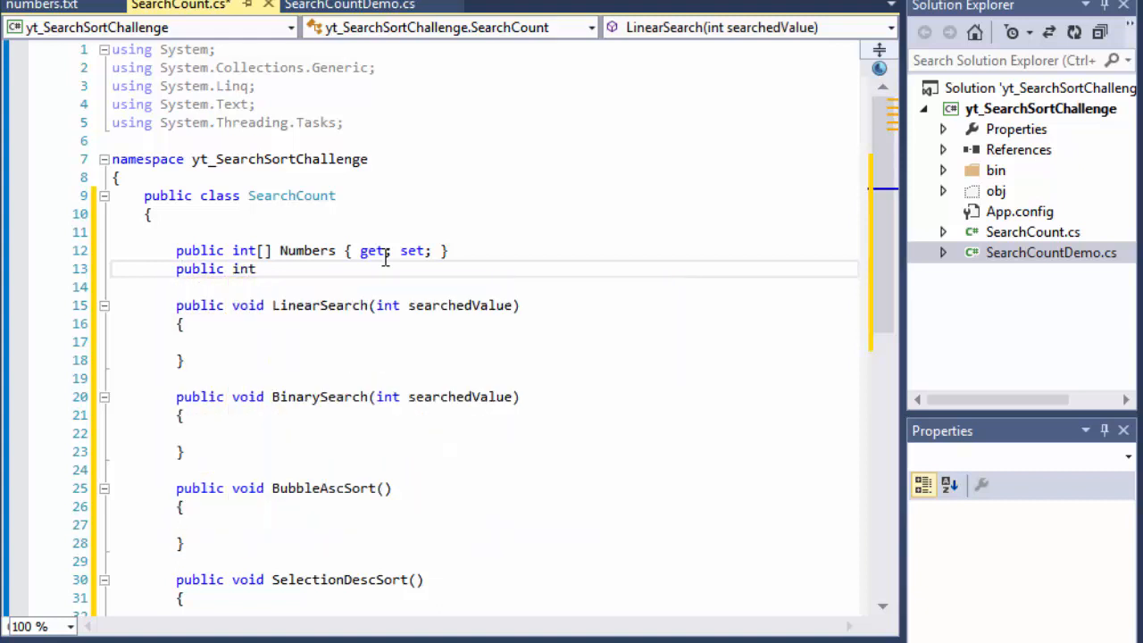
type("Counter { get; set;")
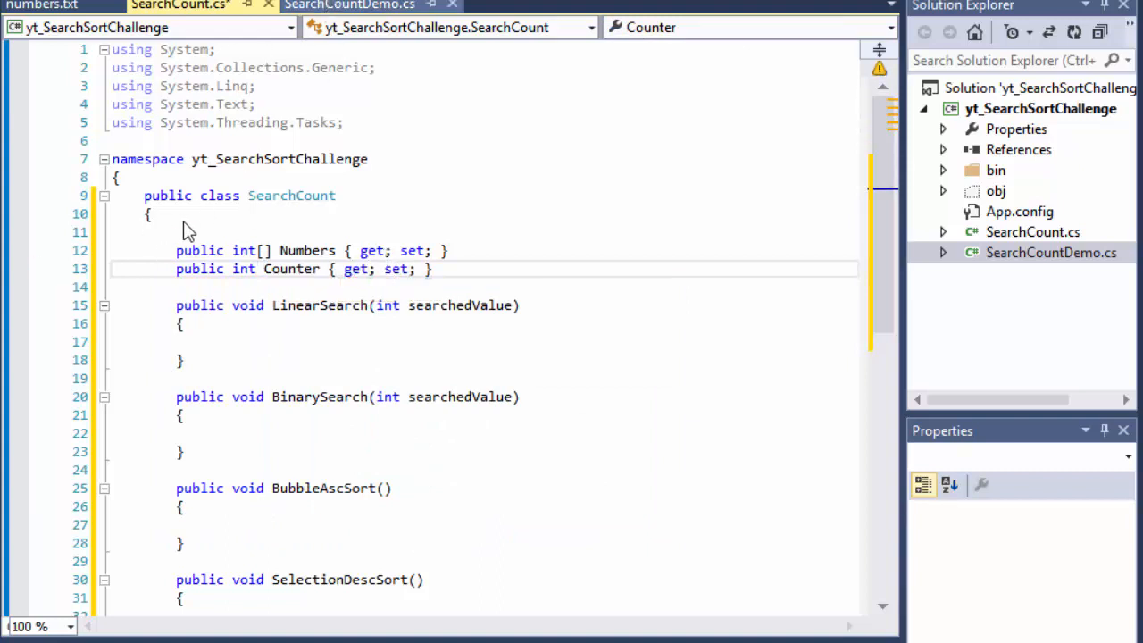
left_click(350, 7)
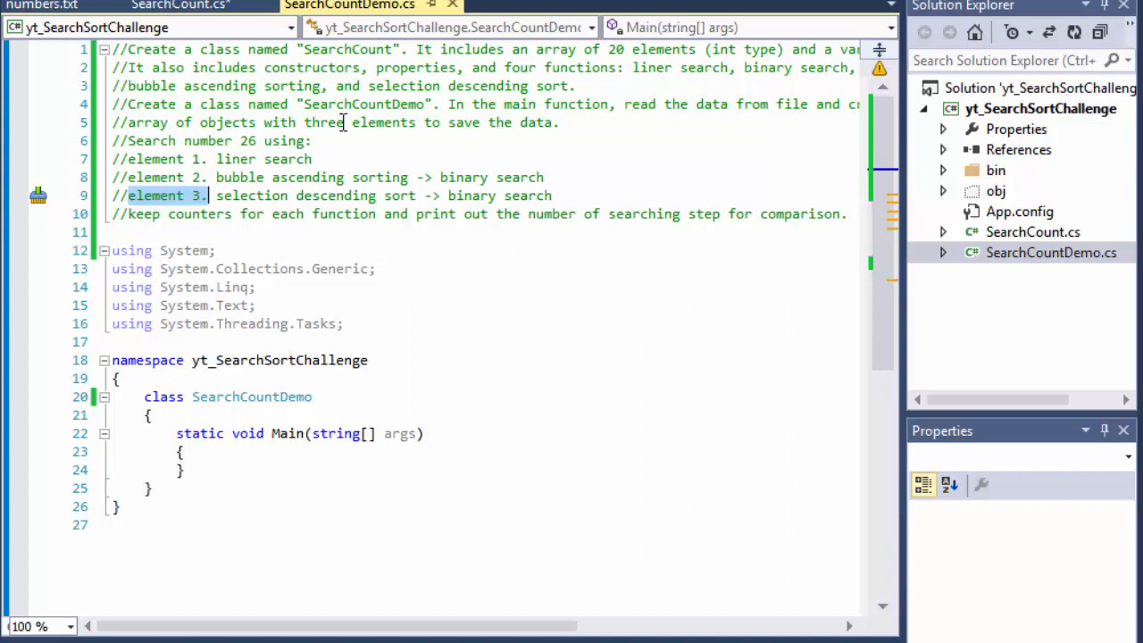
- Reread the search-elements comments, then start a private field in SearchCount.cs
left_click_drag(206, 194, 188, 139)
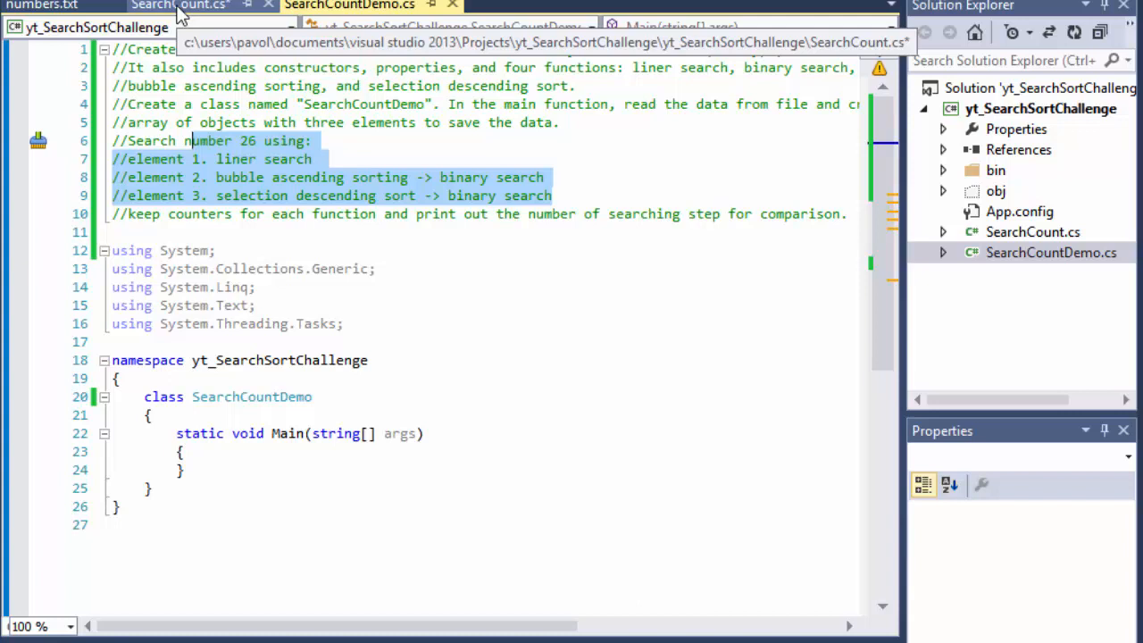
left_click(179, 5)
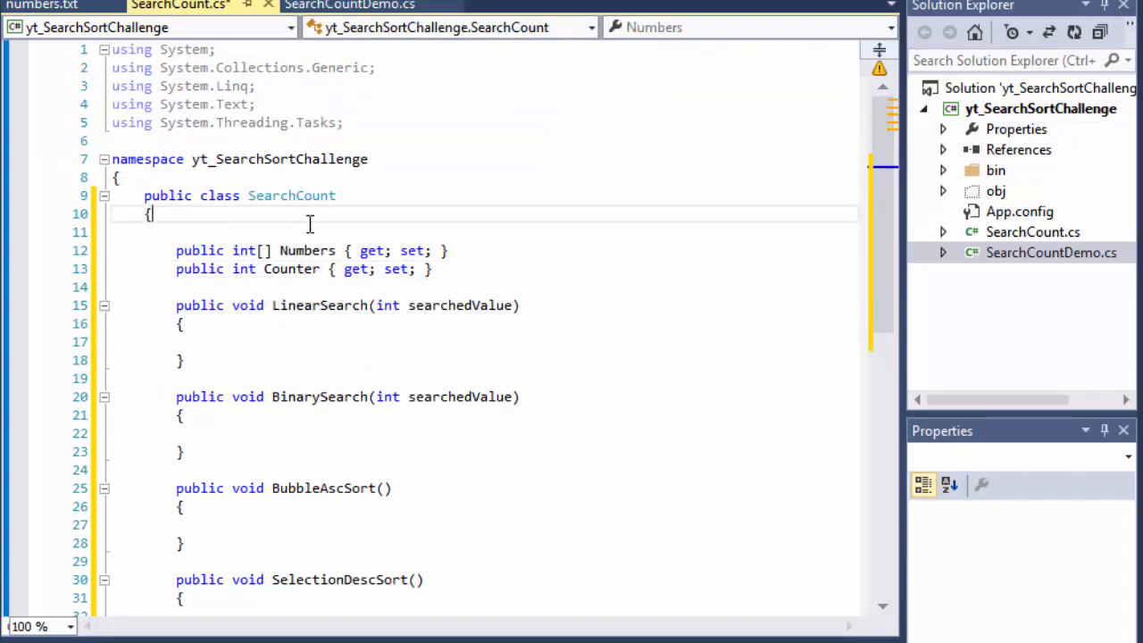
type("private int")
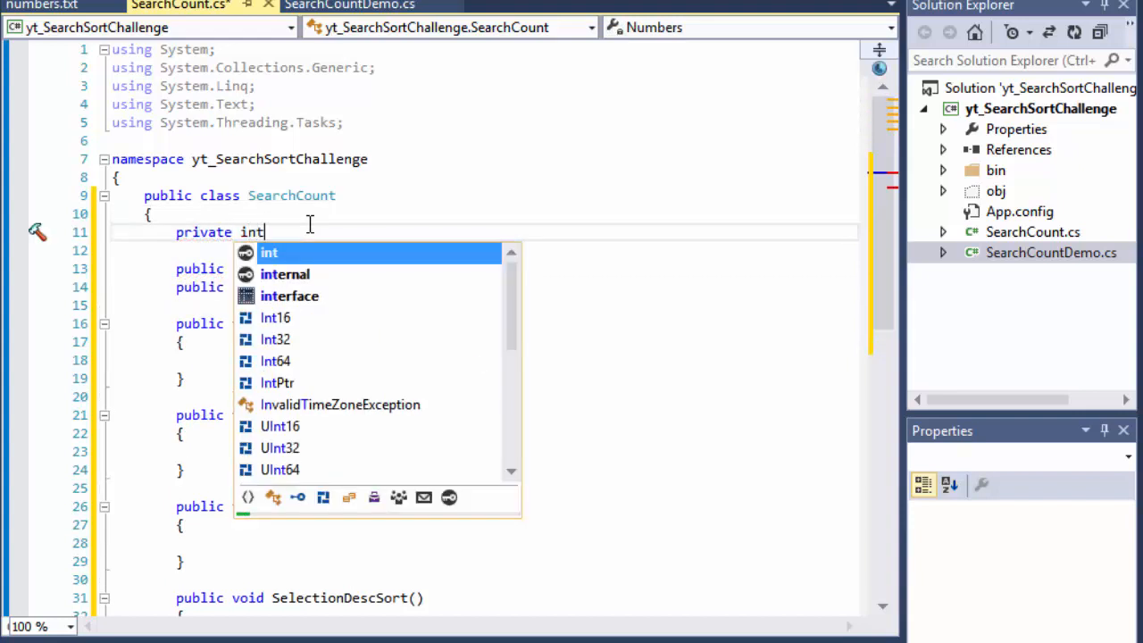
- Complete the field as 'private int numberOfElements;'
type("number0")
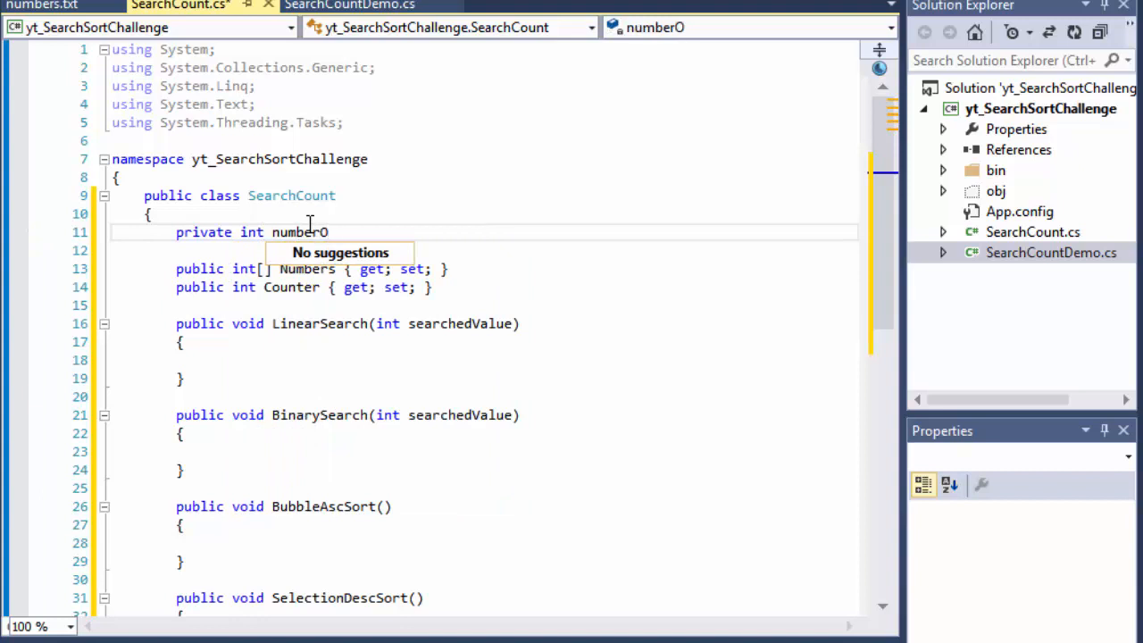
type("fElements")
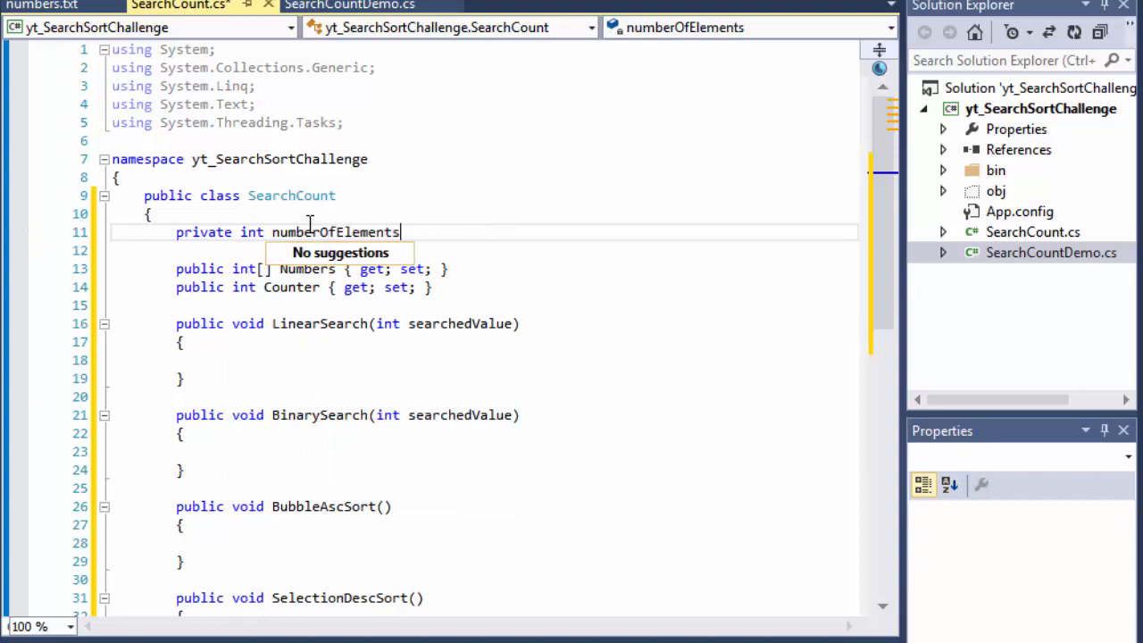
type(";")
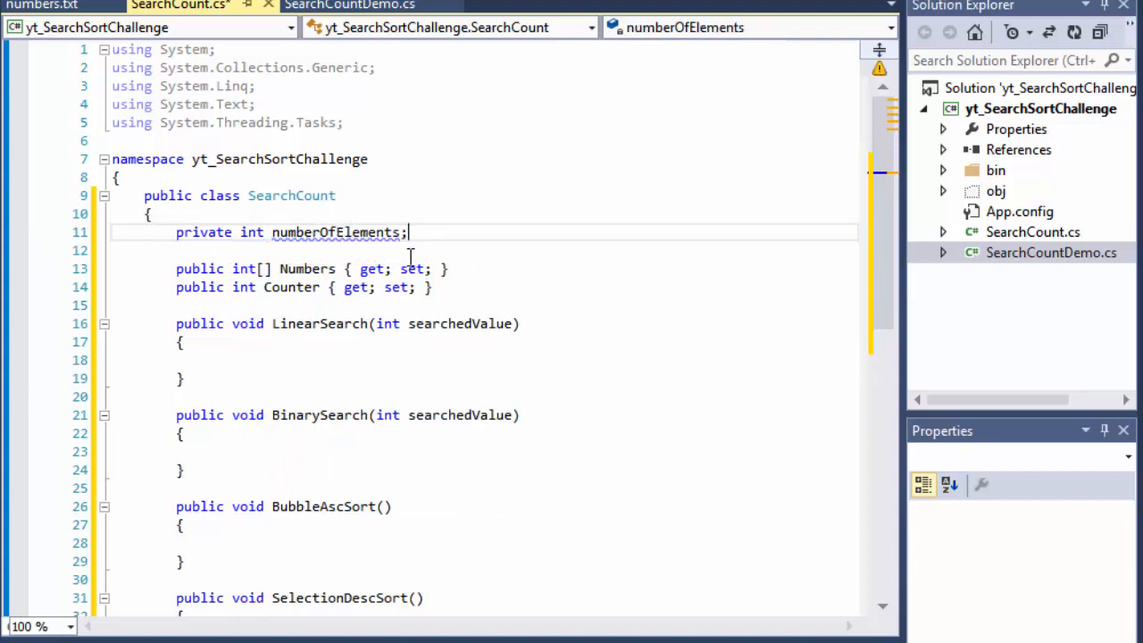
mouse_move(348, 6)
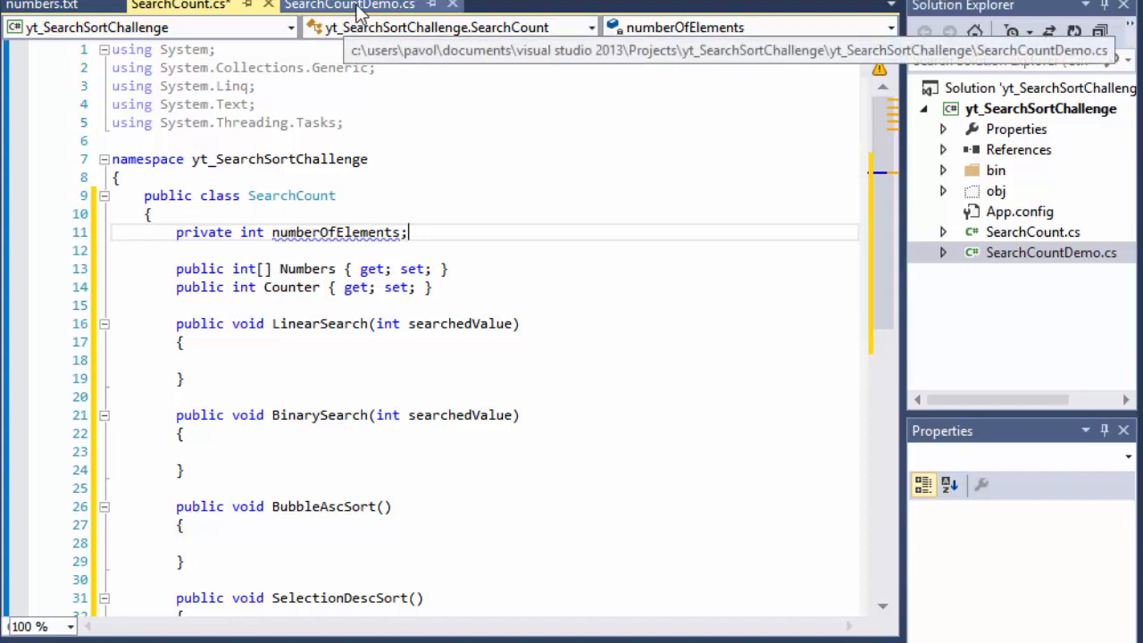
- Recheck numbers.txt, then return to the SearchCount class code
left_click(43, 6)
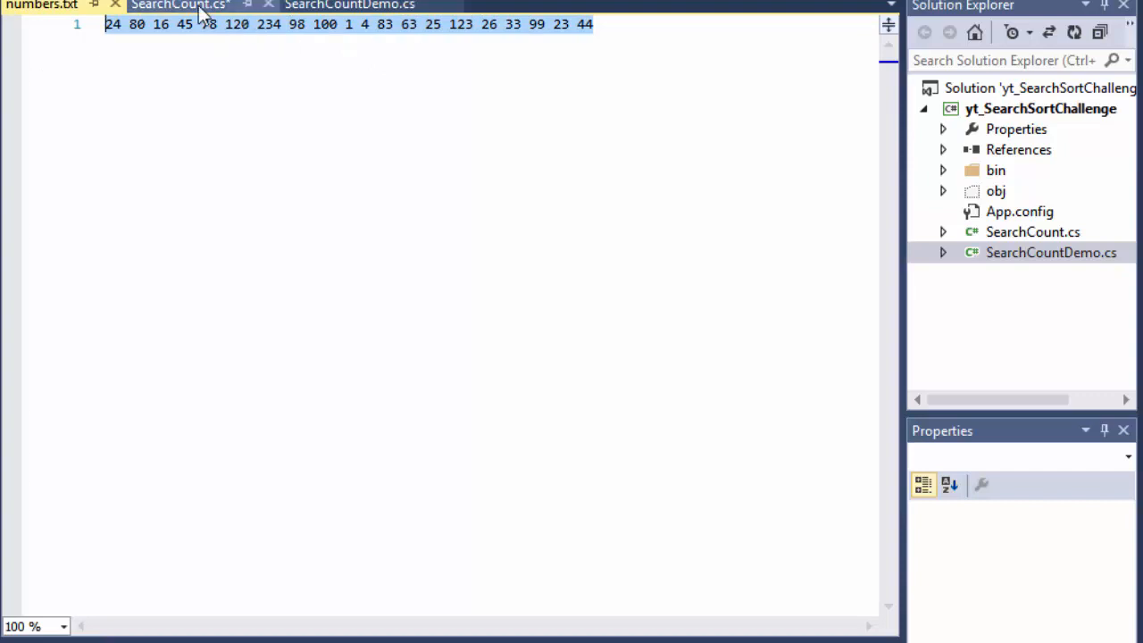
left_click(178, 5)
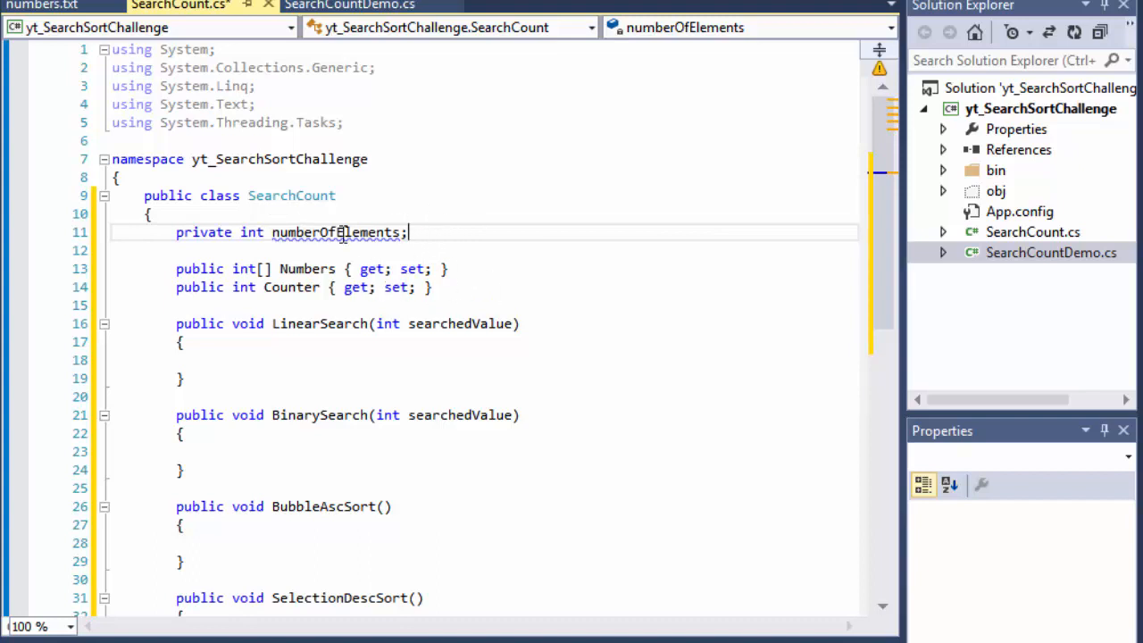
mouse_move(532, 266)
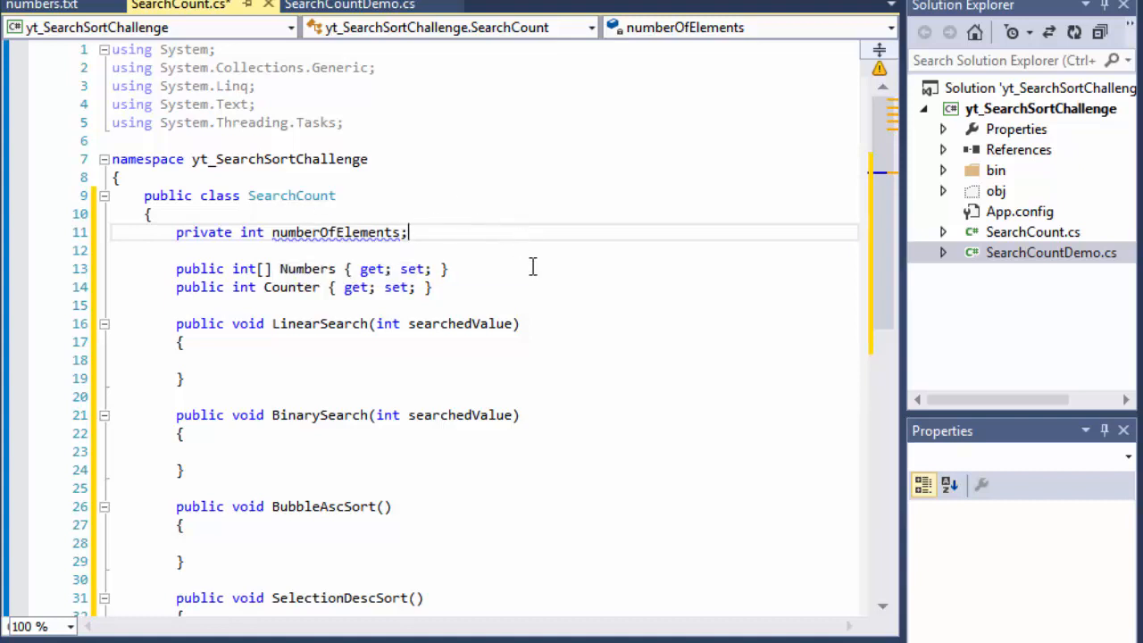
scroll("down", 3)
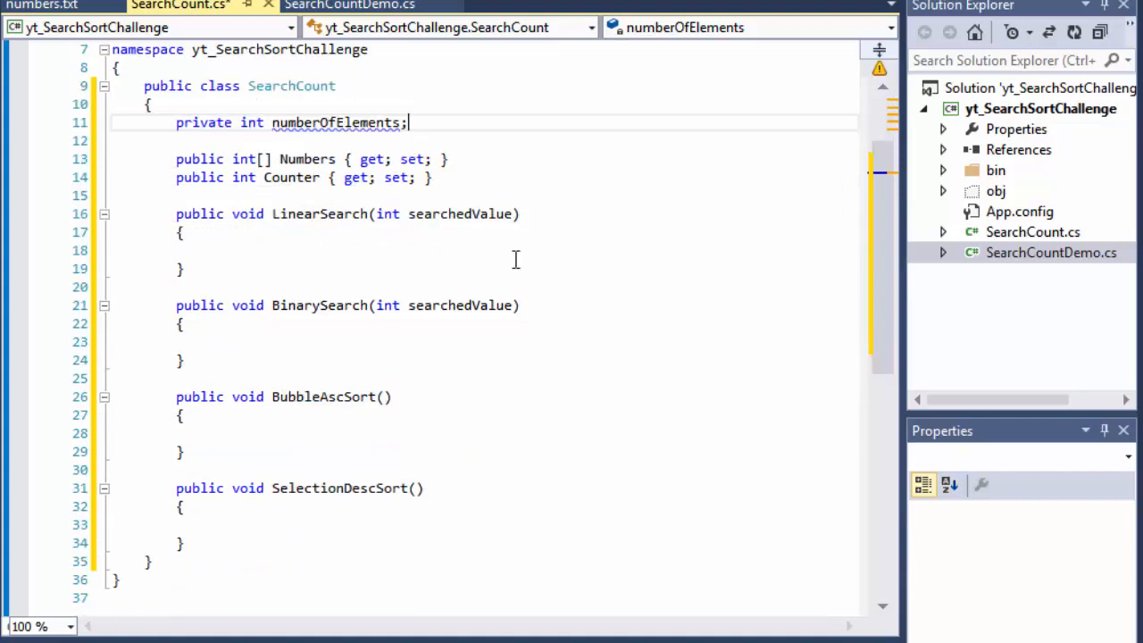
- Add a public SearchCount(int numberOfElements) constructor with an empty body
key("Enter")
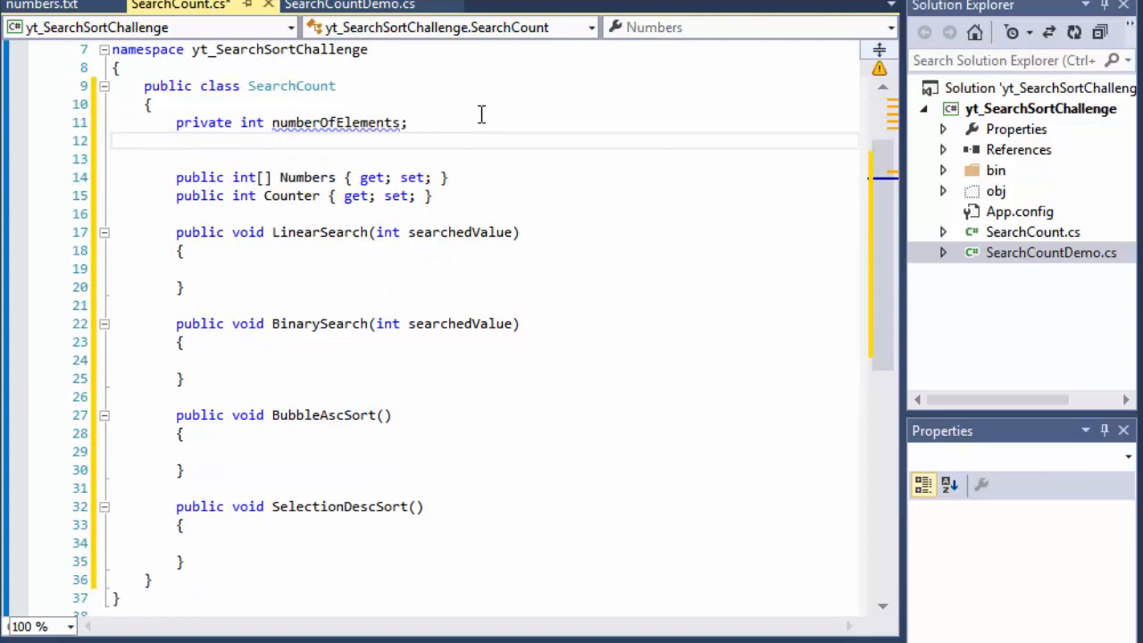
type("p")
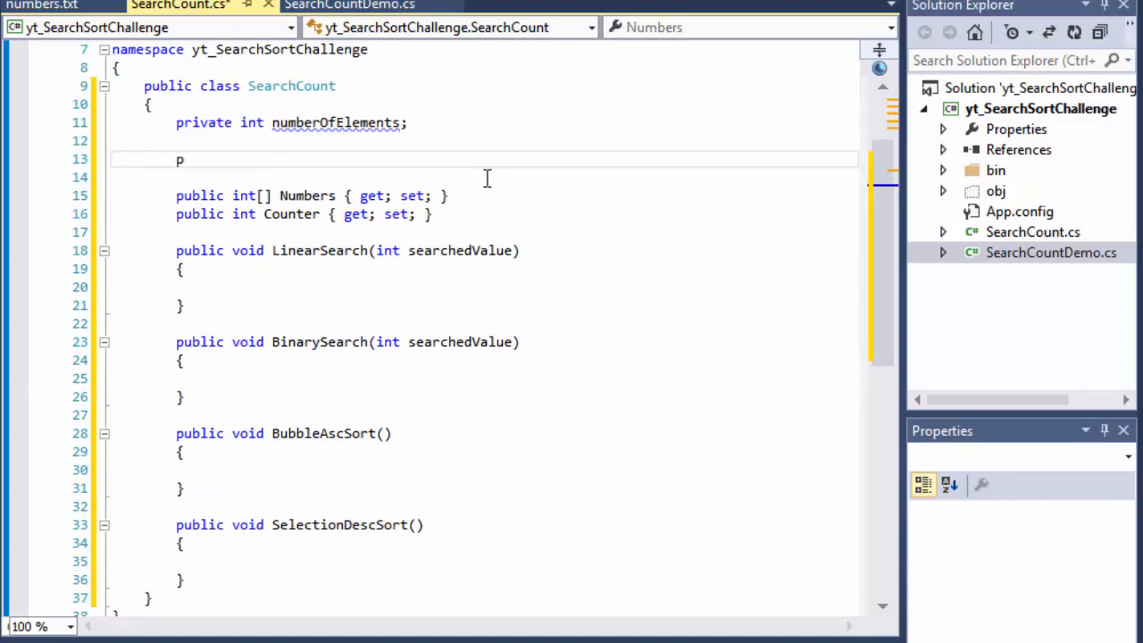
type("ublic")
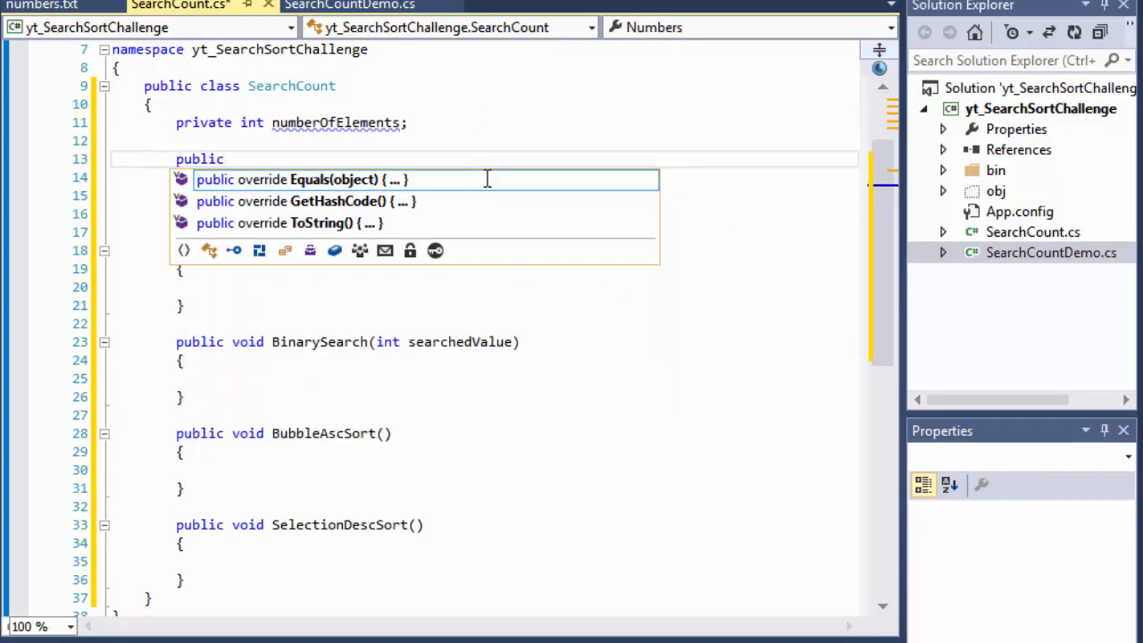
type("SearchCount(int")
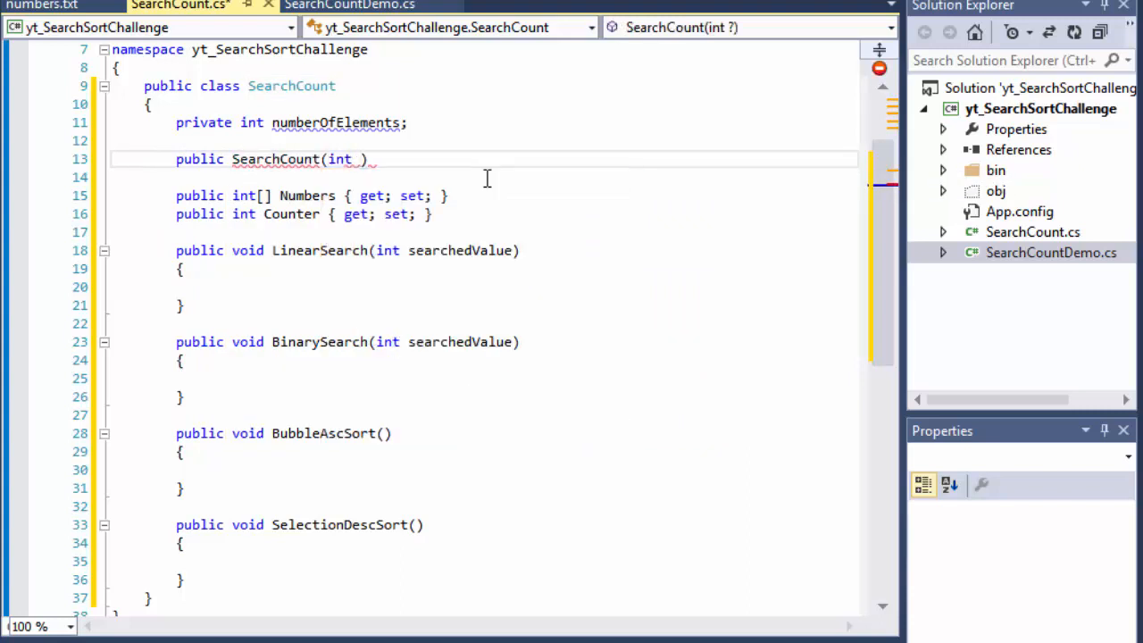
type("numberOfElements")
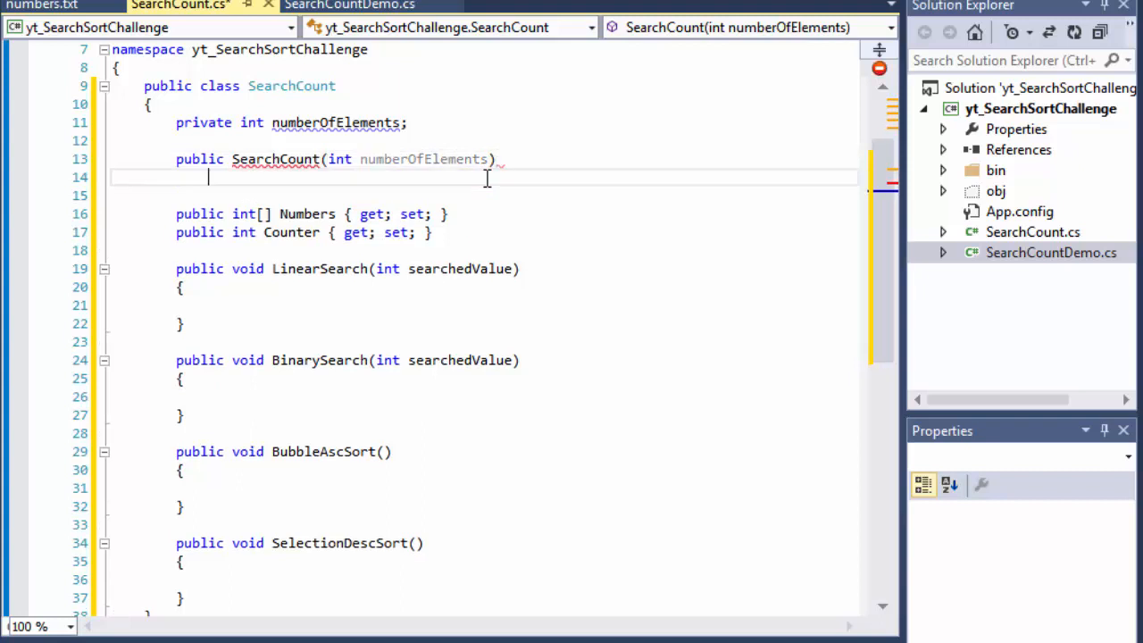
key("enter")
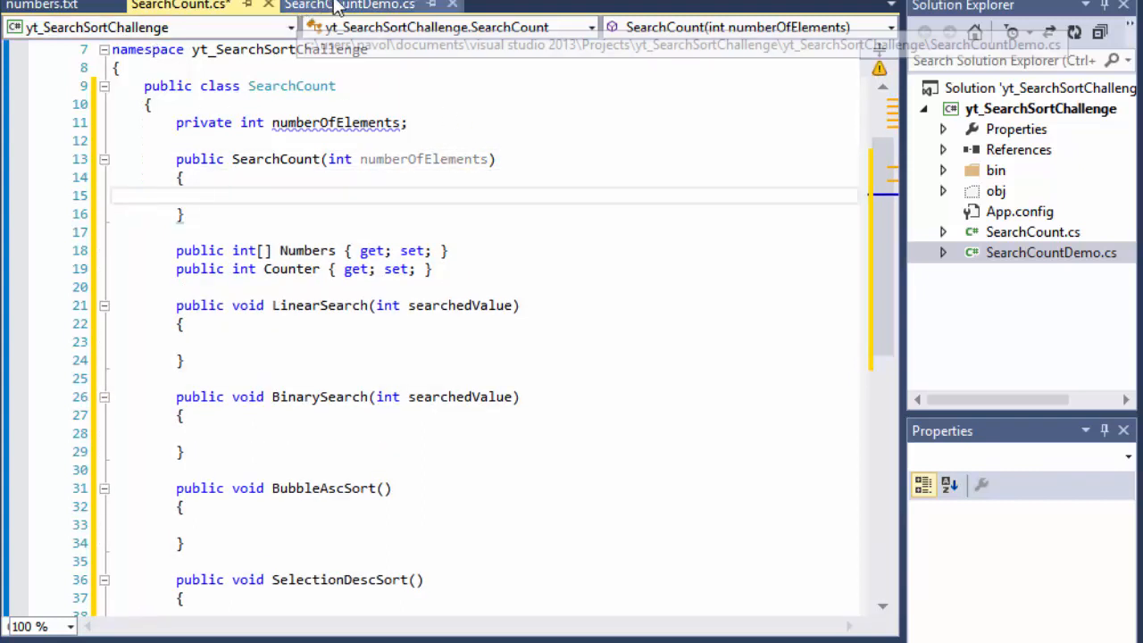
left_click(348, 6)
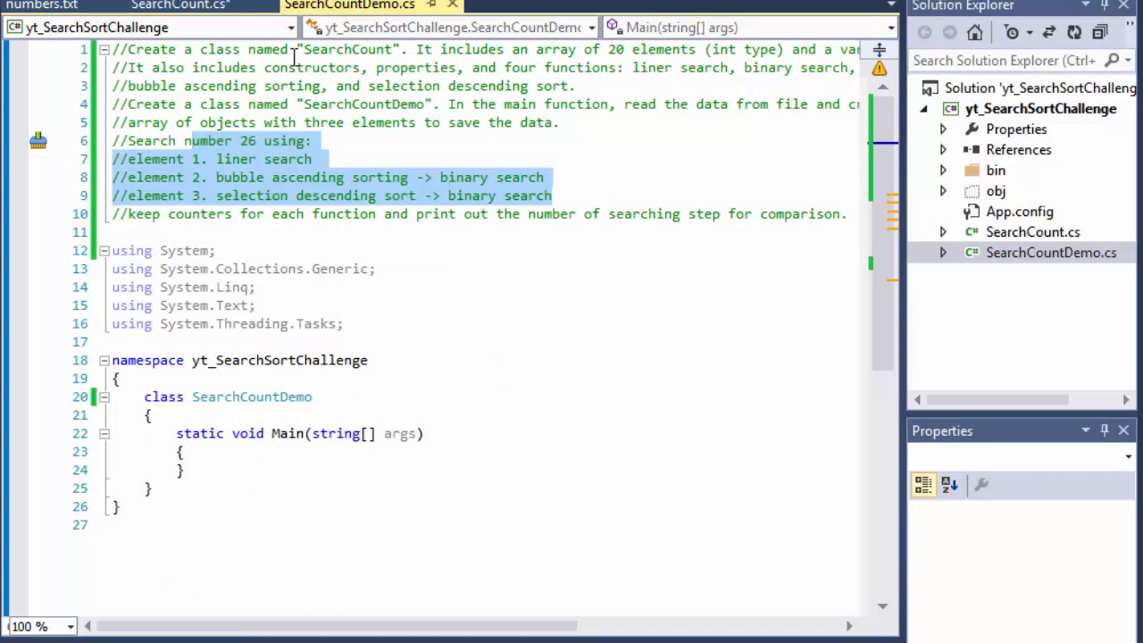
mouse_move(178, 7)
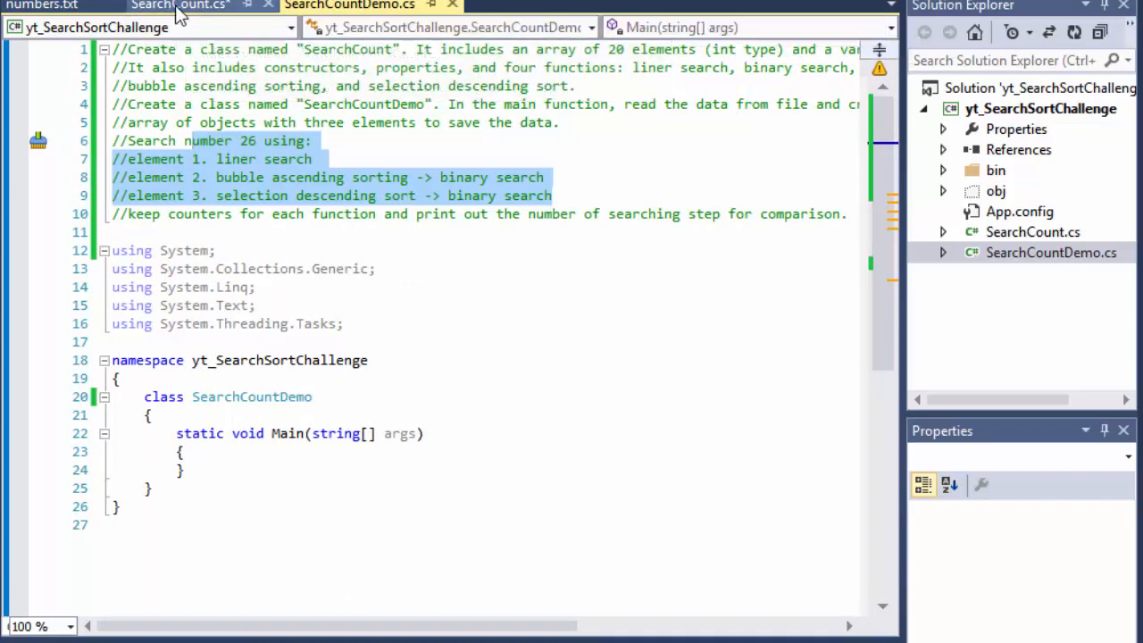
left_click(178, 7)
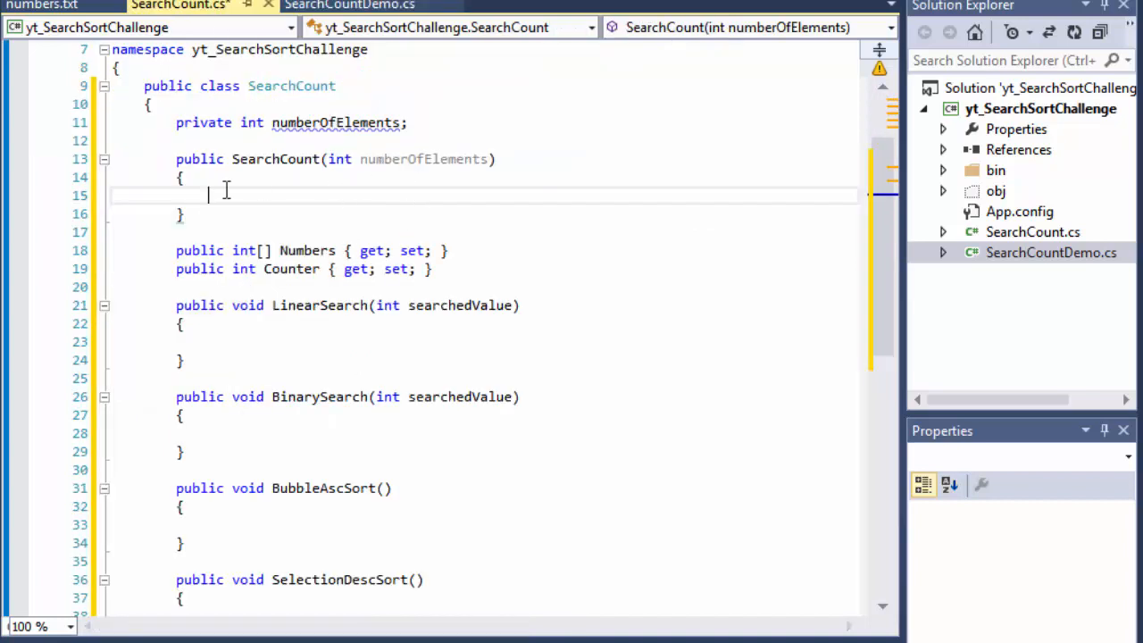
mouse_move(236, 189)
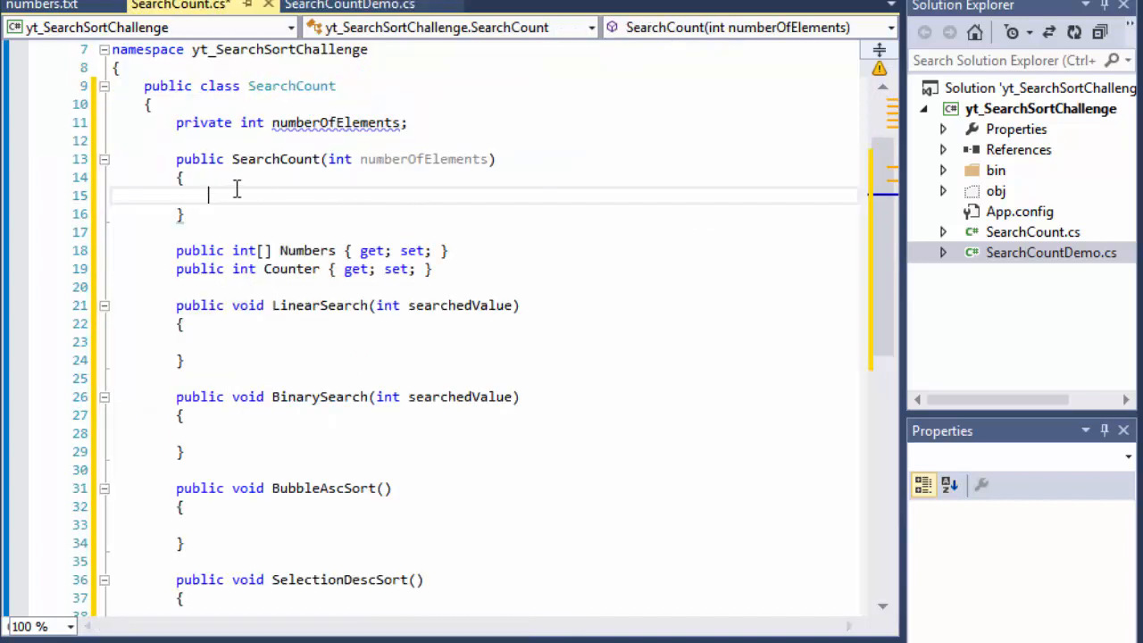
- Assign this.numberOfElements = numberOfElements and set Counter = 0 in the constructor
type("this.")
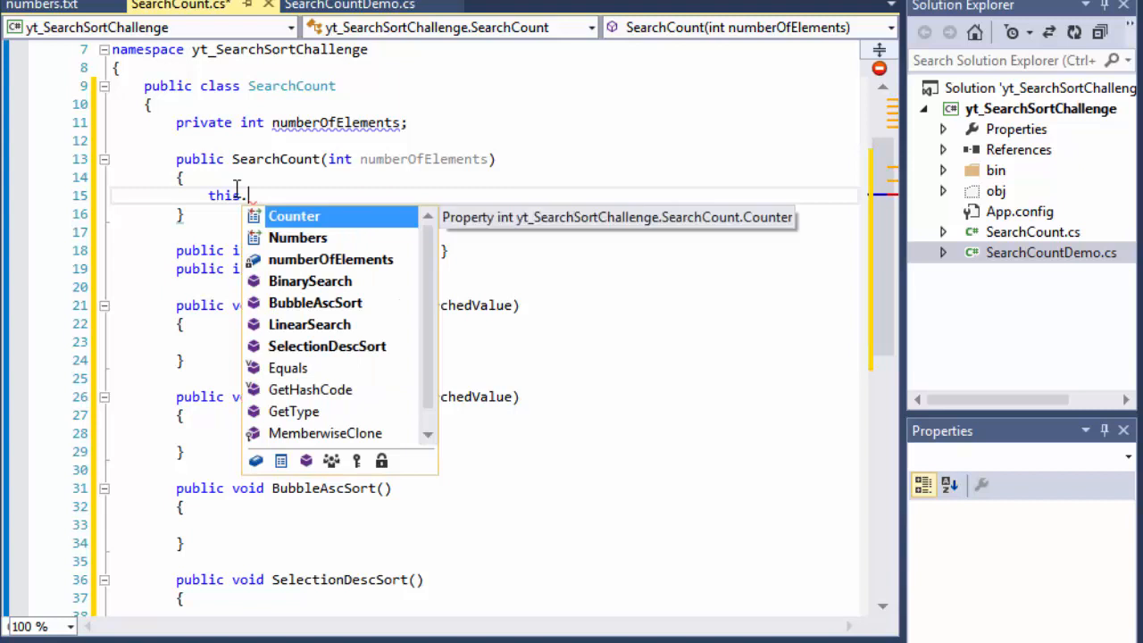
type("numberOfElements = numberOfElements")
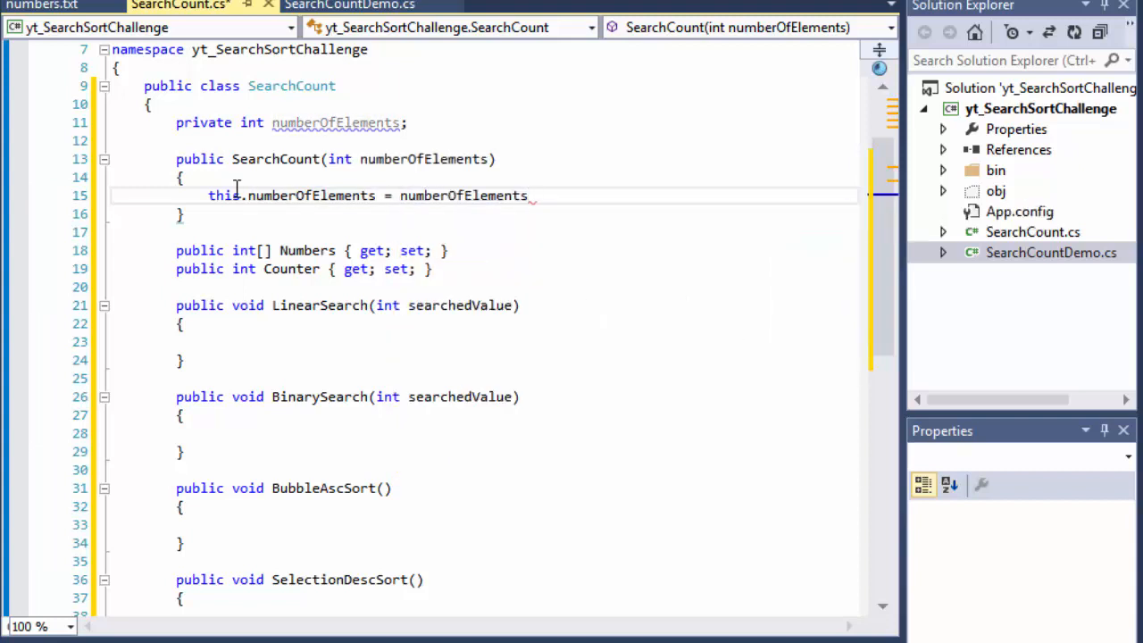
type(";")
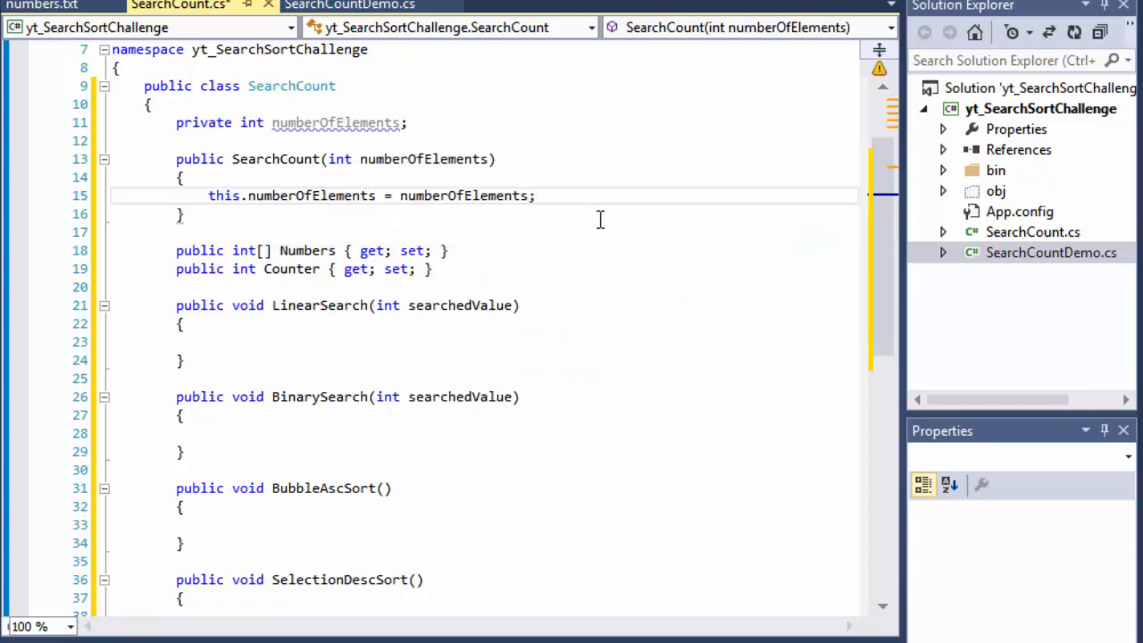
type("Counter = 0")
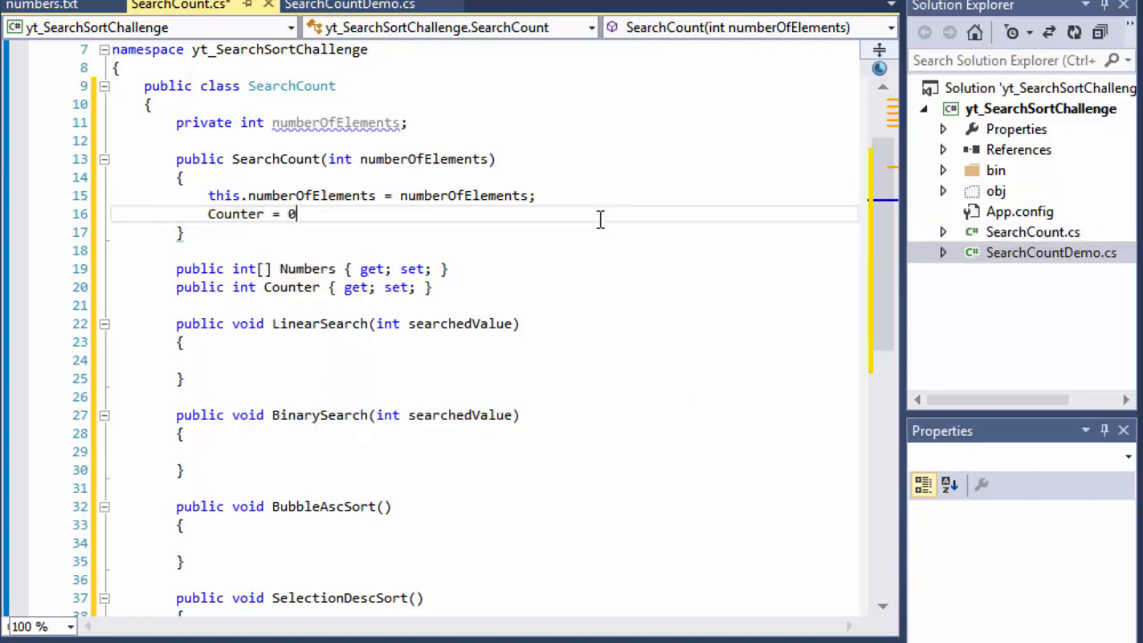
- Create Numbers = new int[numberOfElements], completing the size name with IntelliSense
type("N")
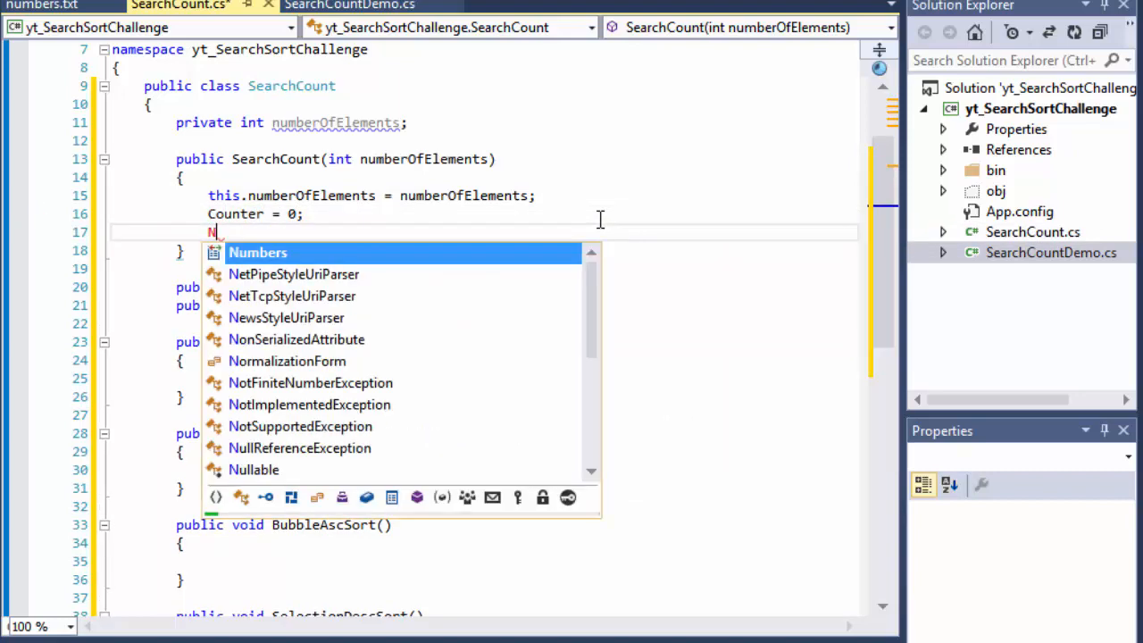
type("umbers")
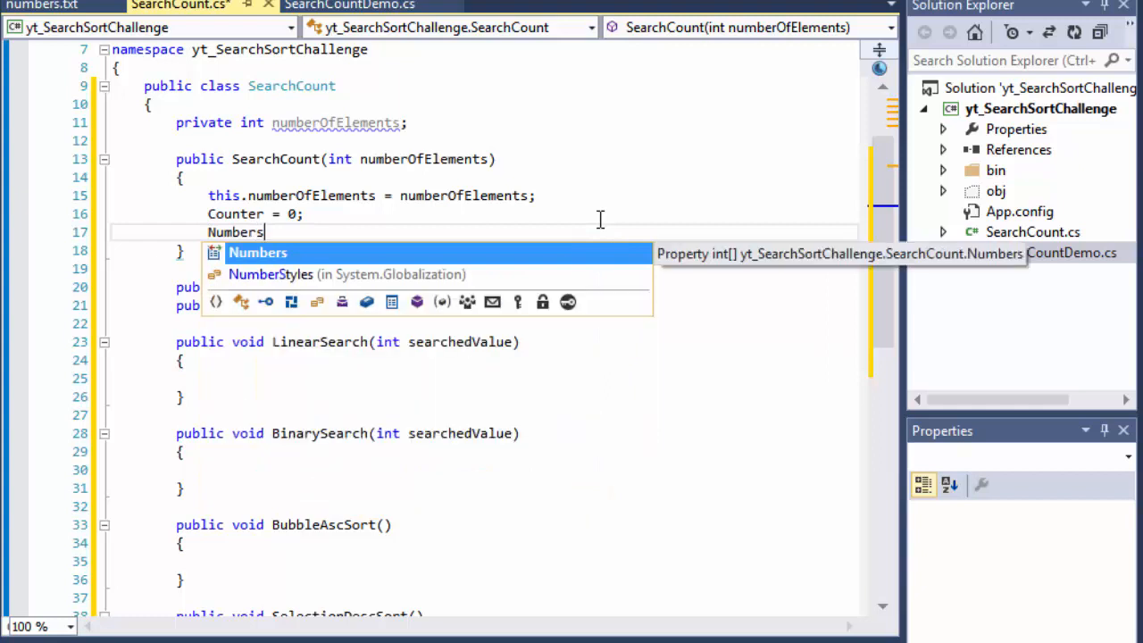
type("= new")
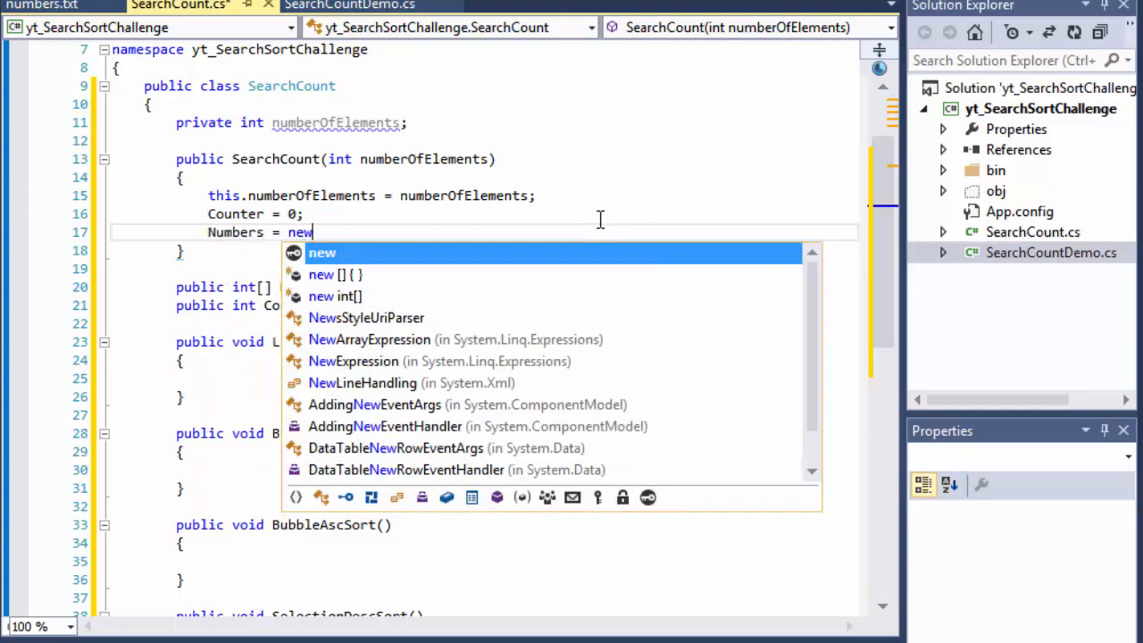
type("int")
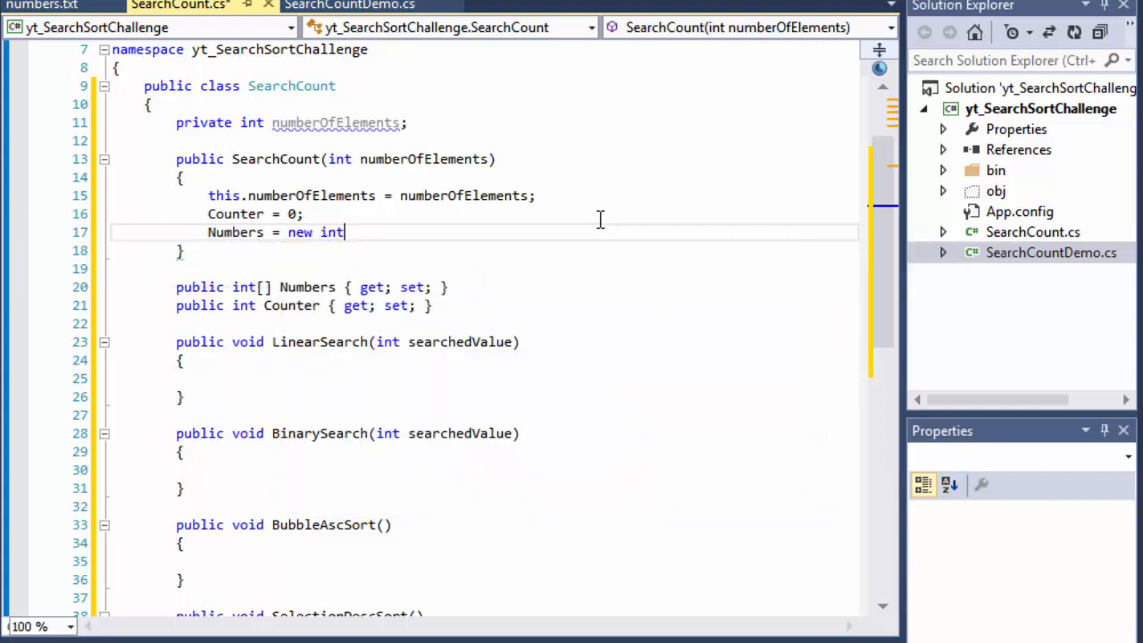
type("[];")
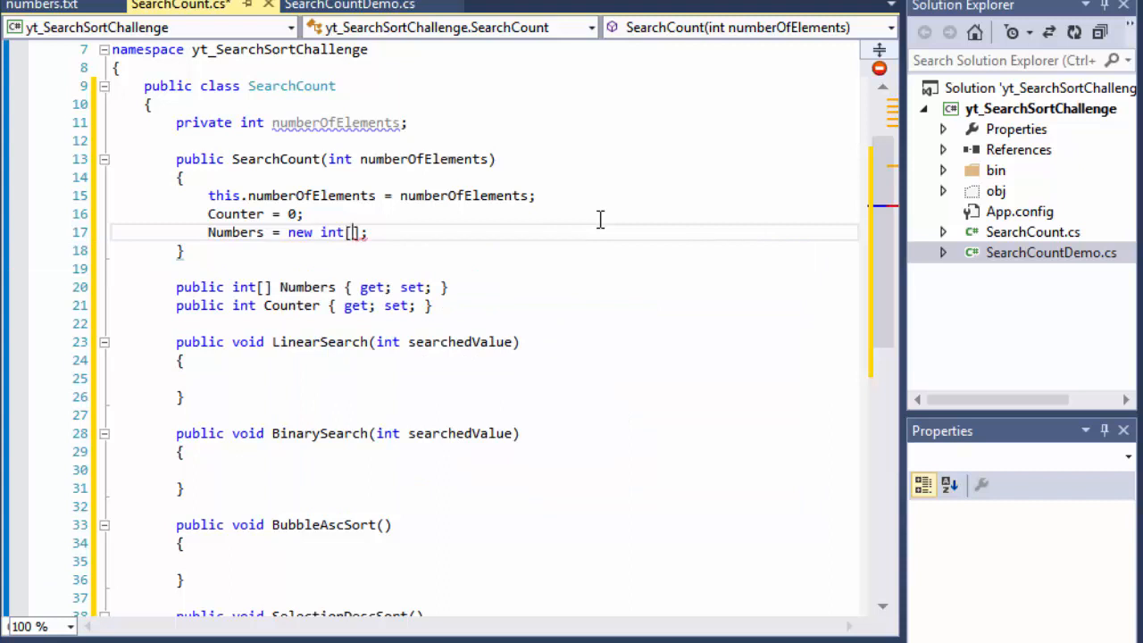
type("number")
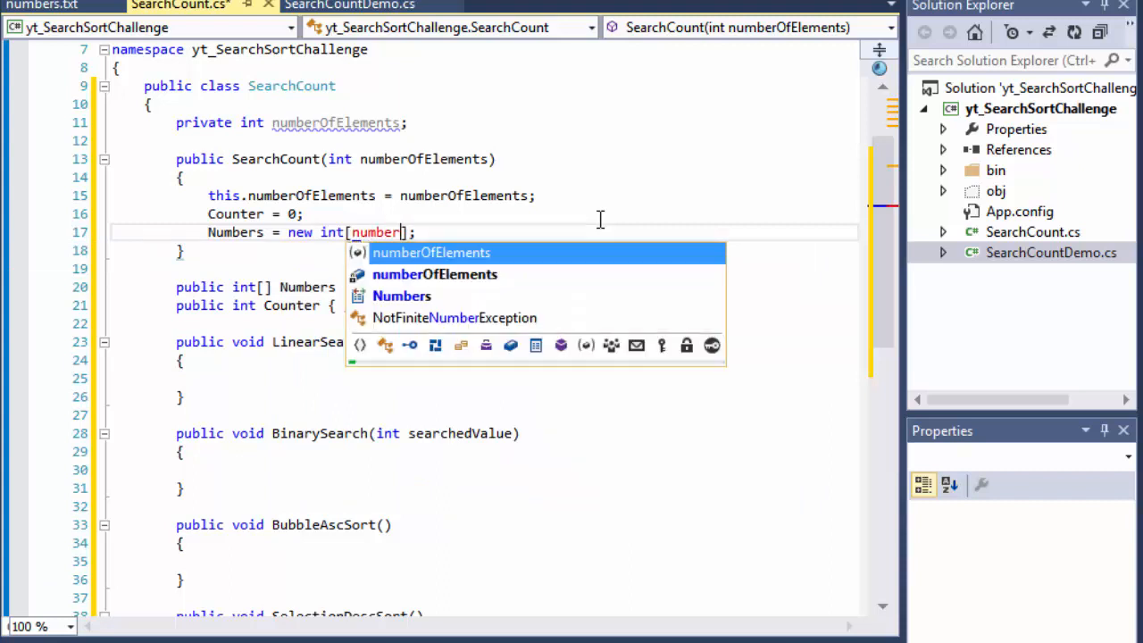
key("Tab")
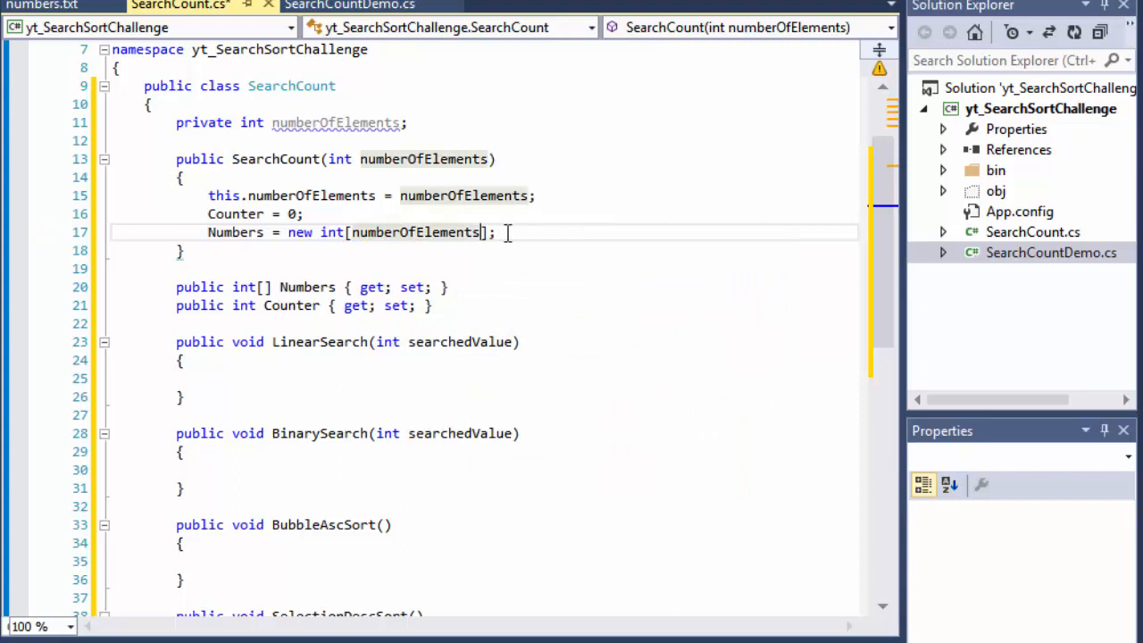
double_click(414, 232)
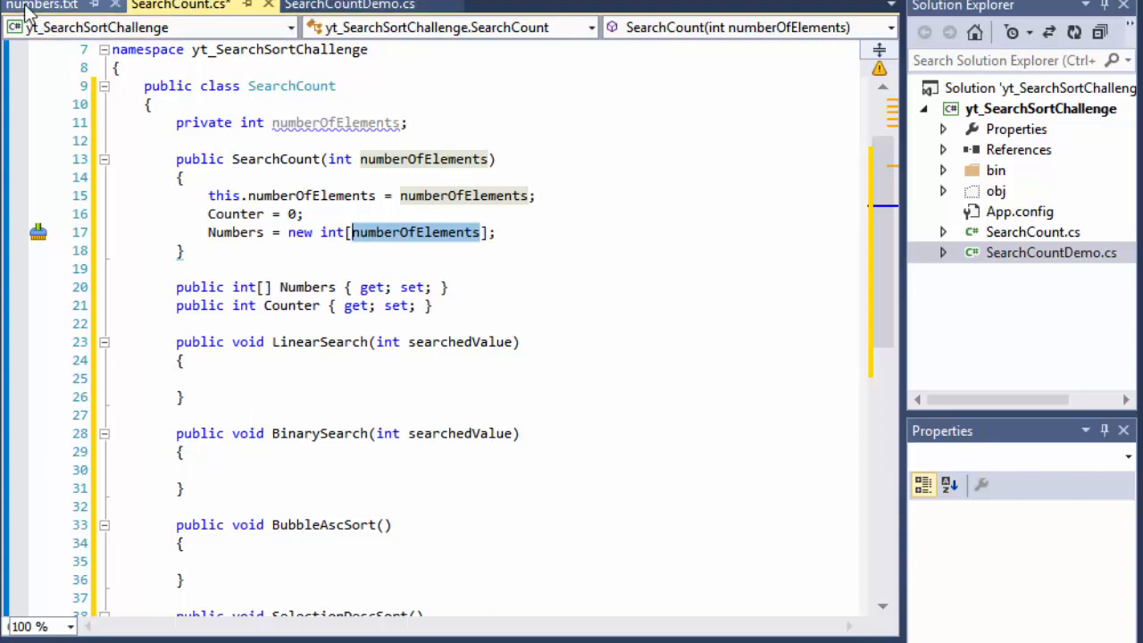
left_click(42, 5)
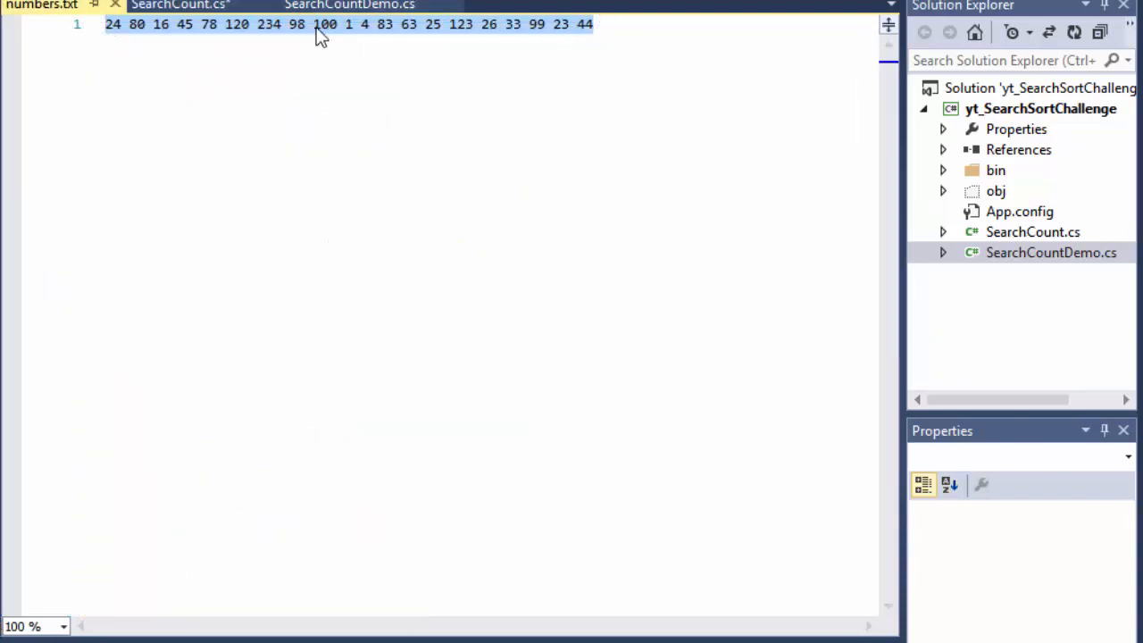
mouse_move(348, 8)
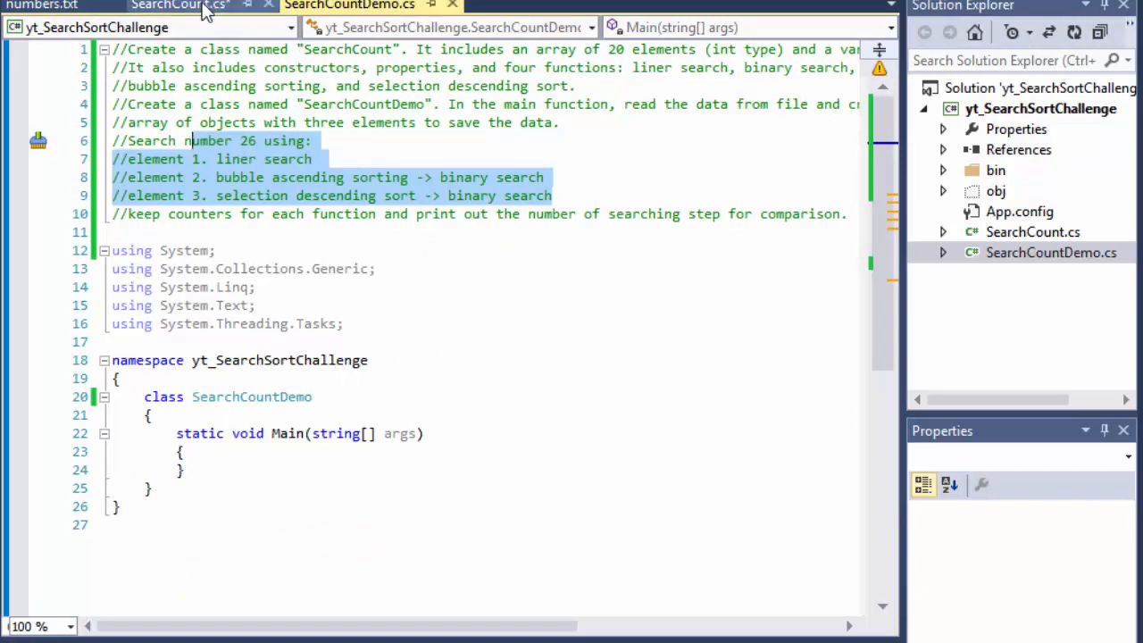
left_click(178, 5)
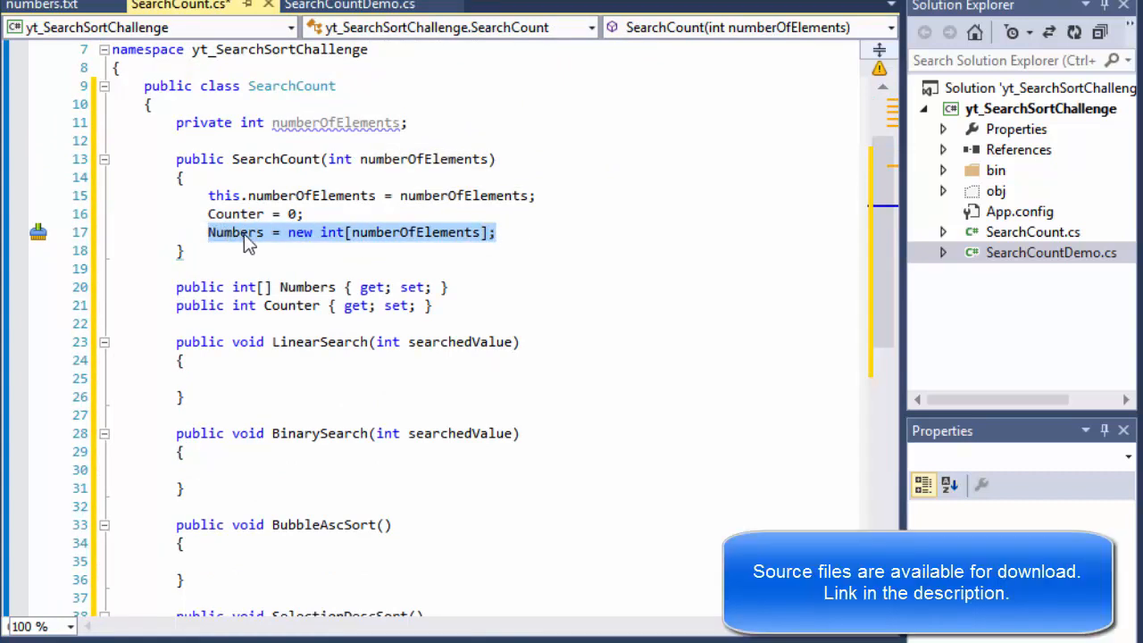
mouse_move(446, 246)
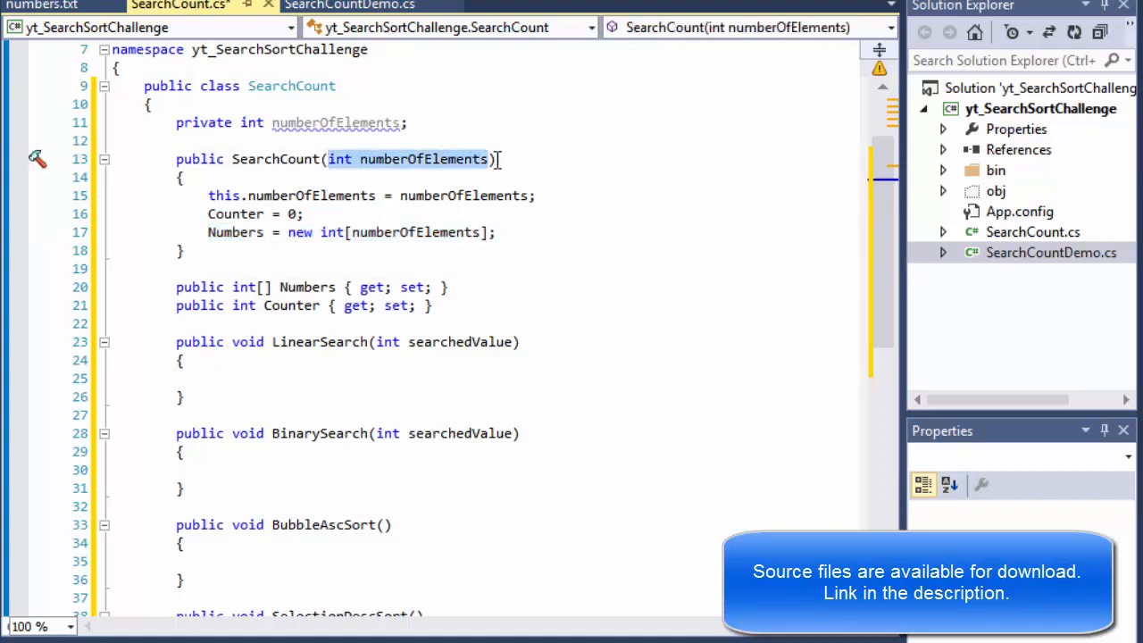
scroll("down", 3)
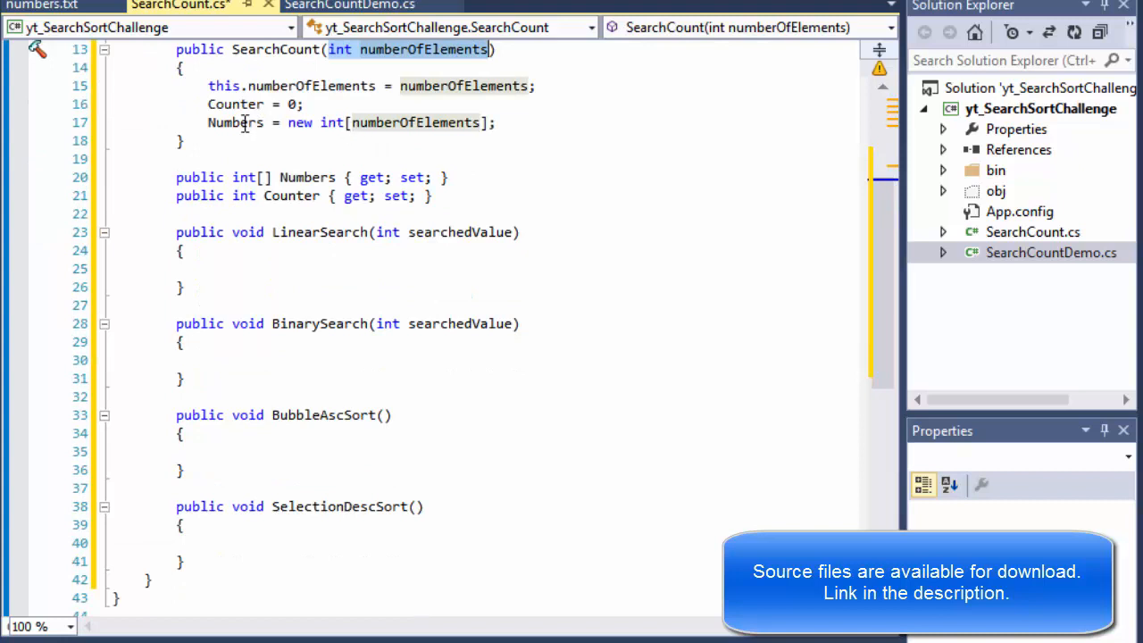